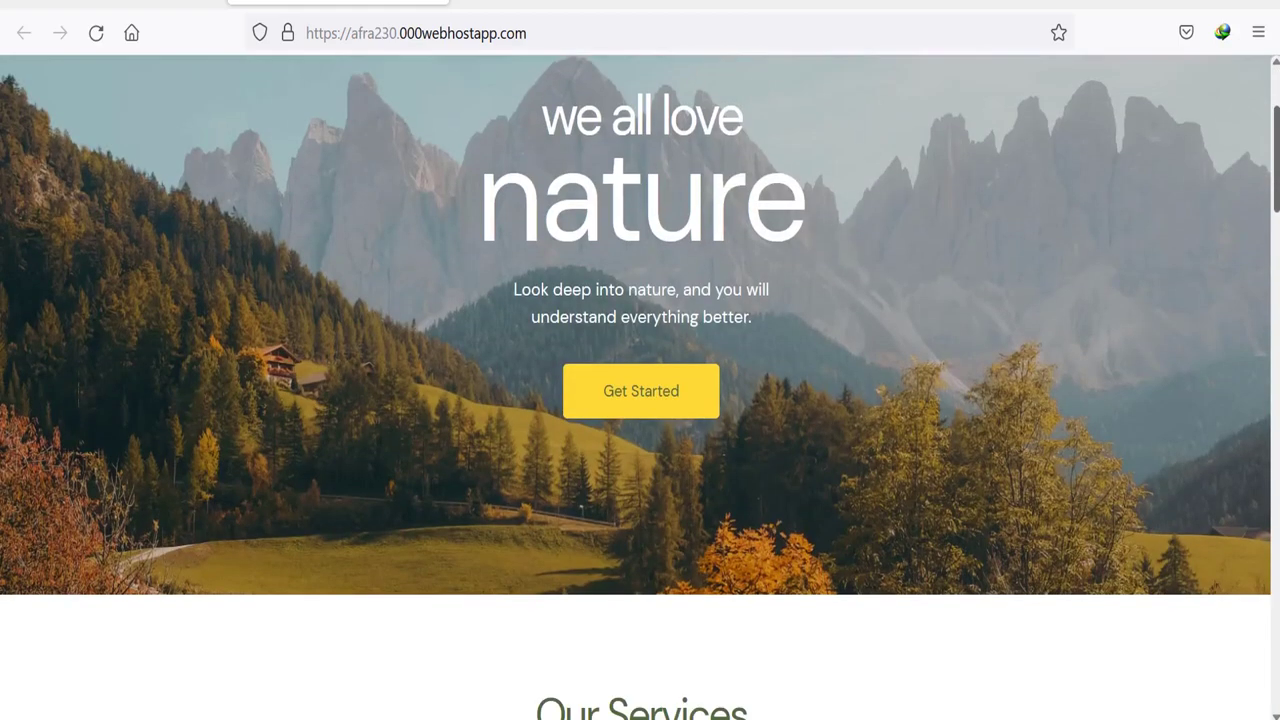
- Scroll through the afra230.000webhostapp.com home page and reach the Contact page
{"action": "scroll", "scroll_direction": "down", "scroll_amount": 3}
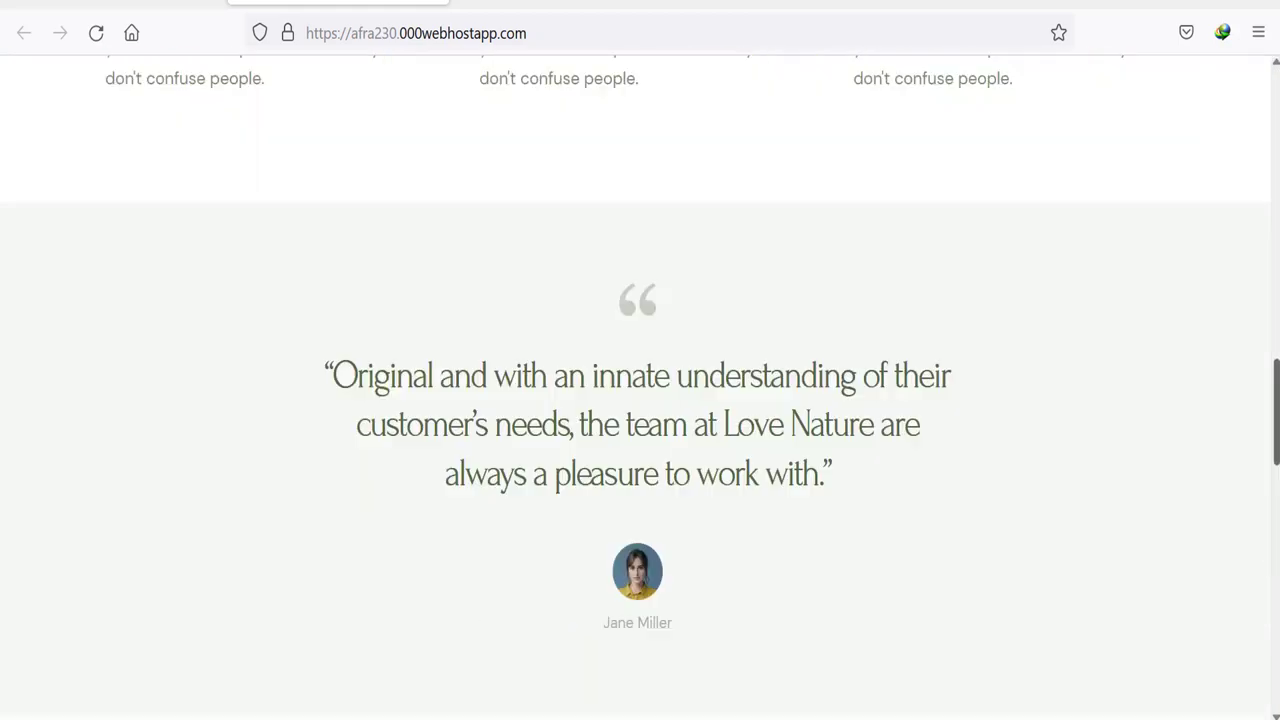
{"action": "scroll", "scroll_direction": "up", "scroll_amount": 3}
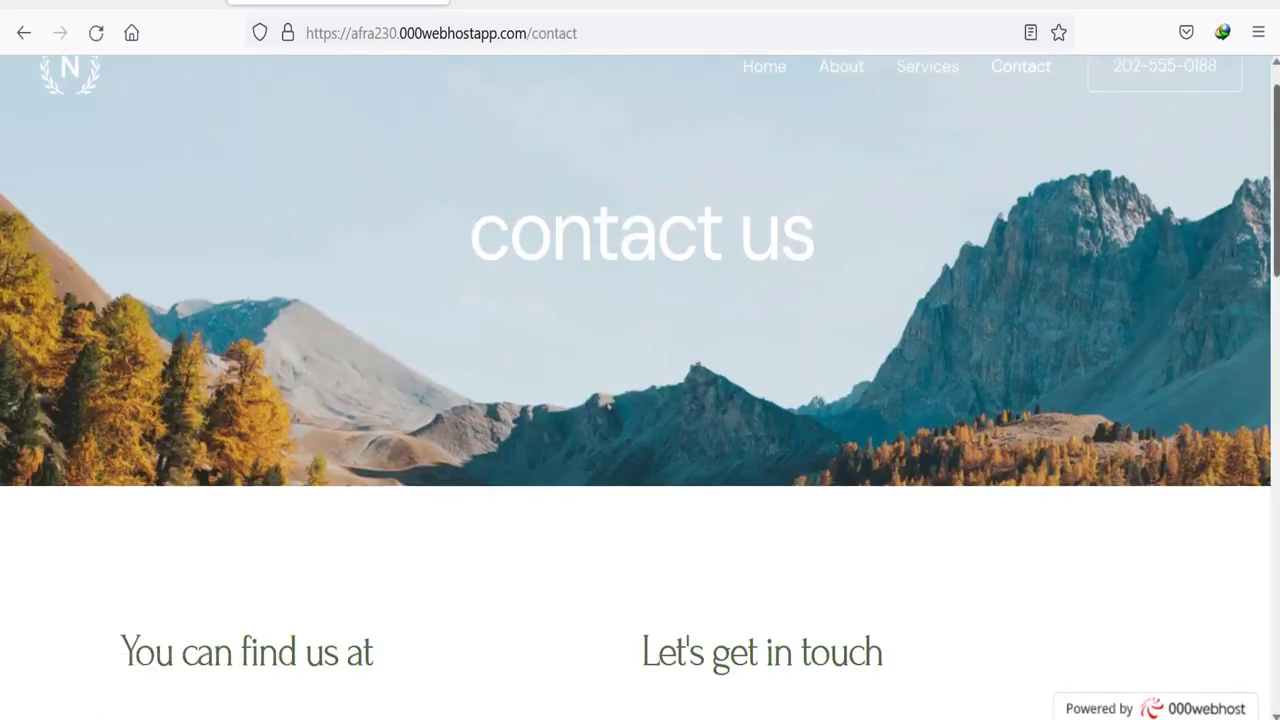
{"action": "scroll", "scroll_direction": "down", "scroll_amount": 3}
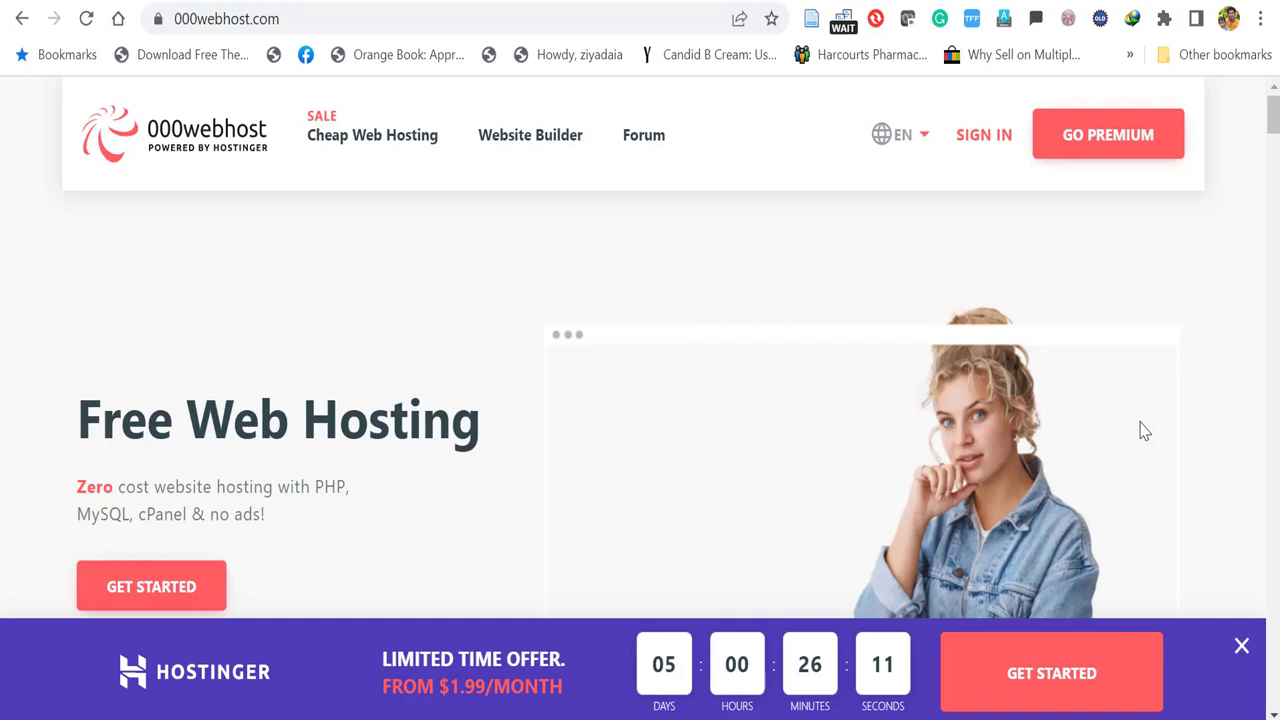
{"action": "mouse_move", "coordinate": [248, 156]}
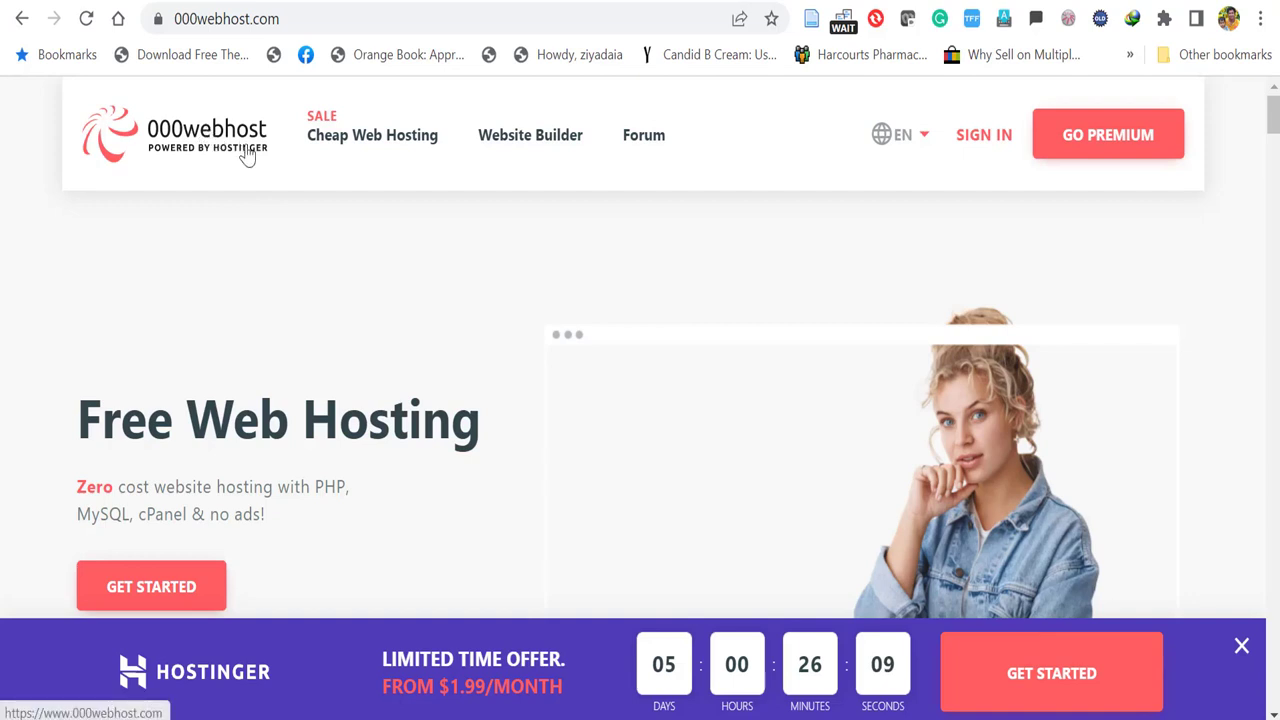
{"action": "mouse_move", "coordinate": [192, 172]}
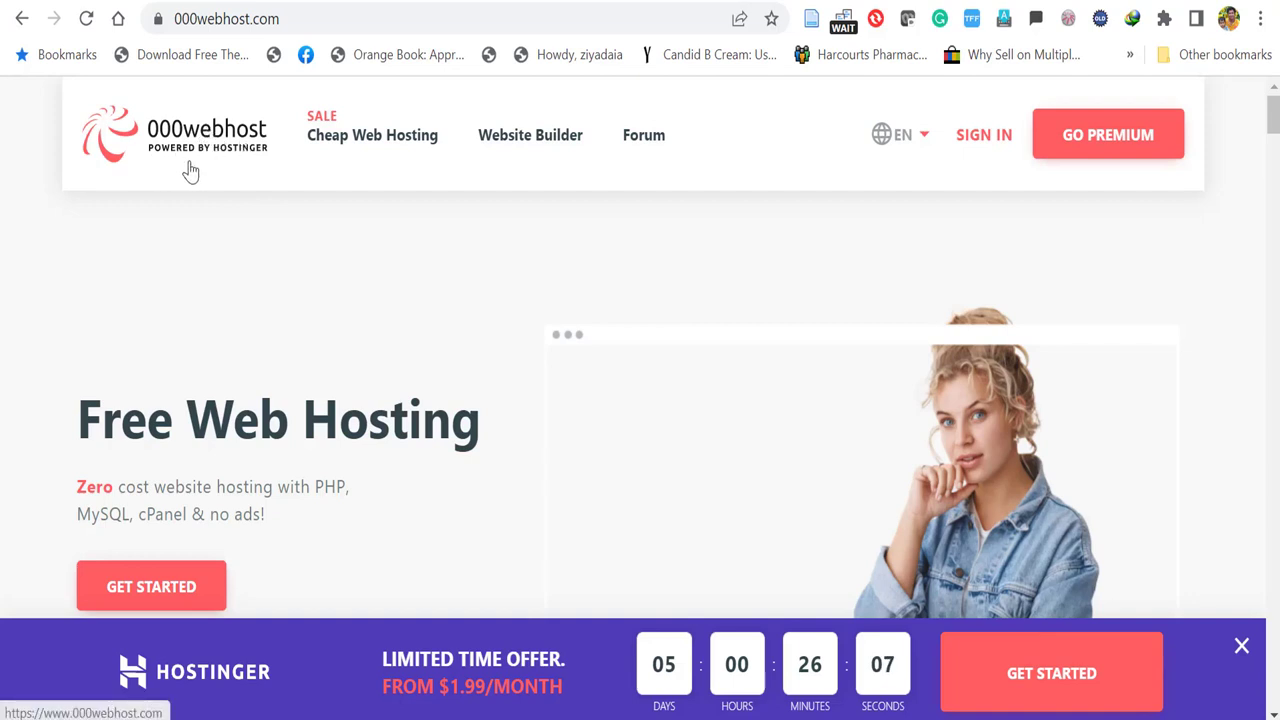
{"action": "mouse_move", "coordinate": [530, 380]}
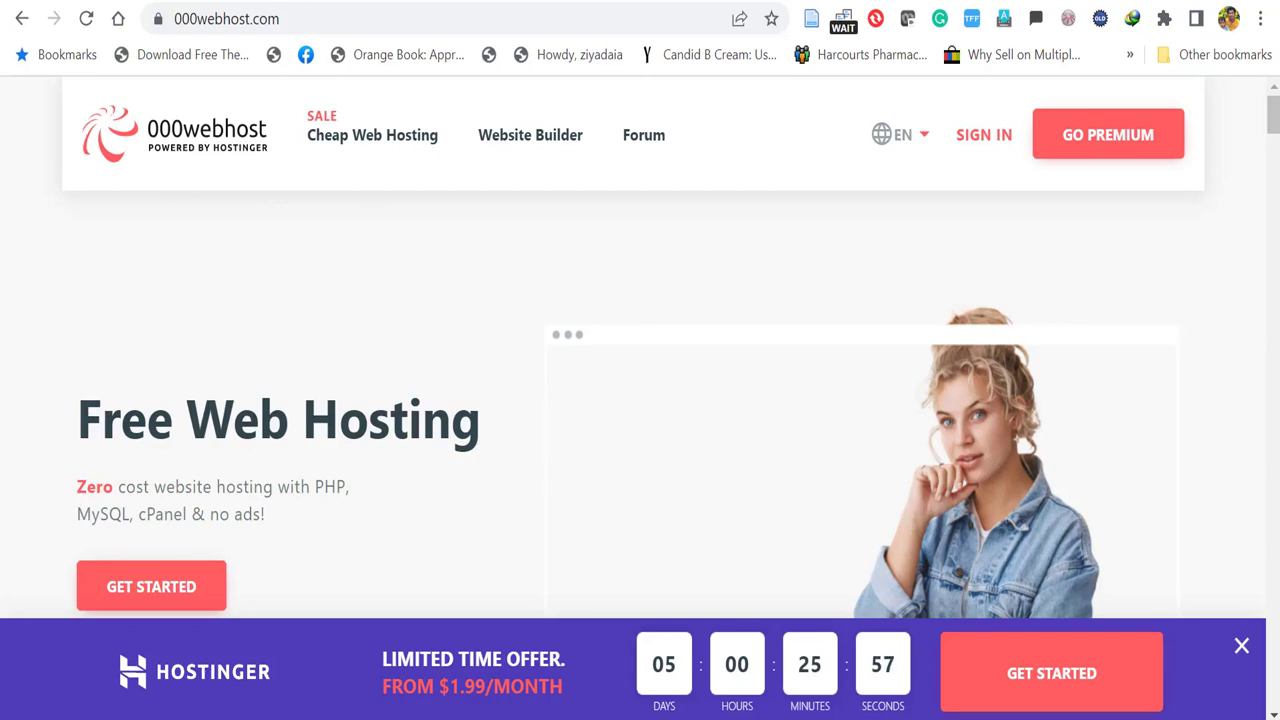
- Scroll 000webhost.com down to the pricing plans with the free hosting tier
{"action": "scroll", "scroll_direction": "down", "scroll_amount": 3}
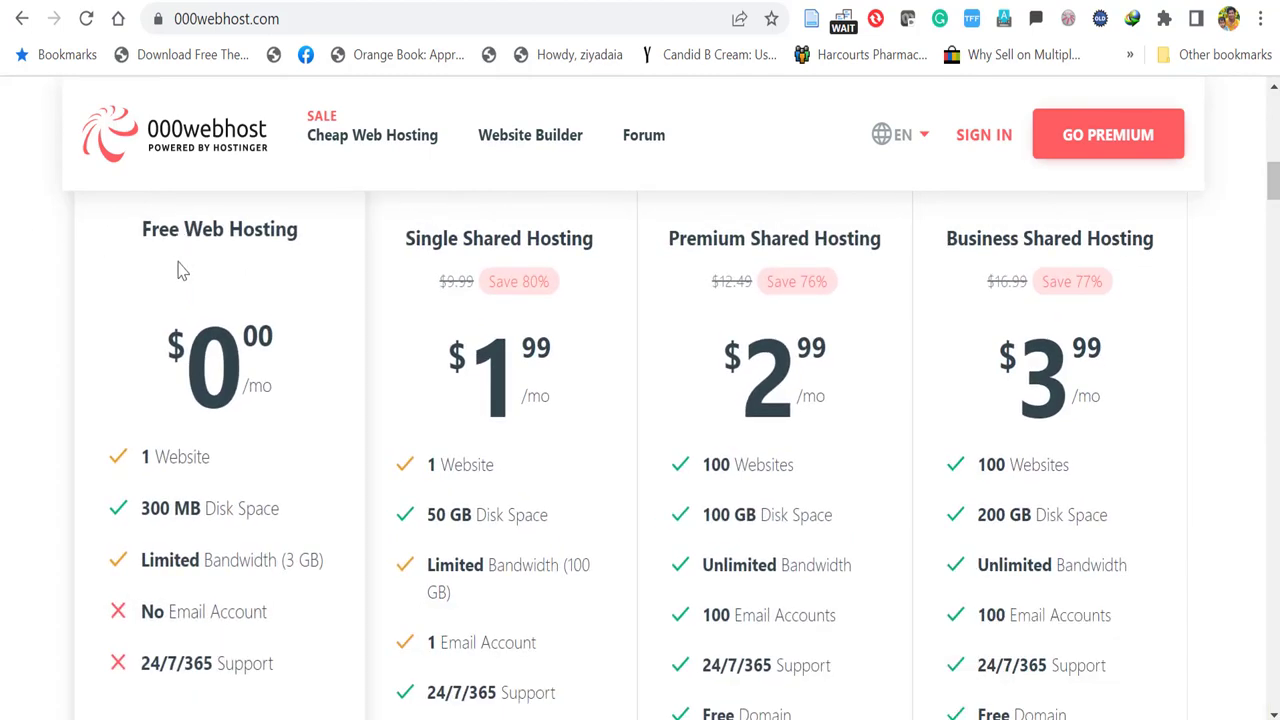
{"action": "mouse_move", "coordinate": [150, 486]}
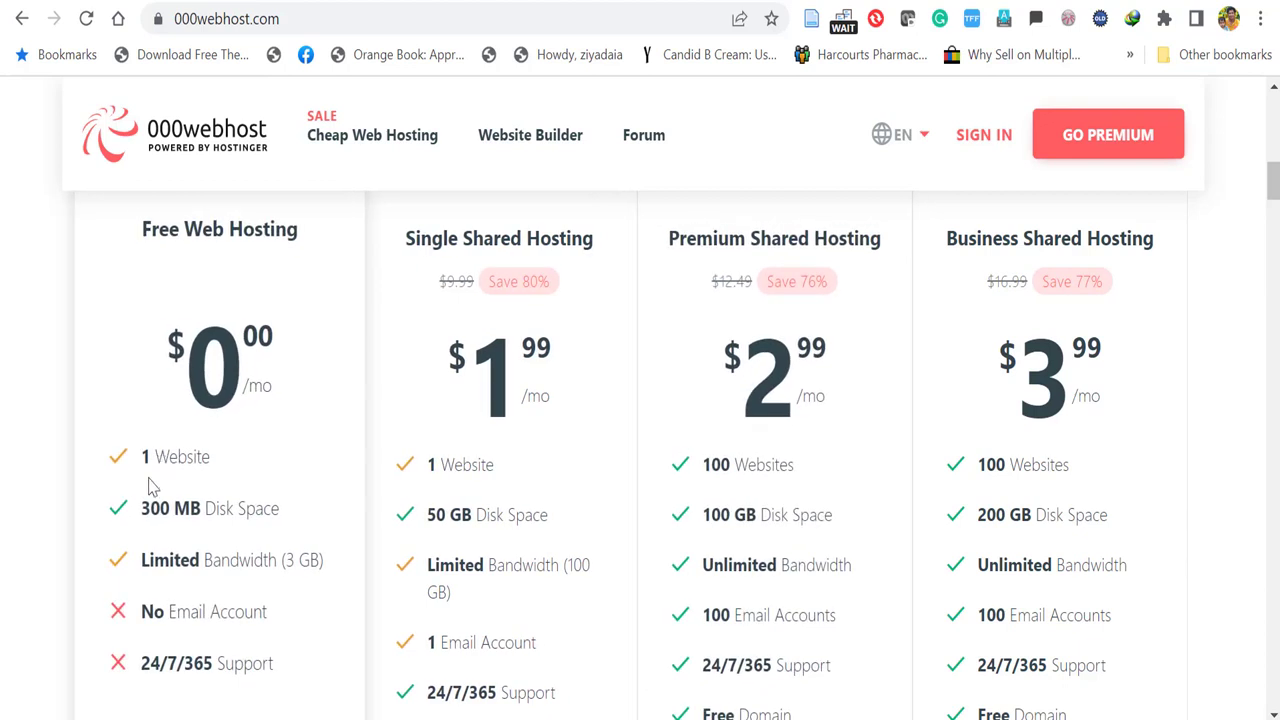
{"action": "mouse_move", "coordinate": [252, 516]}
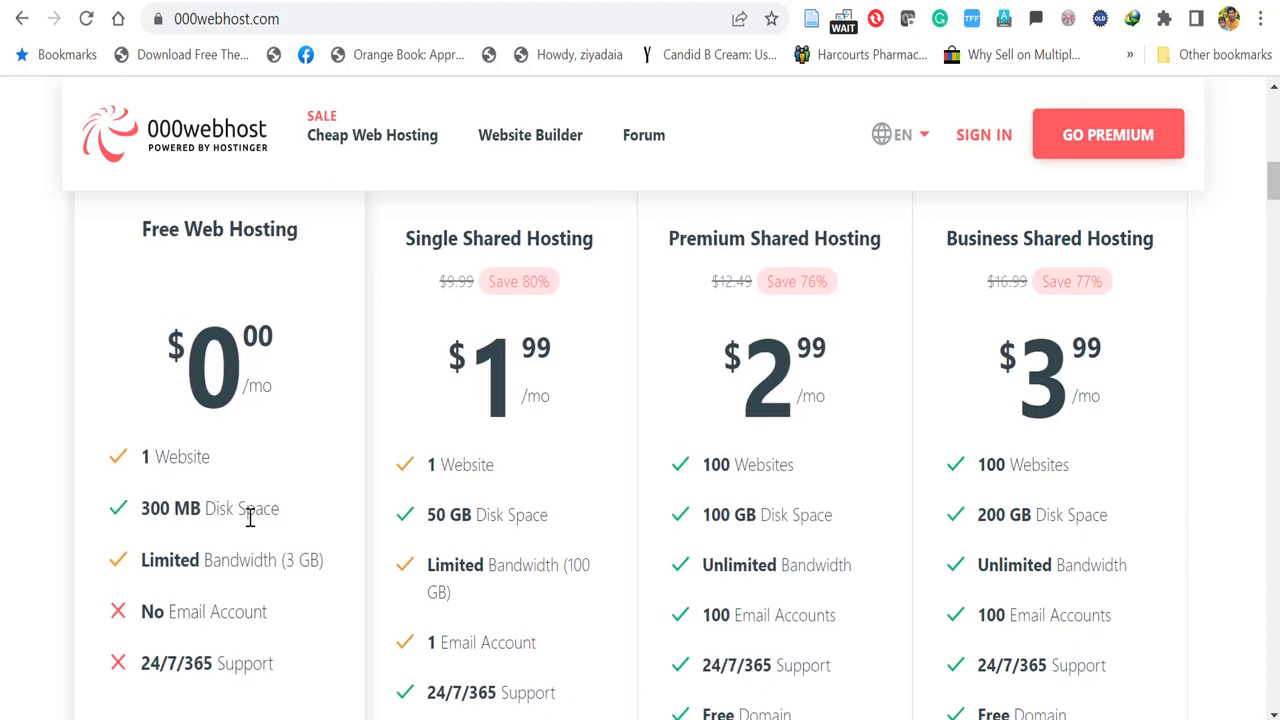
{"action": "mouse_move", "coordinate": [250, 604]}
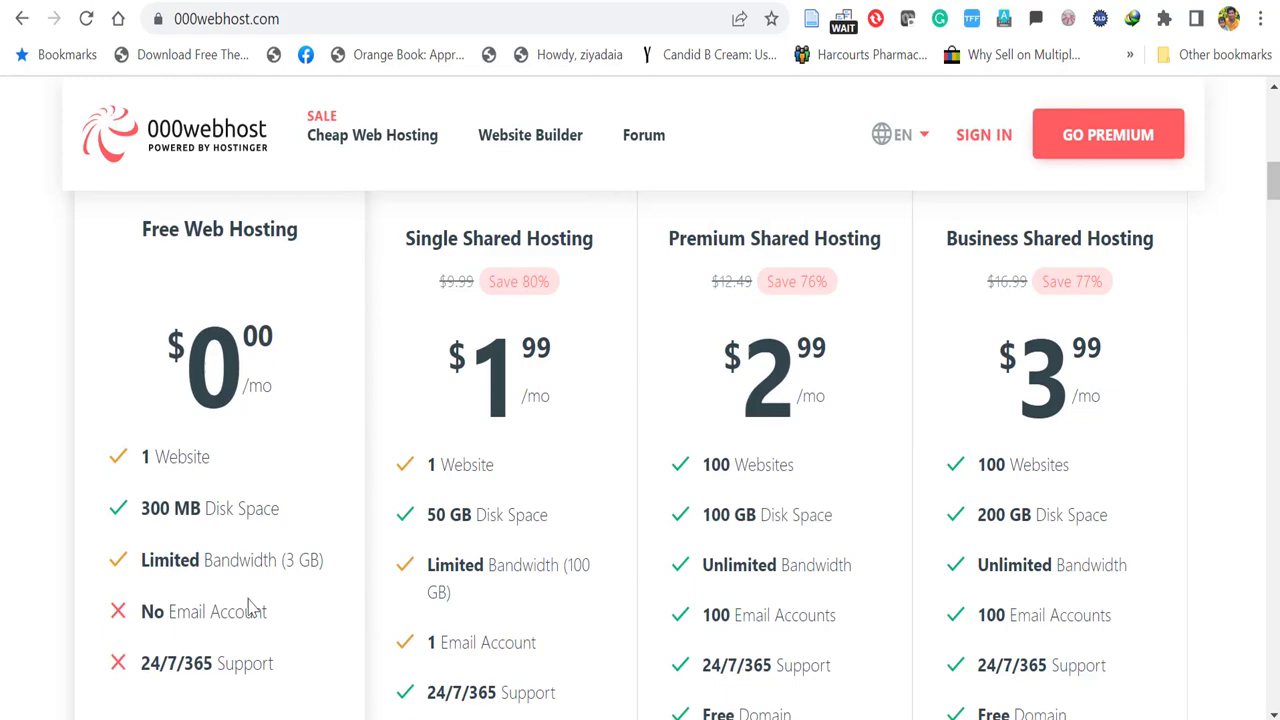
{"action": "mouse_move", "coordinate": [248, 620]}
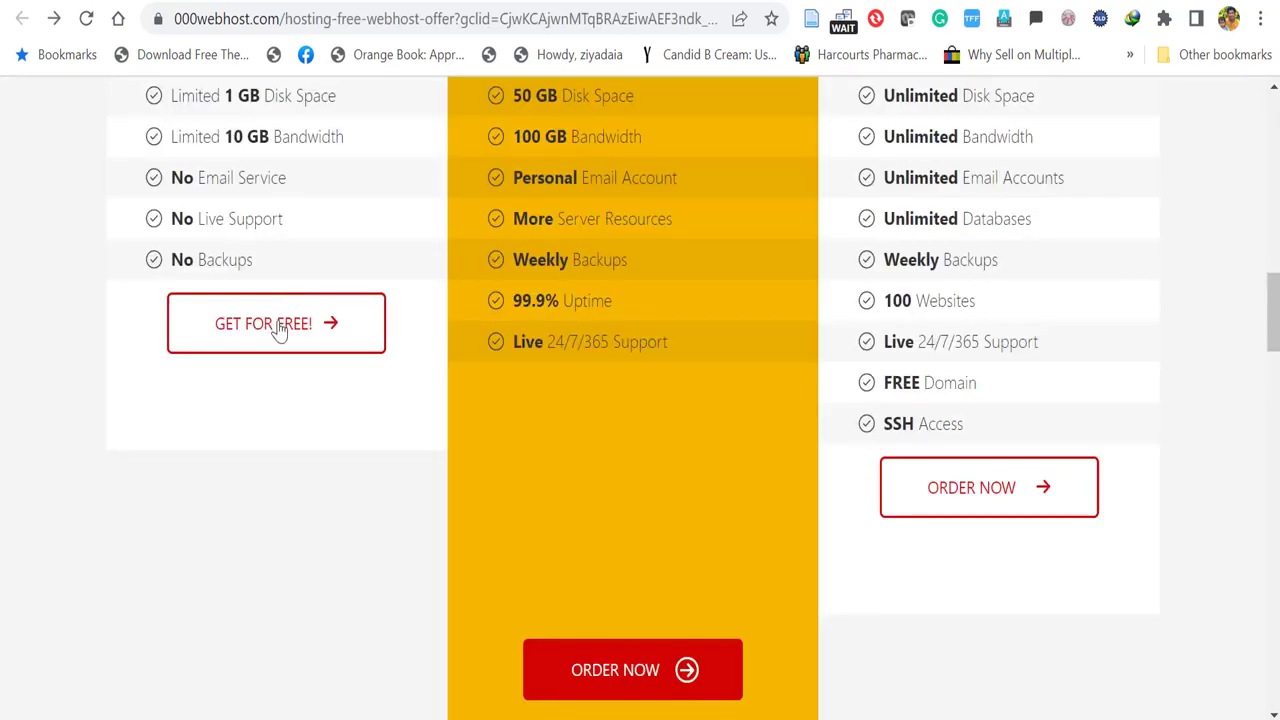
- Sign up for the free plan with email and password, saving the password in Chrome
{"action": "left_click", "coordinate": [276, 324]}
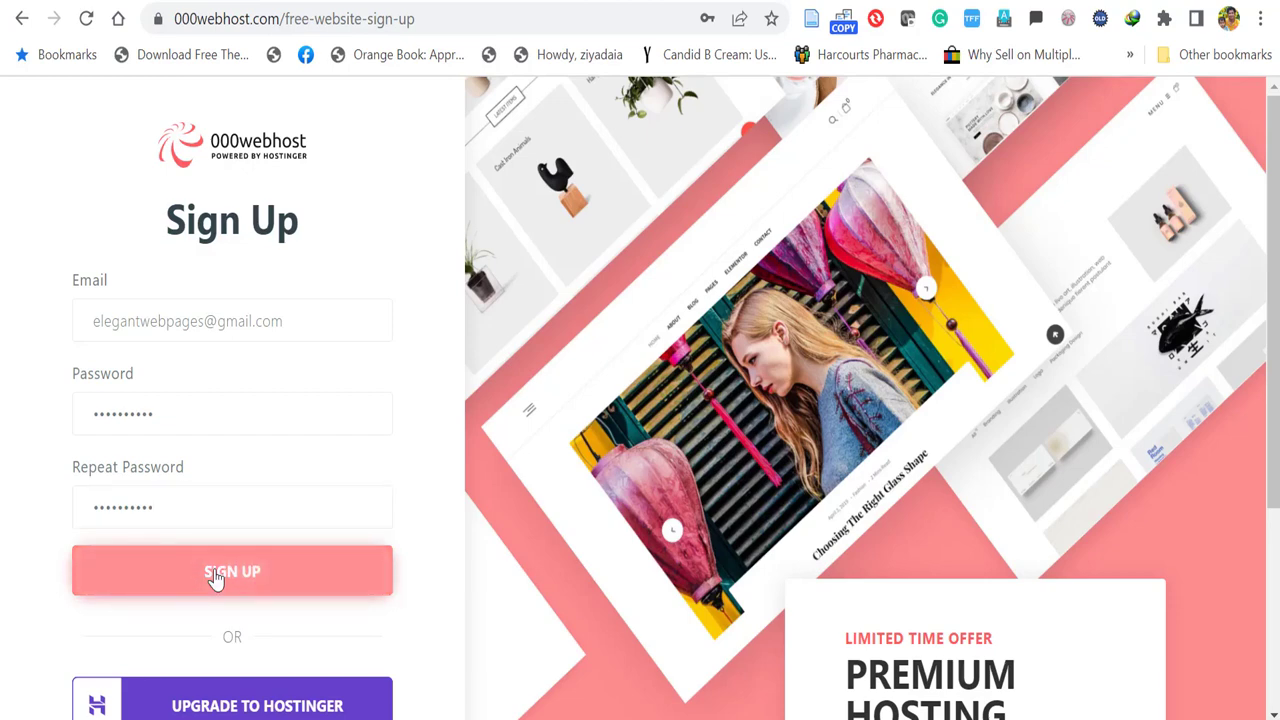
{"action": "left_click", "coordinate": [232, 572]}
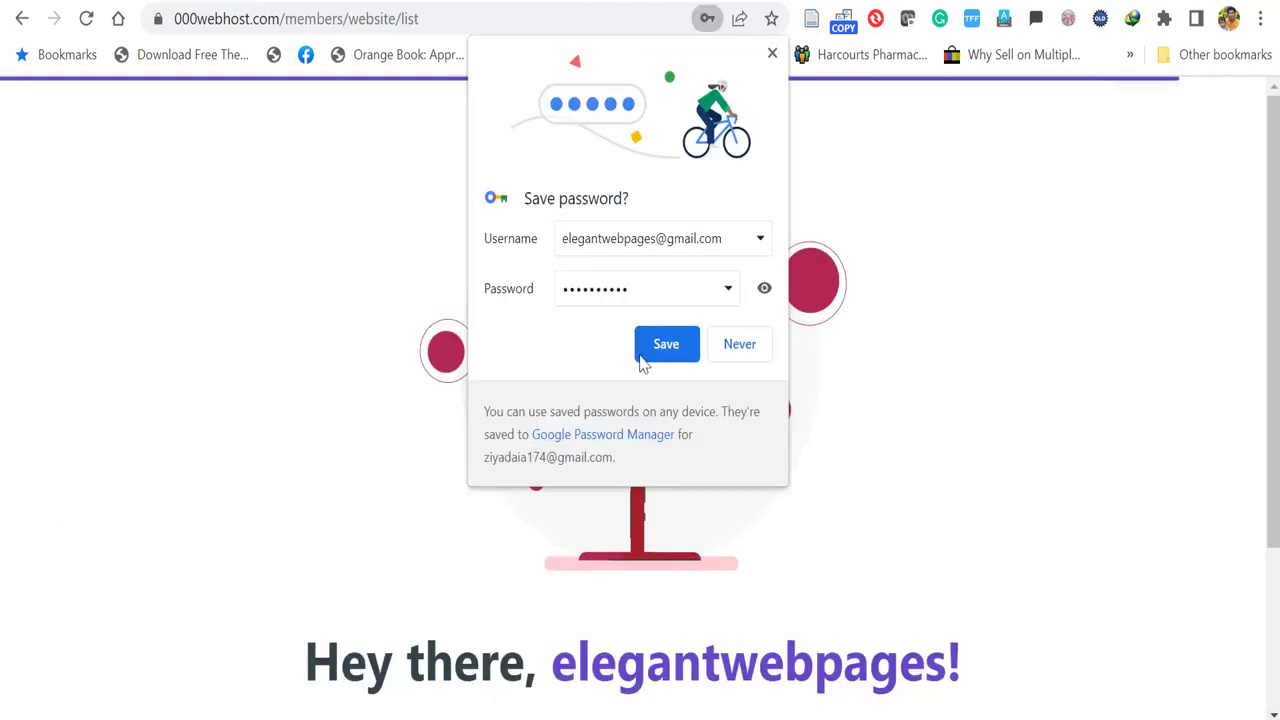
{"action": "left_click", "coordinate": [666, 344]}
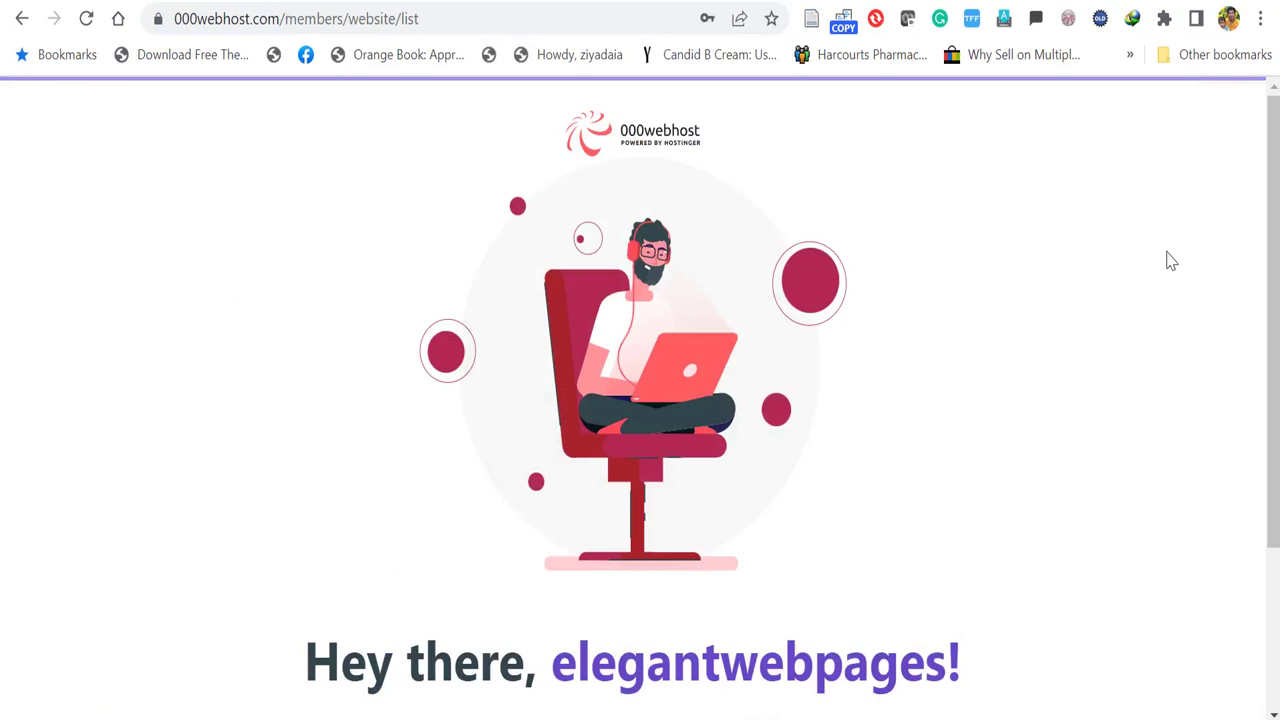
{"action": "scroll", "scroll_direction": "down", "scroll_amount": 3}
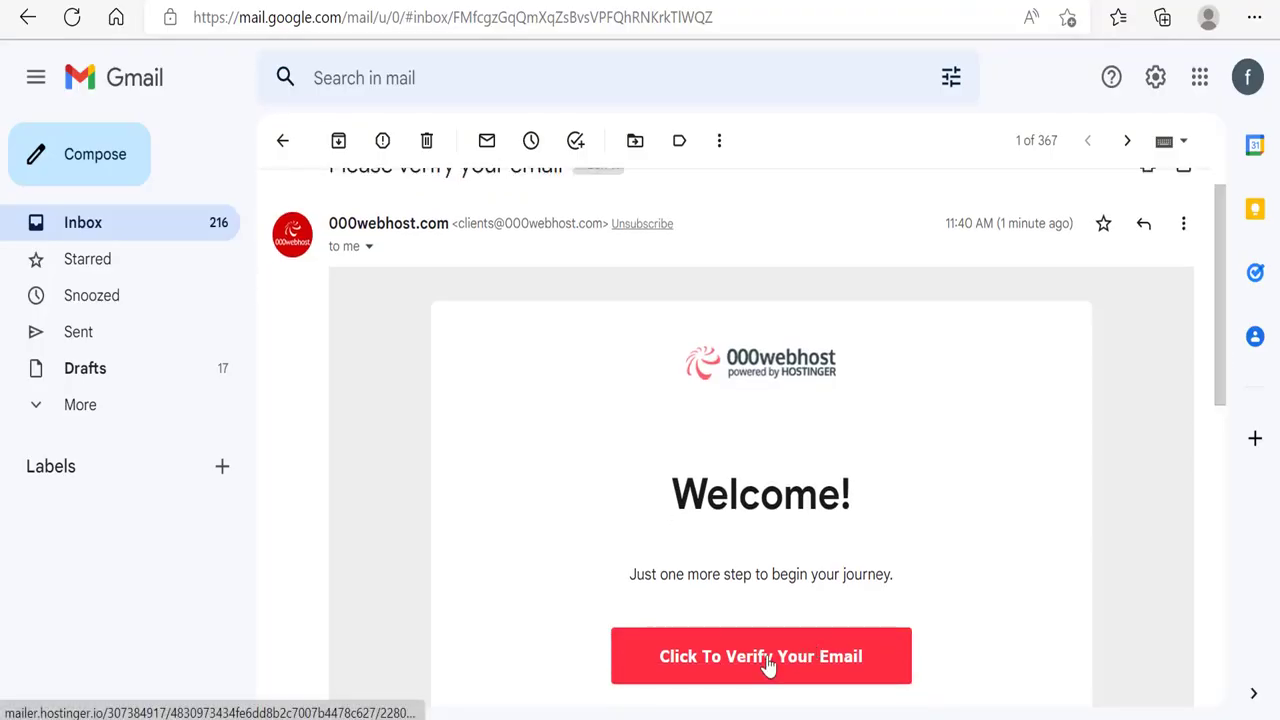
- Follow 'Click To Verify Your Email' in the welcome email and return to the 000webhost window
{"action": "left_click", "coordinate": [760, 656]}
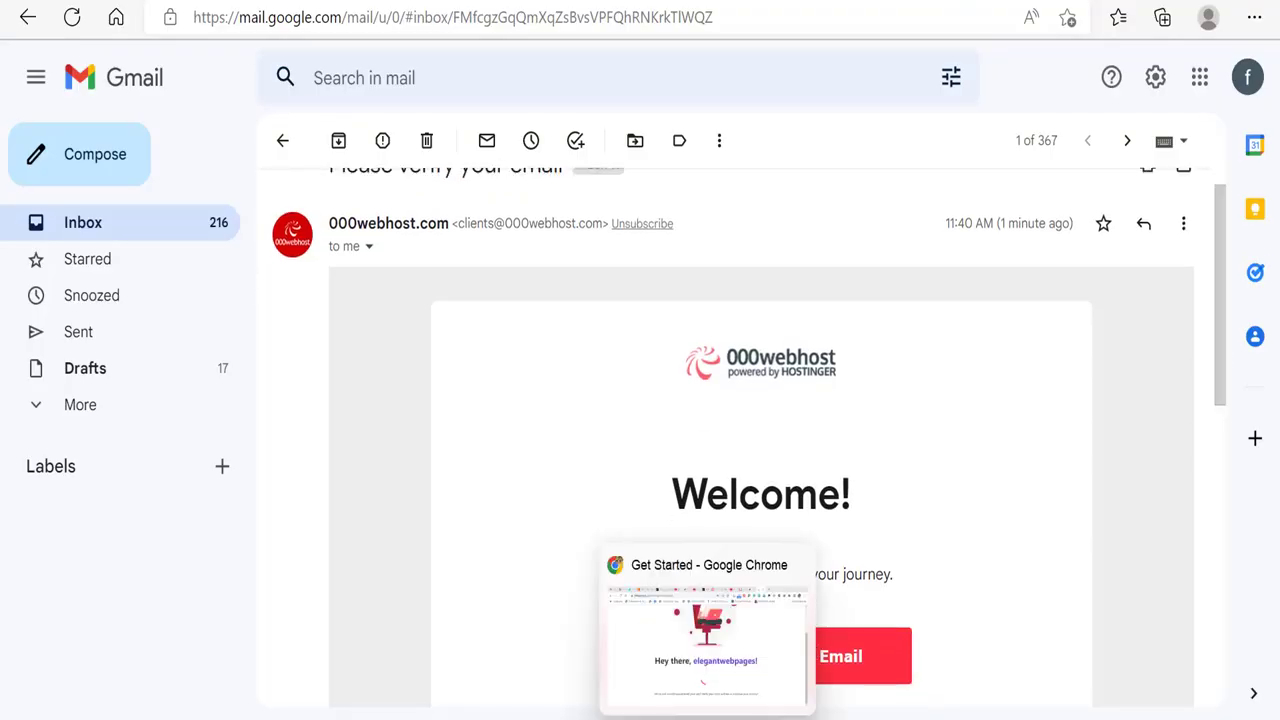
{"action": "left_click", "coordinate": [840, 656]}
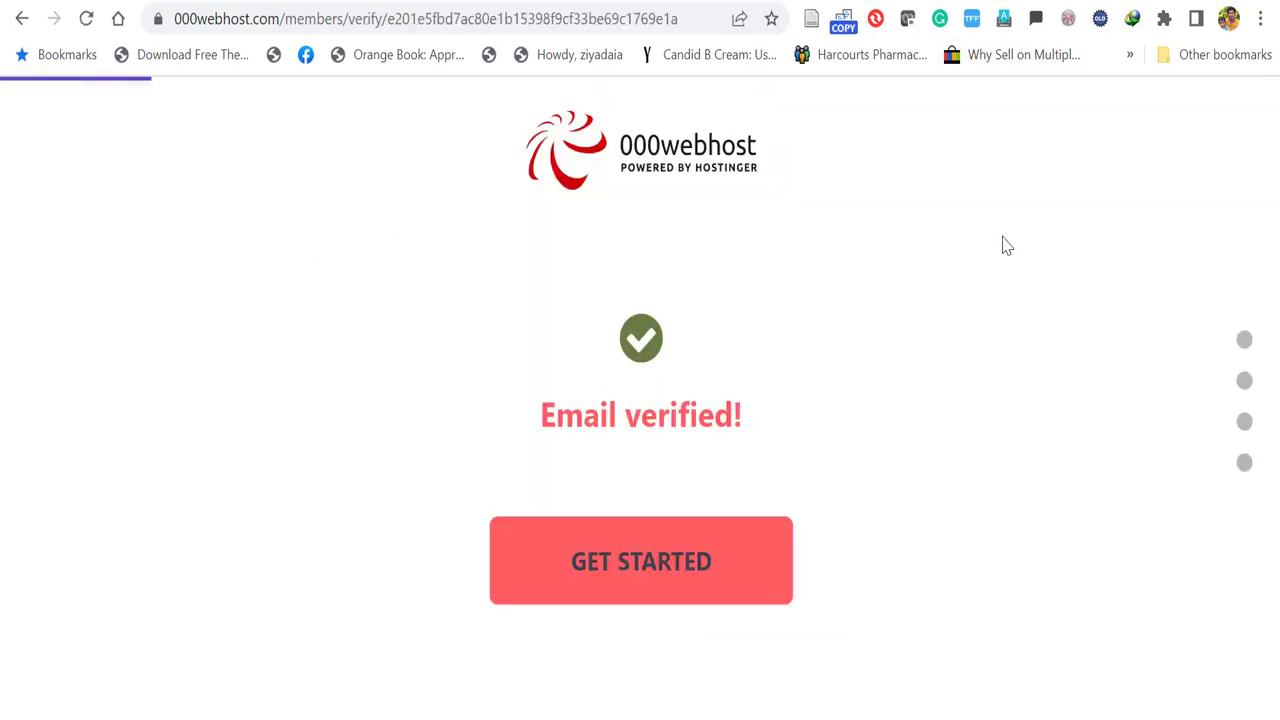
{"action": "mouse_move", "coordinate": [640, 390]}
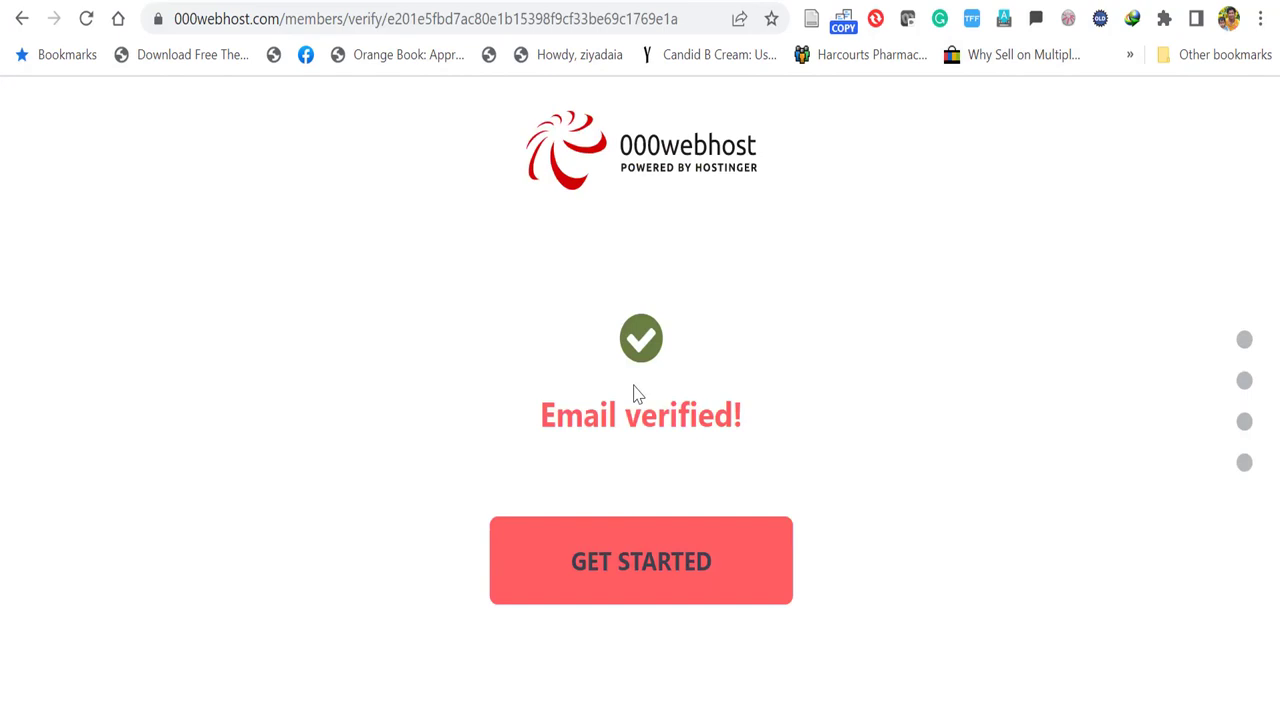
- Answer the setup questions choosing Create Web Design and skip the Chrome recommendation
{"action": "left_click", "coordinate": [640, 560]}
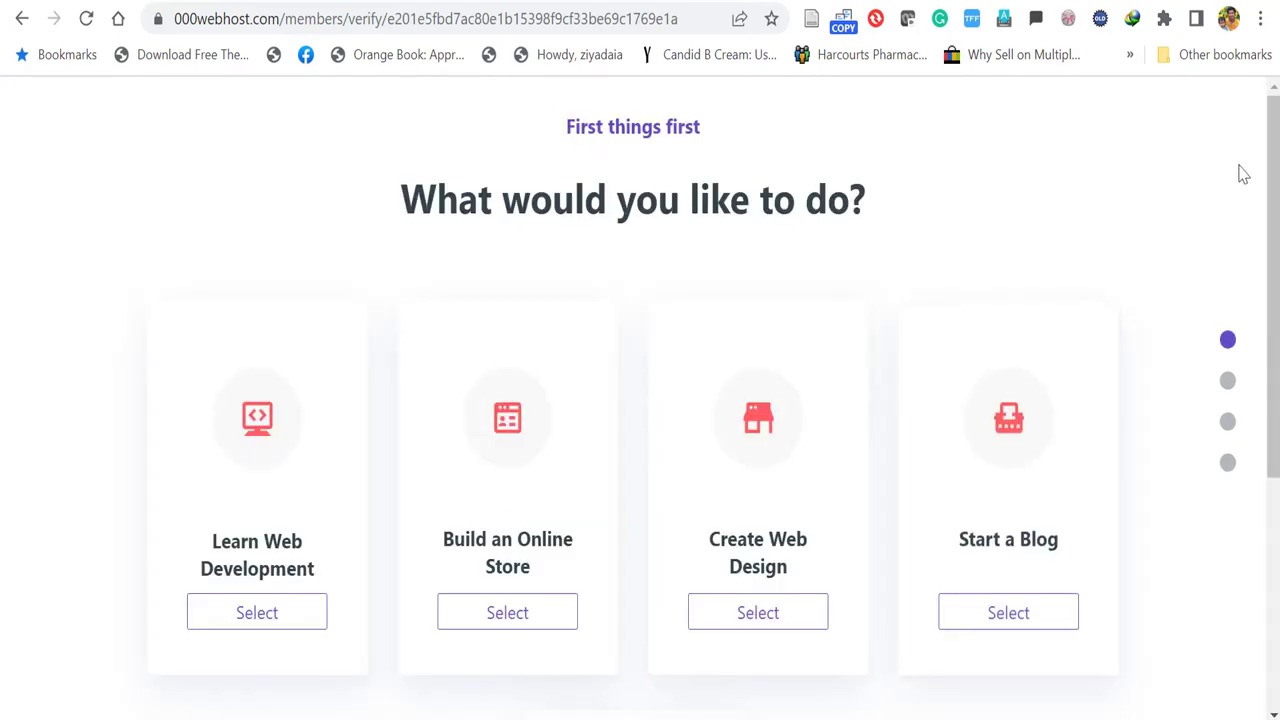
{"action": "mouse_move", "coordinate": [704, 166]}
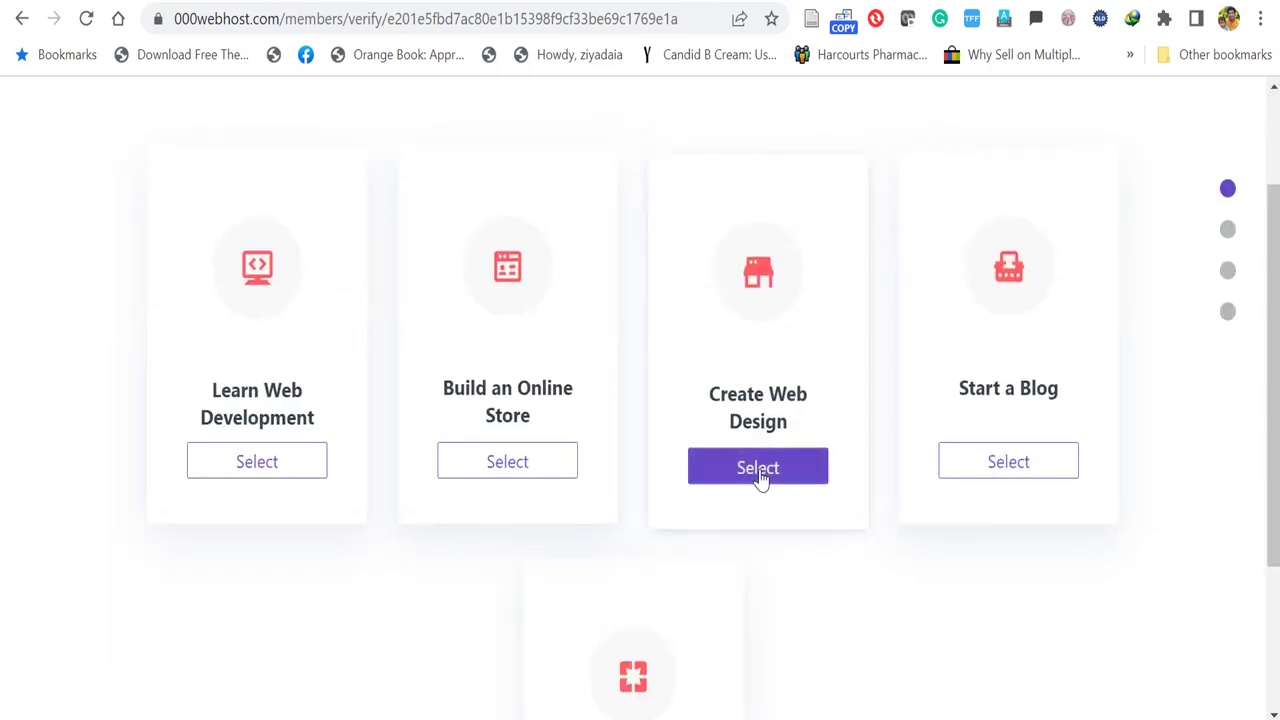
{"action": "left_click", "coordinate": [756, 466]}
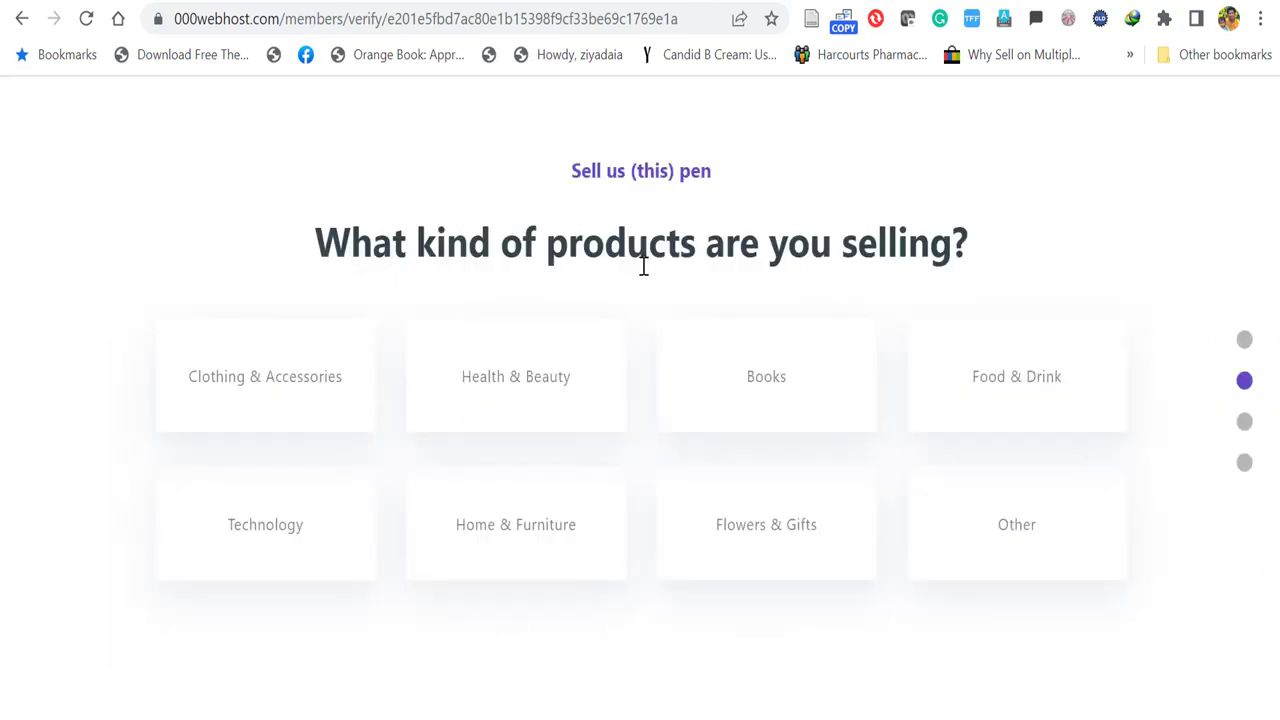
{"action": "mouse_move", "coordinate": [570, 196]}
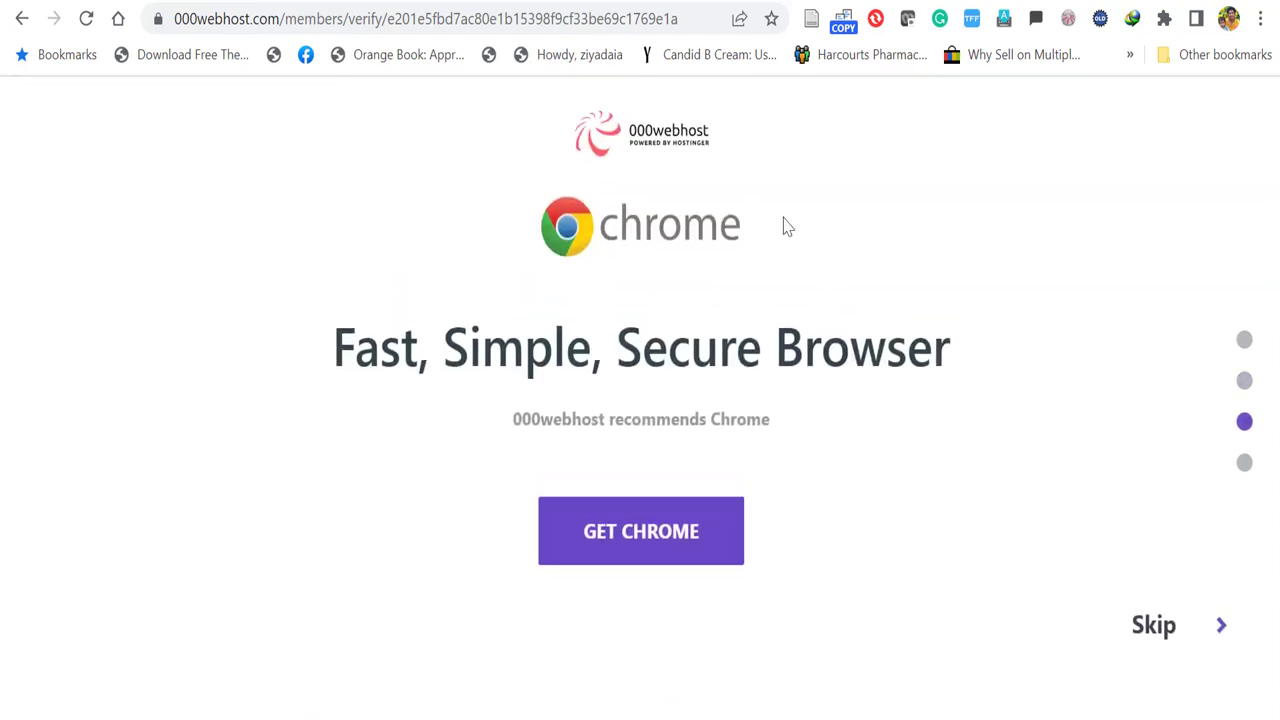
{"action": "mouse_move", "coordinate": [676, 324]}
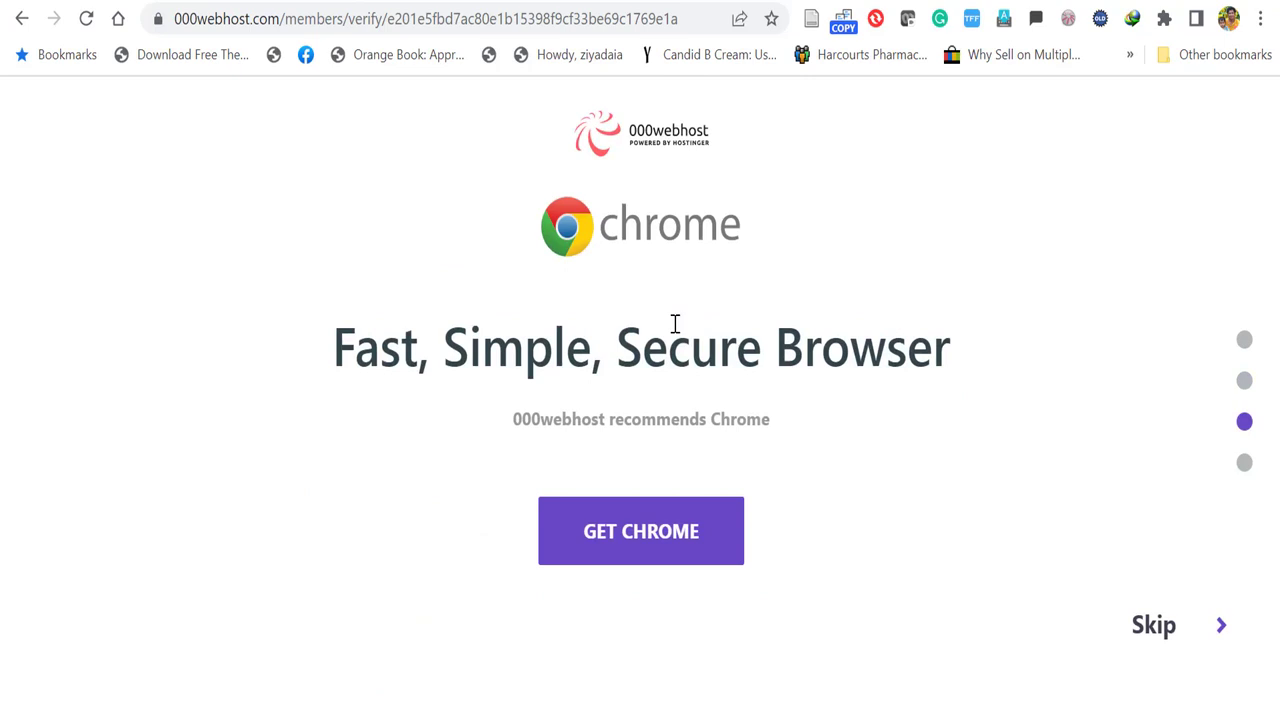
{"action": "mouse_move", "coordinate": [1158, 624]}
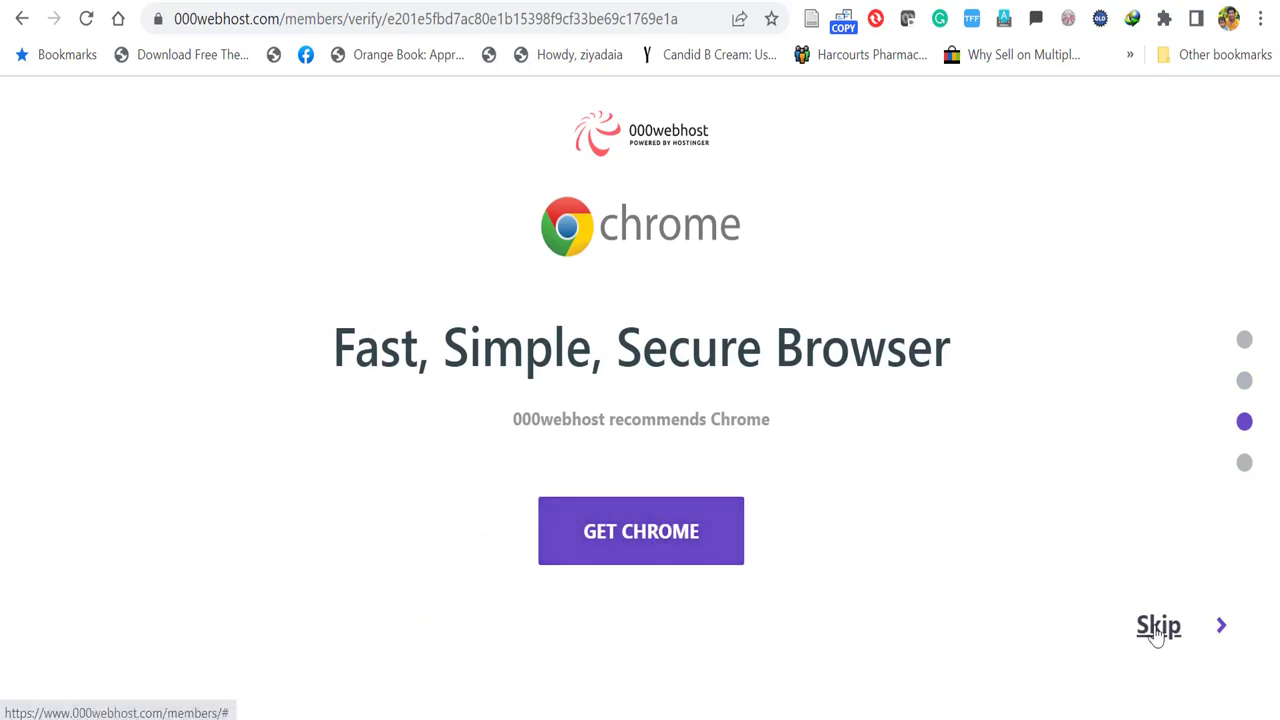
{"action": "left_click", "coordinate": [1158, 624]}
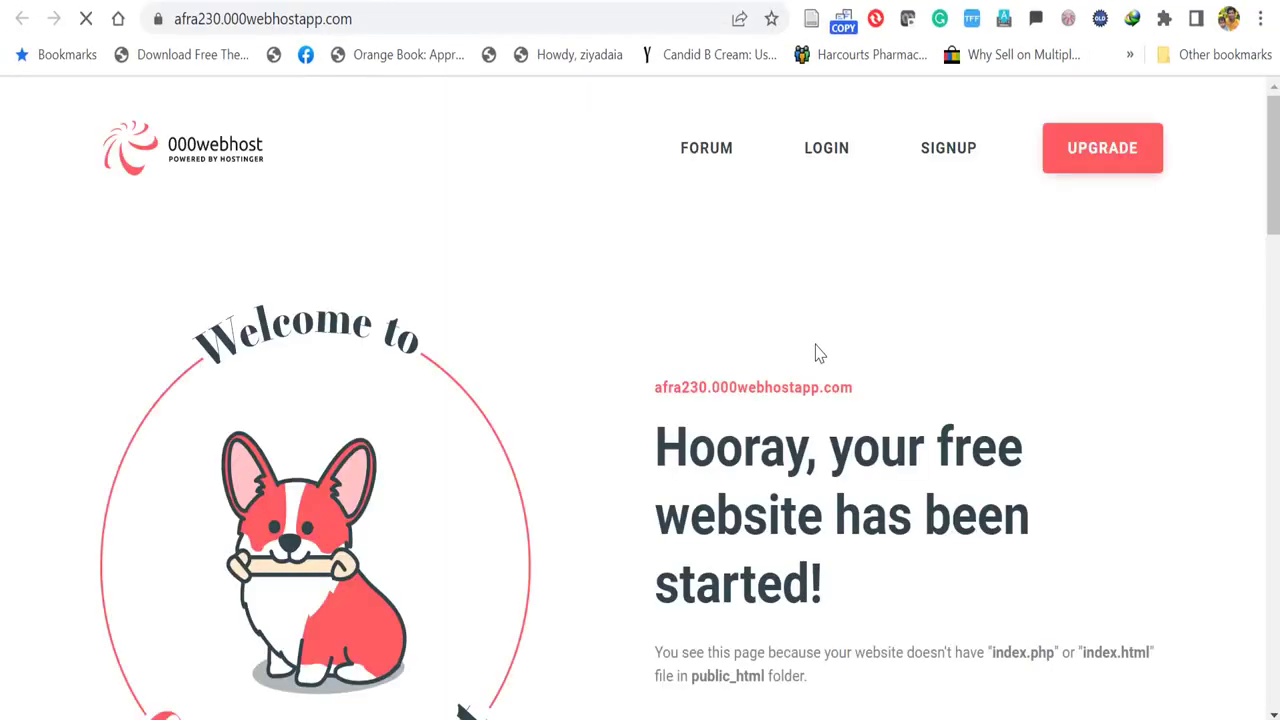
- Scroll through the default 'What's next?' placeholder page of the new site
{"action": "scroll", "scroll_direction": "down", "scroll_amount": 3}
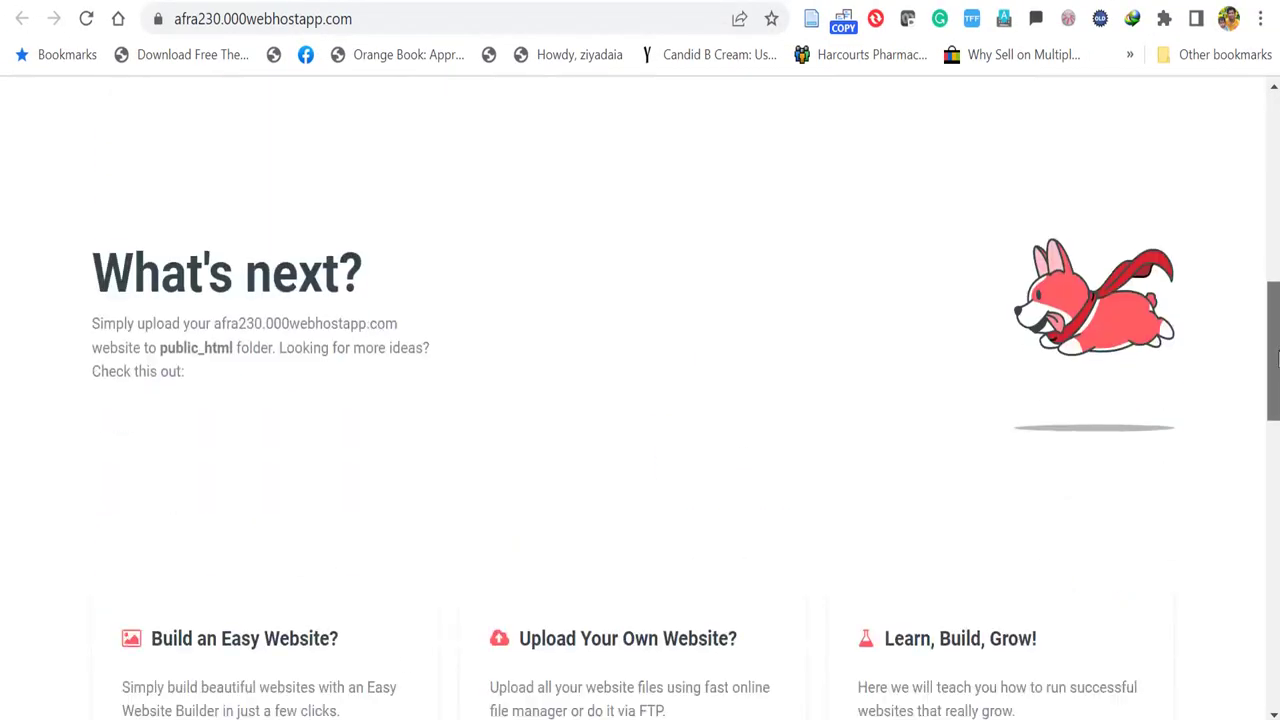
{"action": "scroll", "scroll_direction": "down", "scroll_amount": 3}
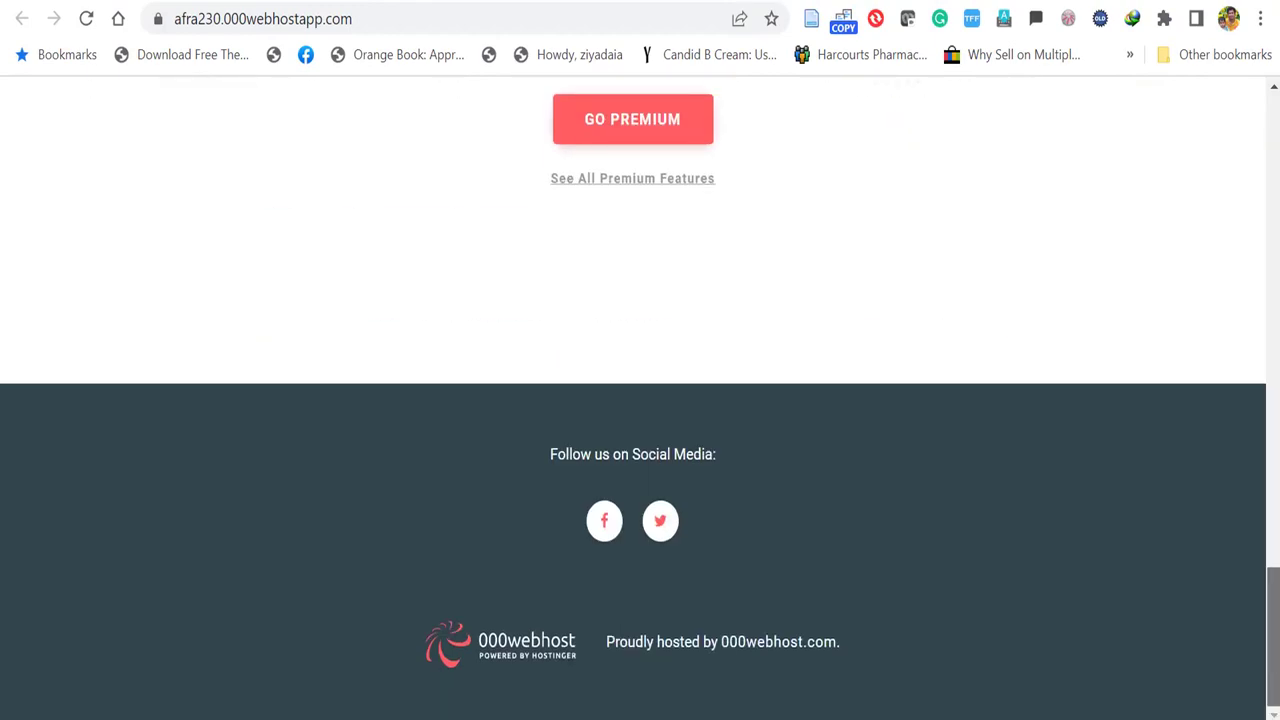
{"action": "scroll", "scroll_direction": "up", "scroll_amount": 3}
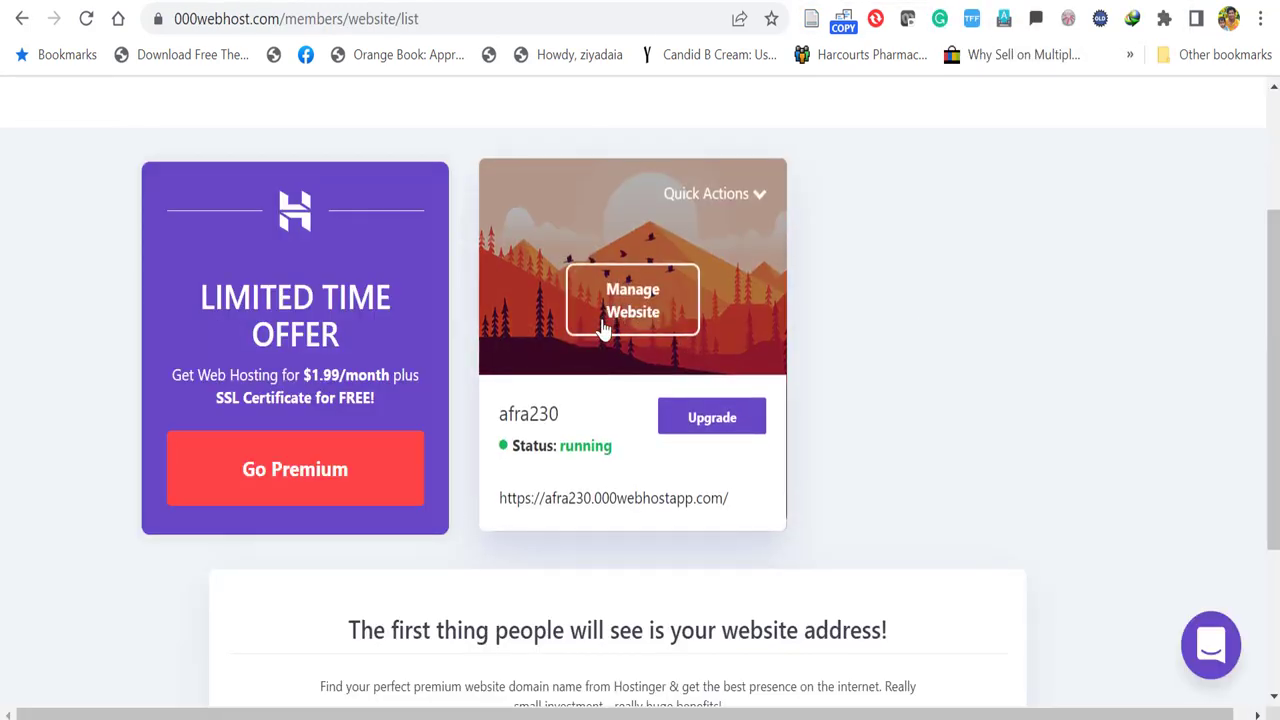
- Manage the afra230 website and start the WordPress install from its dashboard
{"action": "left_click", "coordinate": [632, 300]}
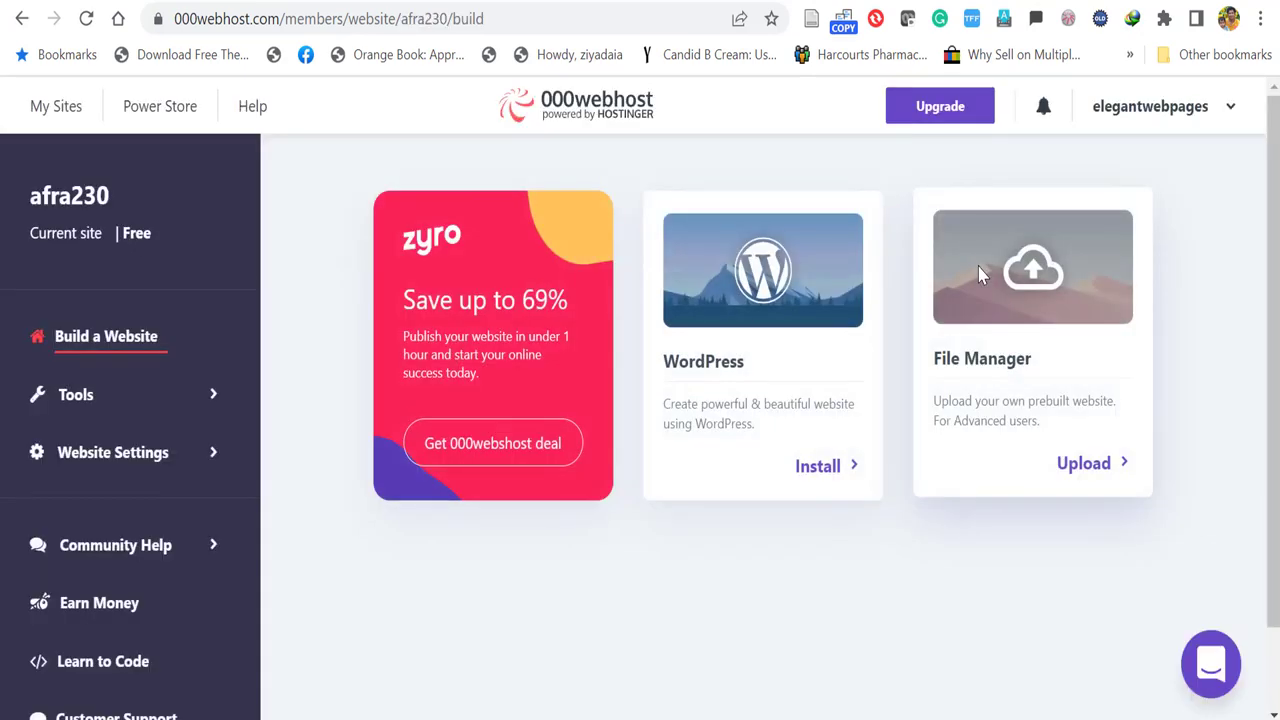
{"action": "mouse_move", "coordinate": [762, 304]}
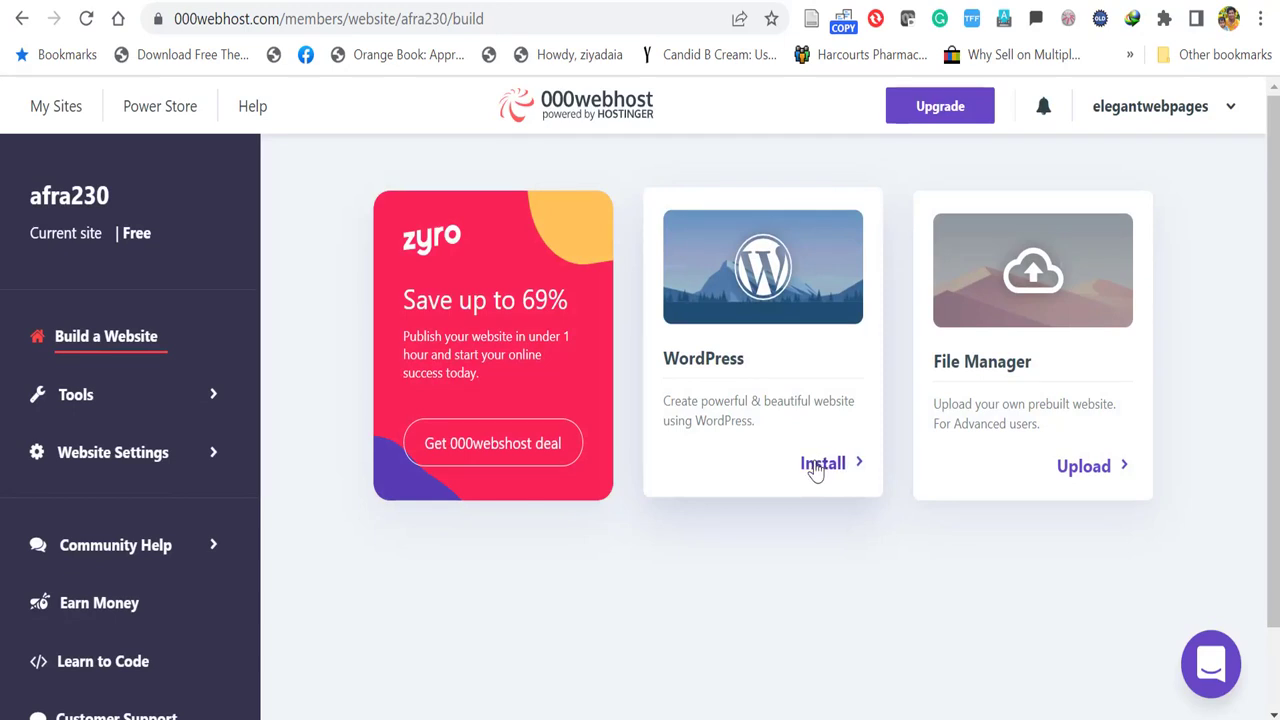
{"action": "left_click", "coordinate": [822, 464]}
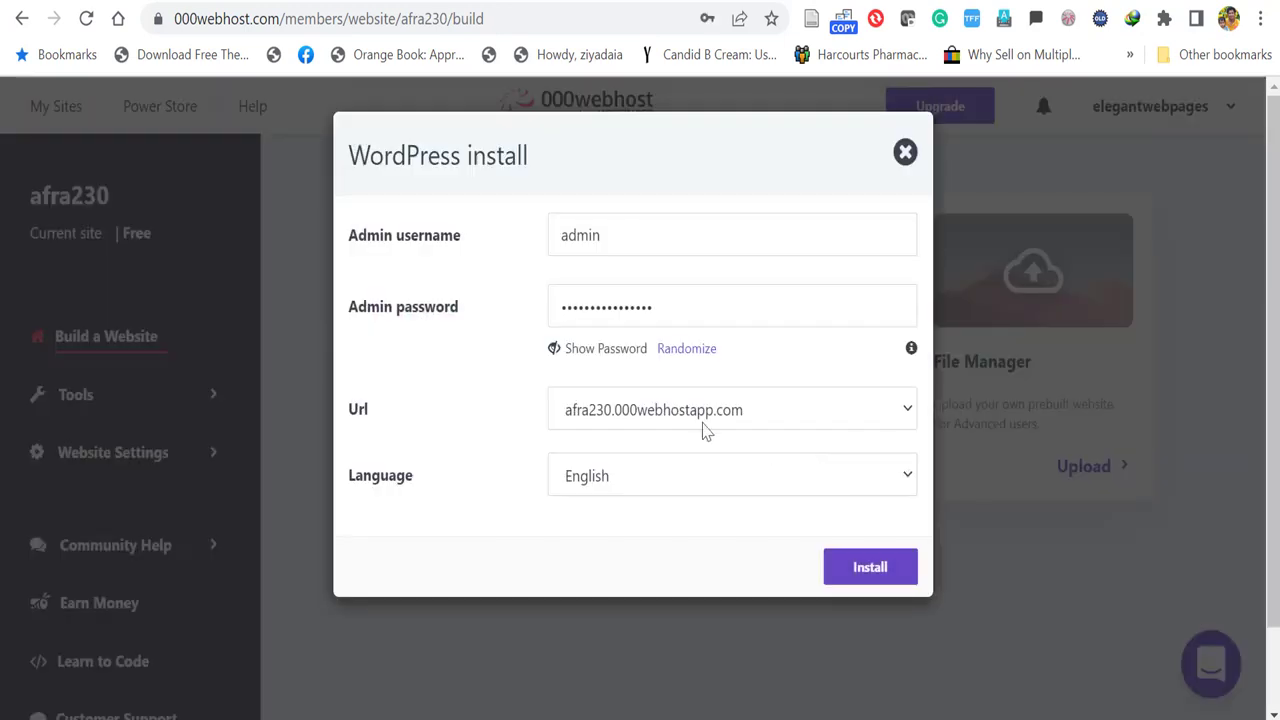
{"action": "mouse_move", "coordinate": [540, 244]}
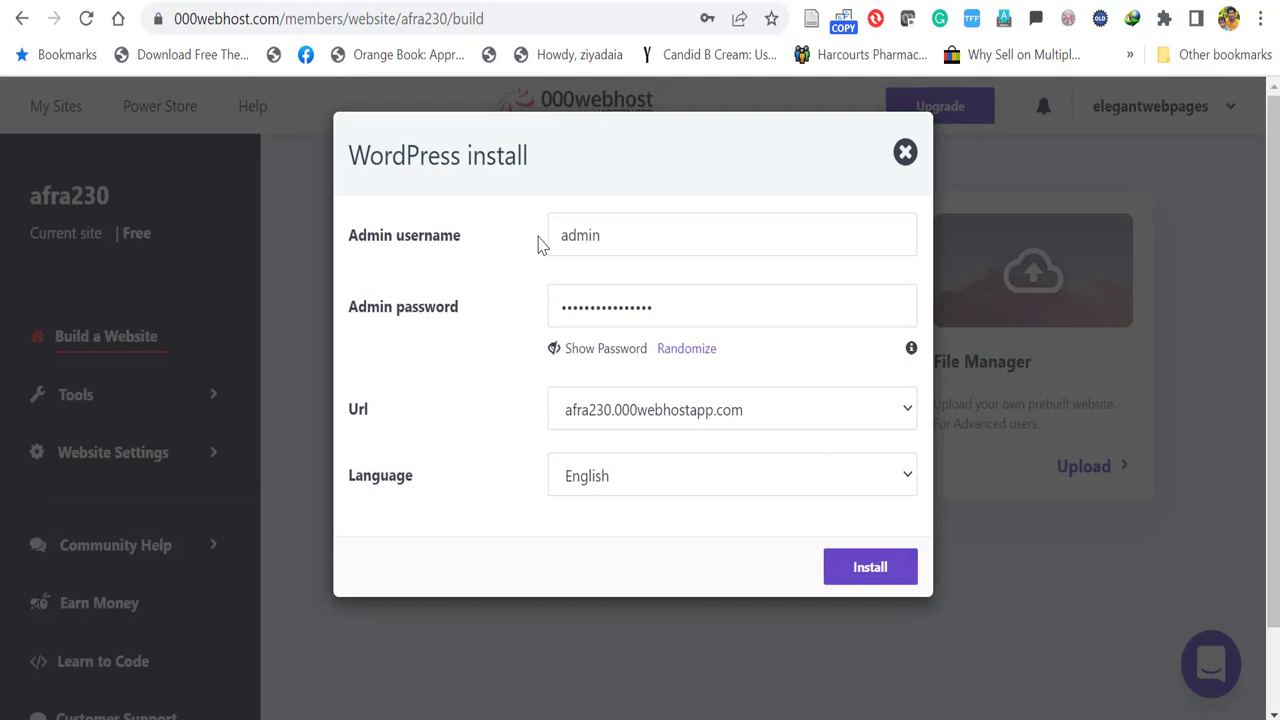
{"action": "mouse_move", "coordinate": [570, 420]}
{"action": "type", "text": "af"}
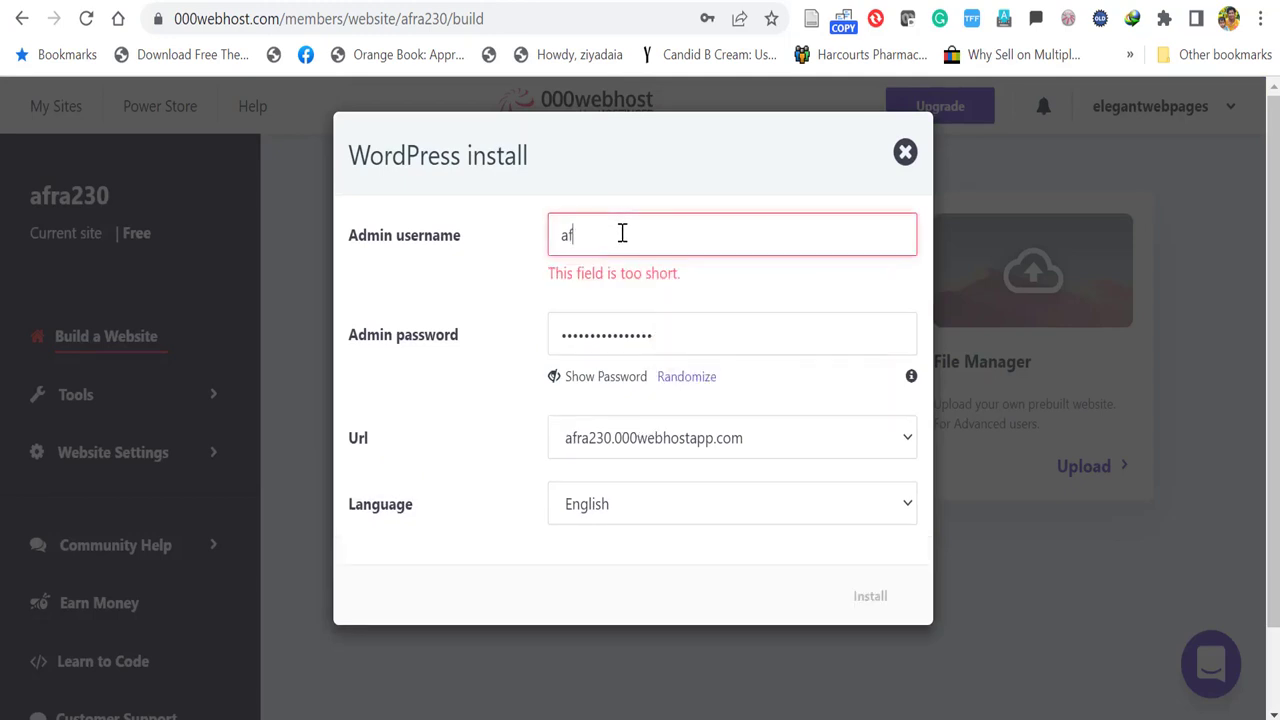
- Install WordPress with admin username afra230, then reach the site's login form with credentials filled
{"action": "type", "text": "ra"}
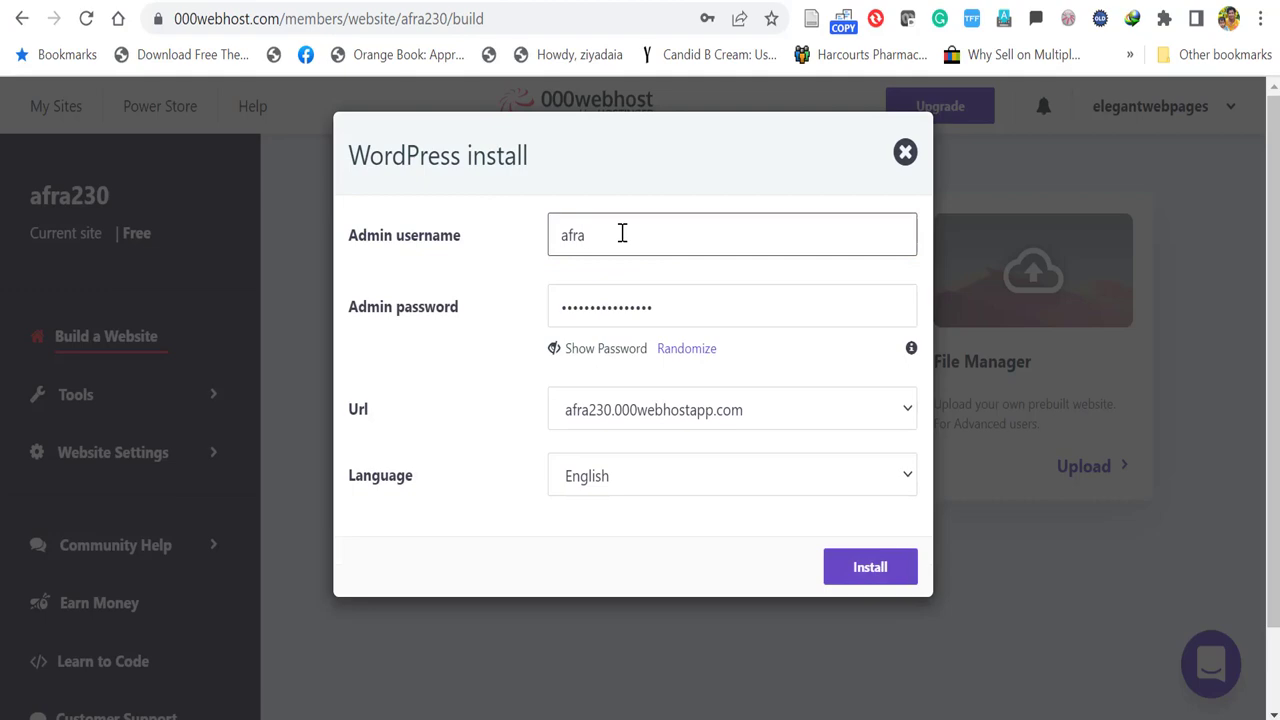
{"action": "left_click", "coordinate": [868, 568]}
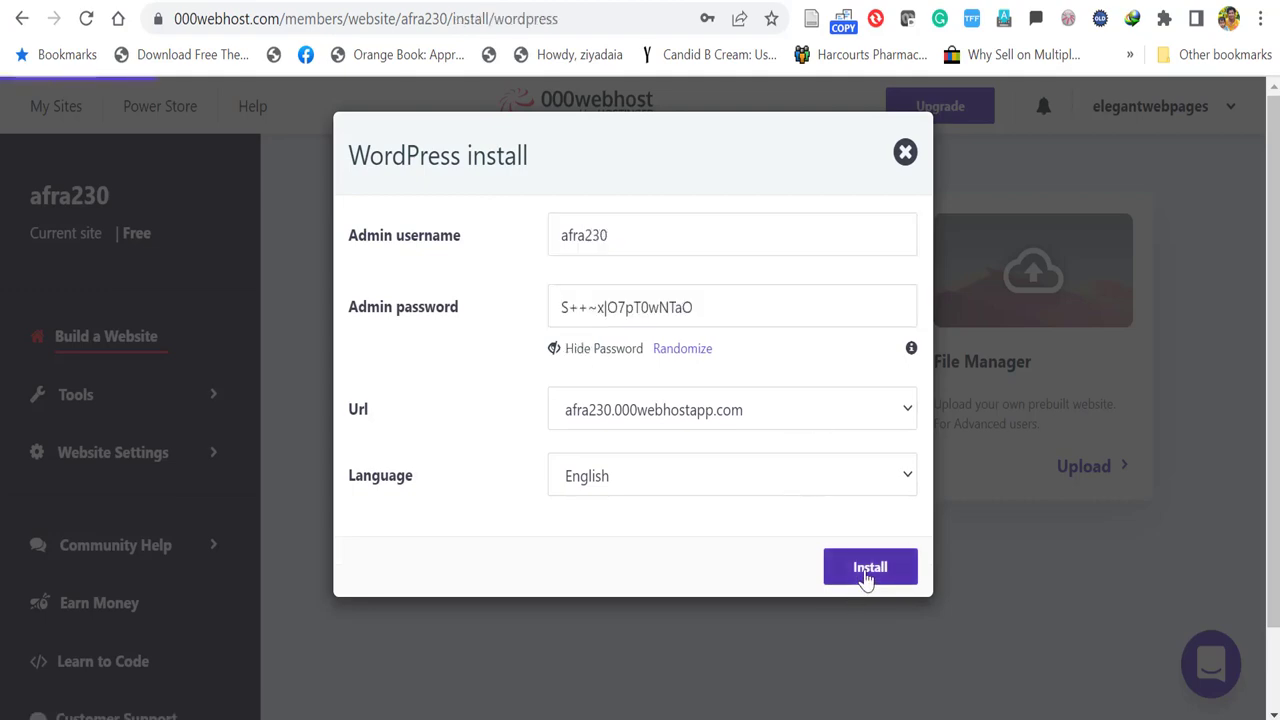
{"action": "left_click", "coordinate": [868, 566]}
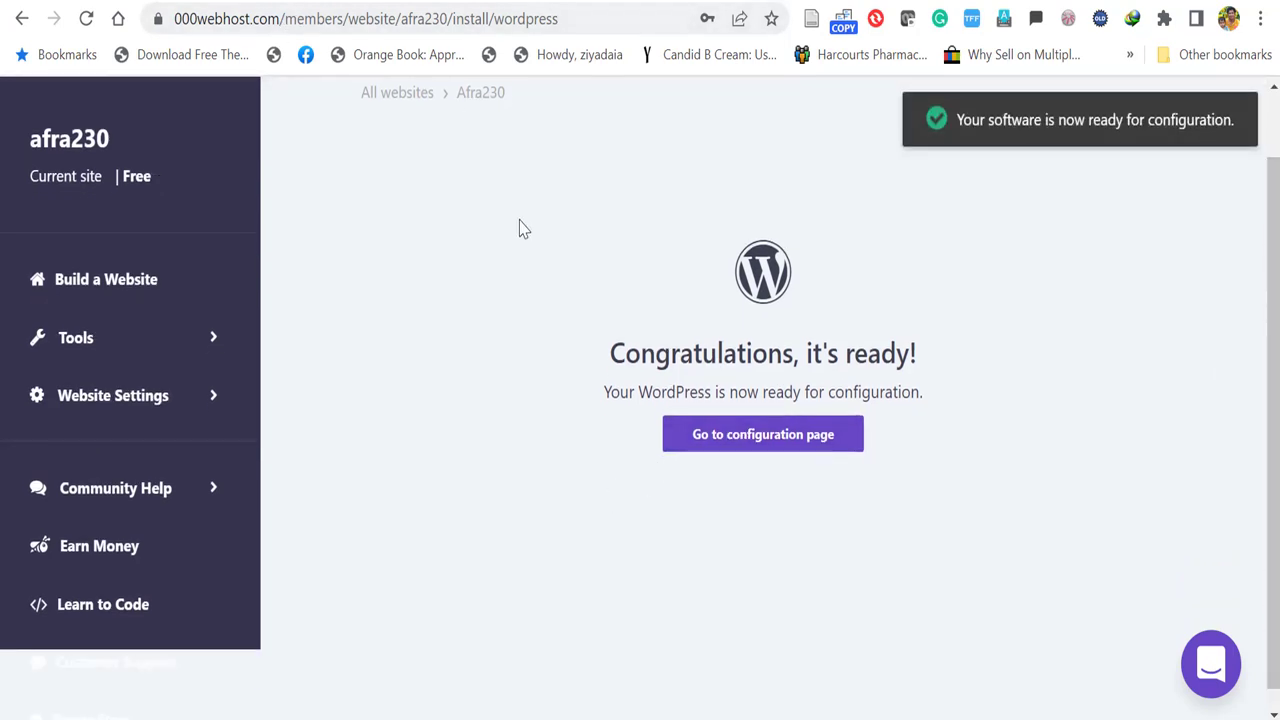
{"action": "left_click", "coordinate": [762, 432]}
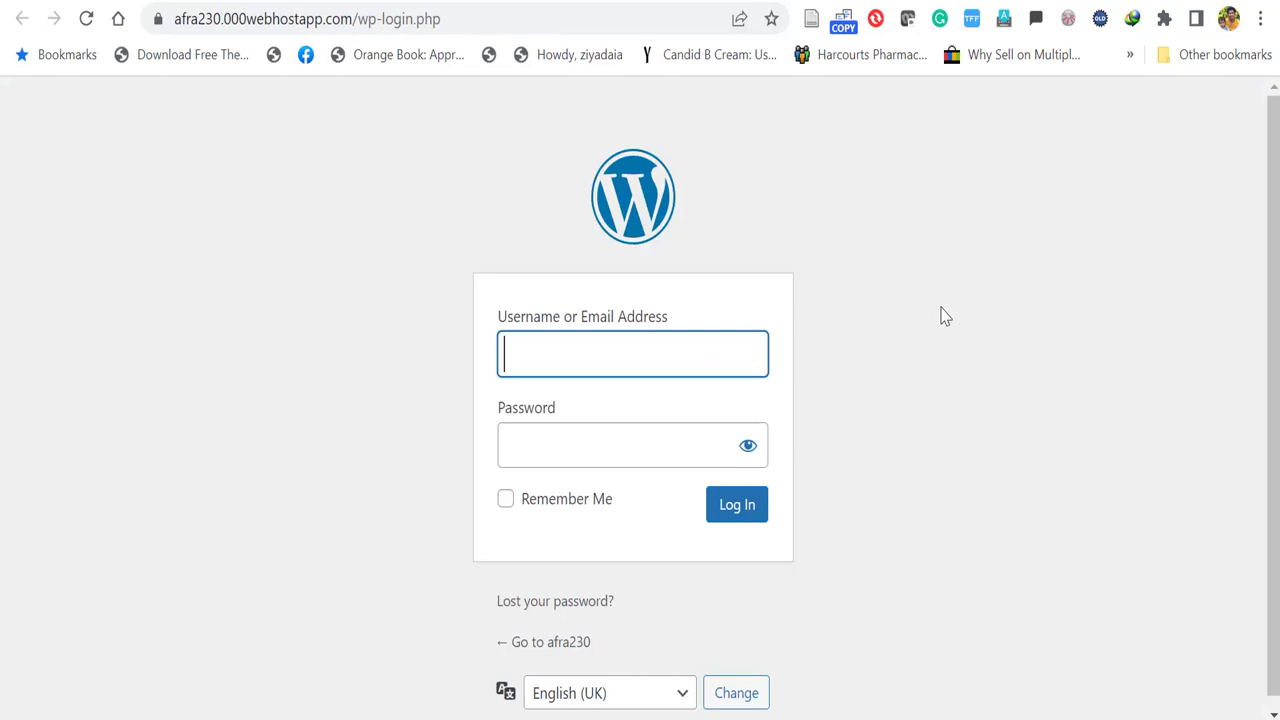
{"action": "left_click", "coordinate": [736, 504]}
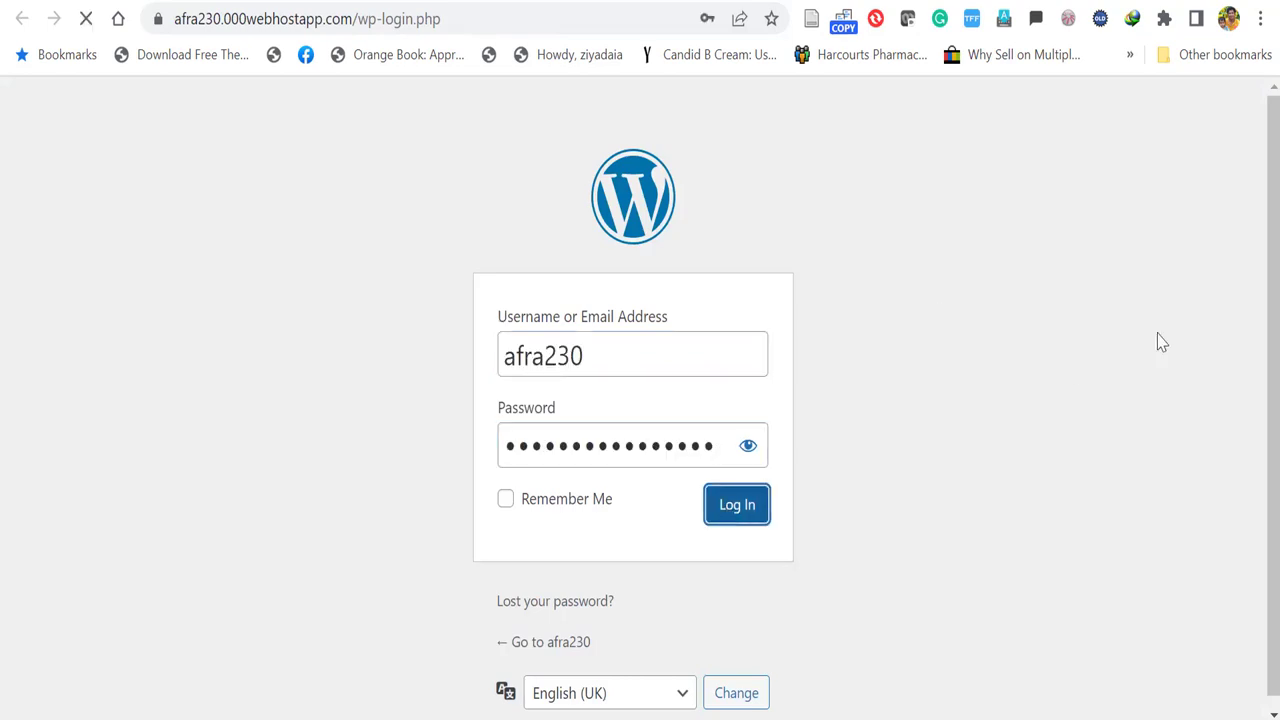
{"action": "left_click", "coordinate": [736, 504]}
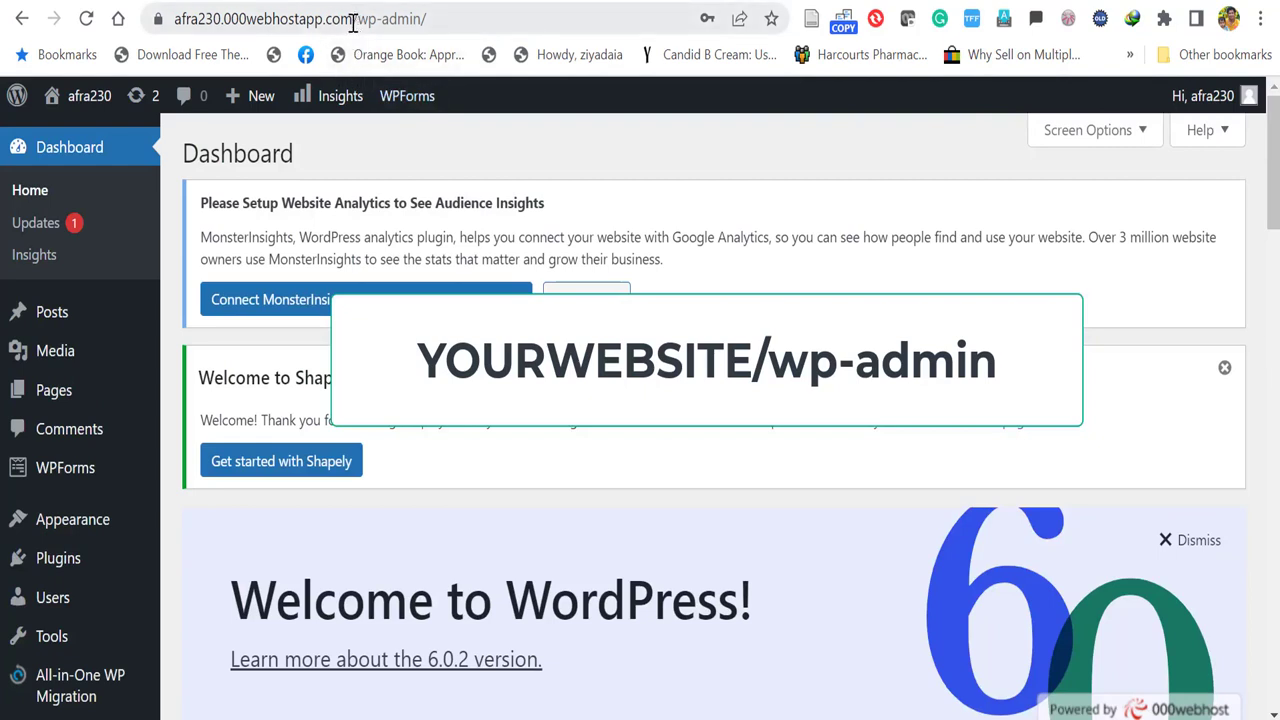
{"action": "left_click", "coordinate": [290, 18]}
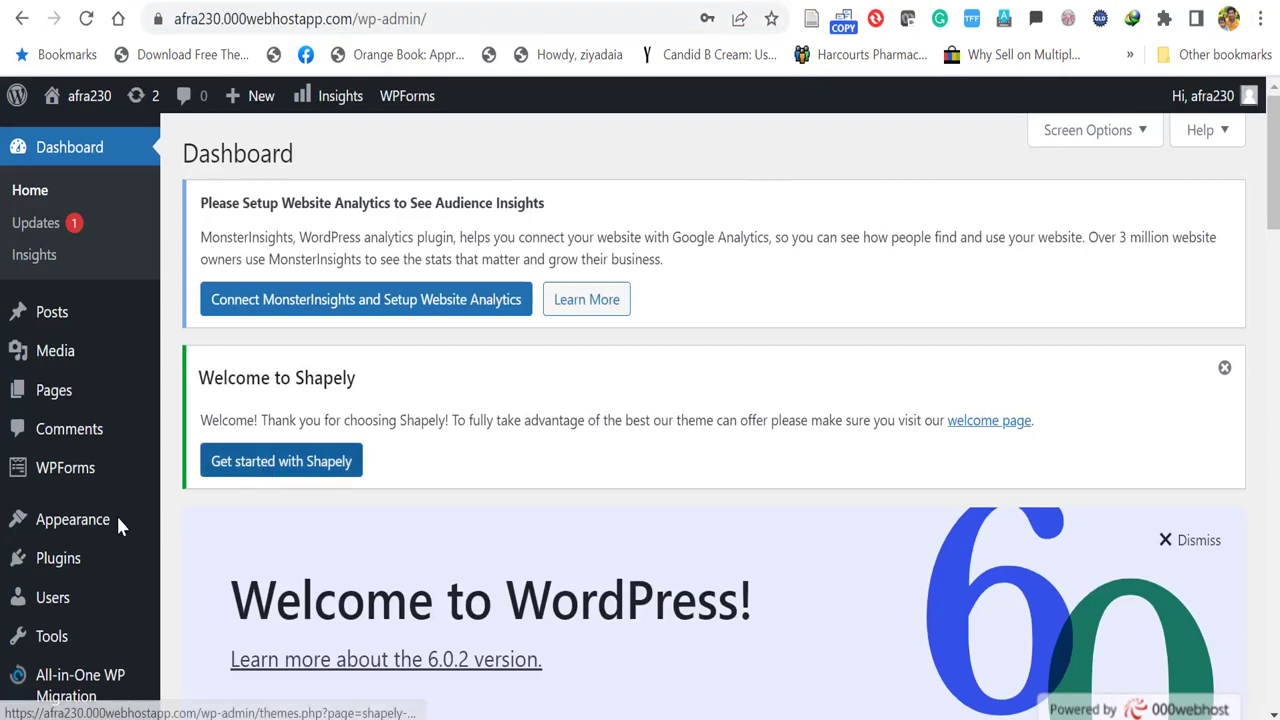
- Go to Appearance > Themes > Add New and search for 'astra'
{"action": "left_click", "coordinate": [72, 520]}
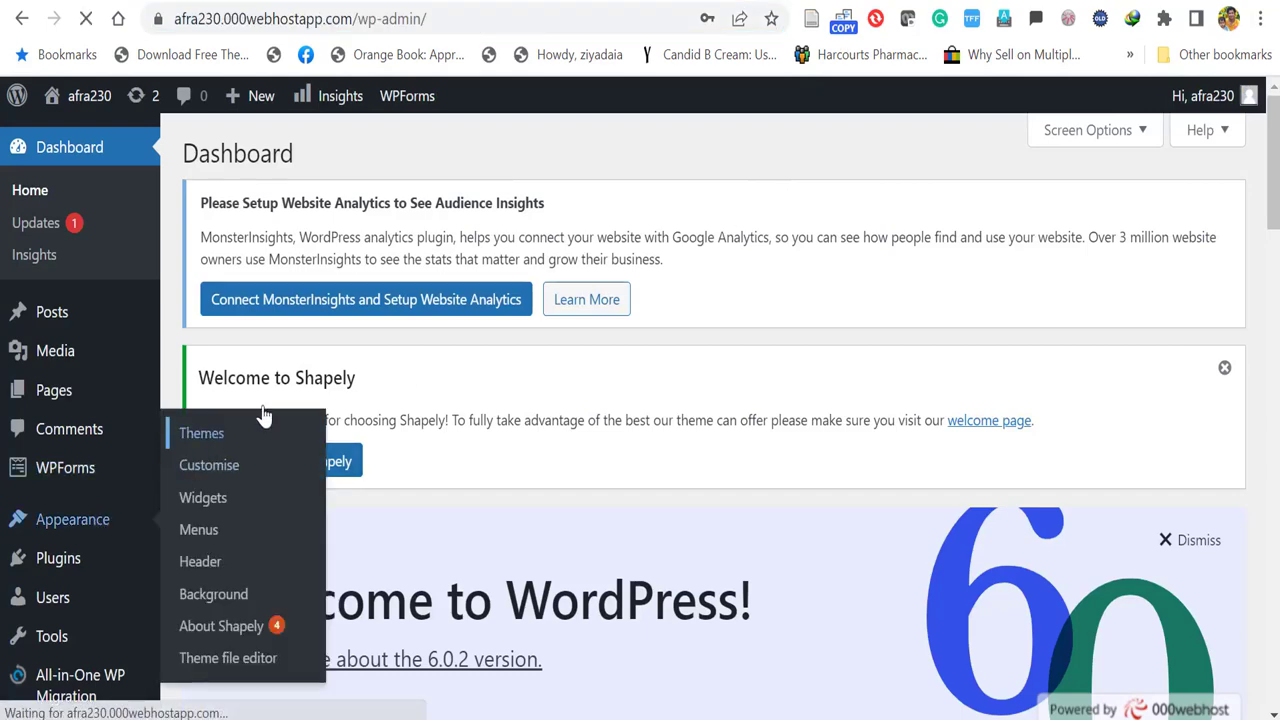
{"action": "left_click", "coordinate": [200, 432]}
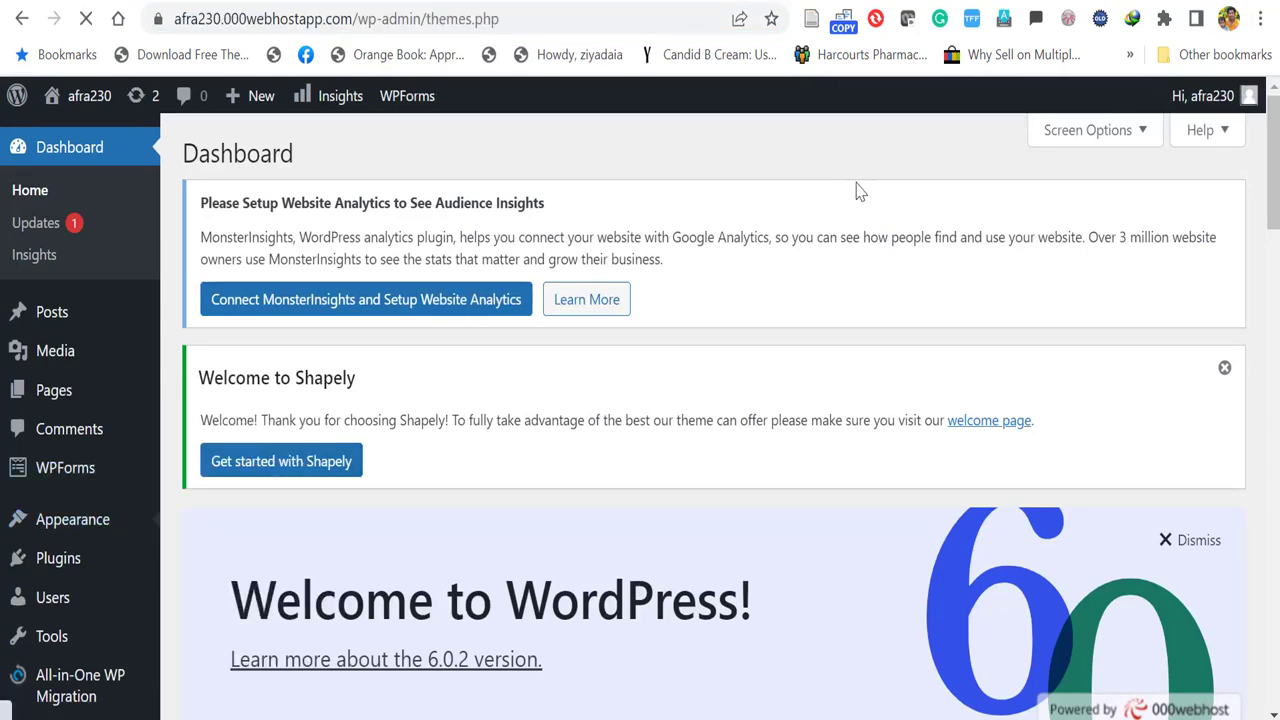
{"action": "left_click", "coordinate": [72, 518]}
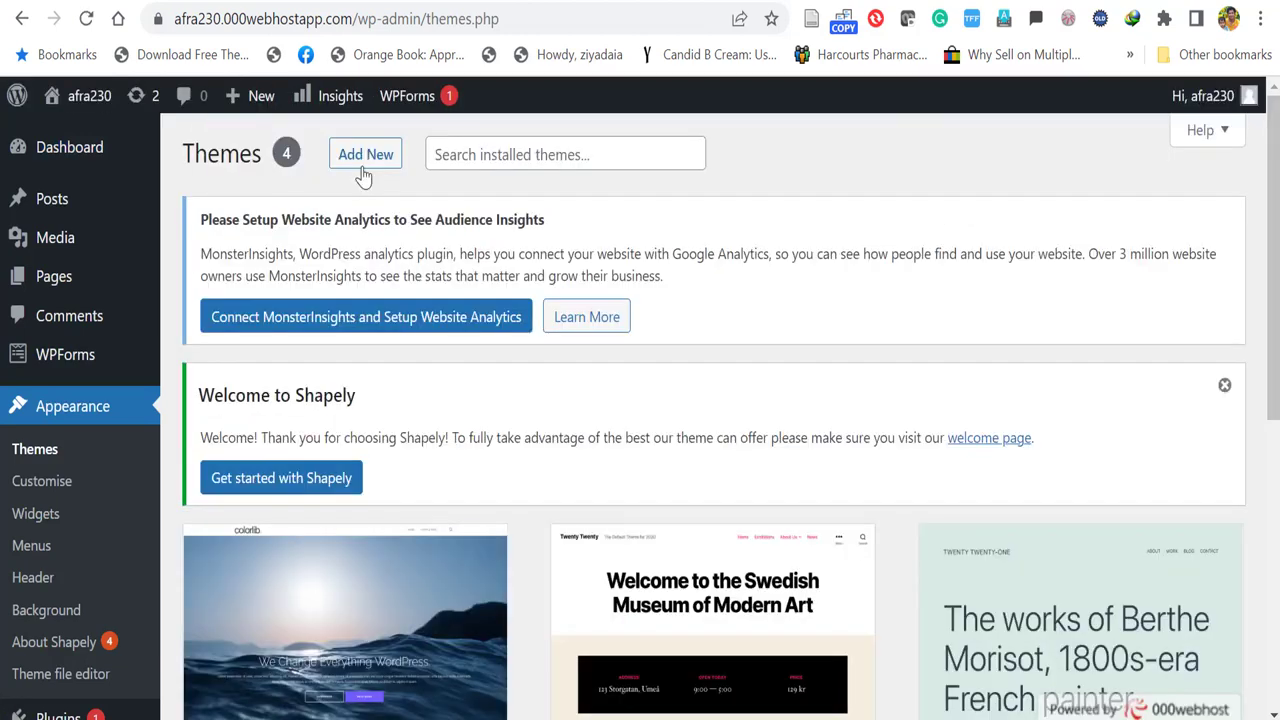
{"action": "left_click", "coordinate": [364, 154]}
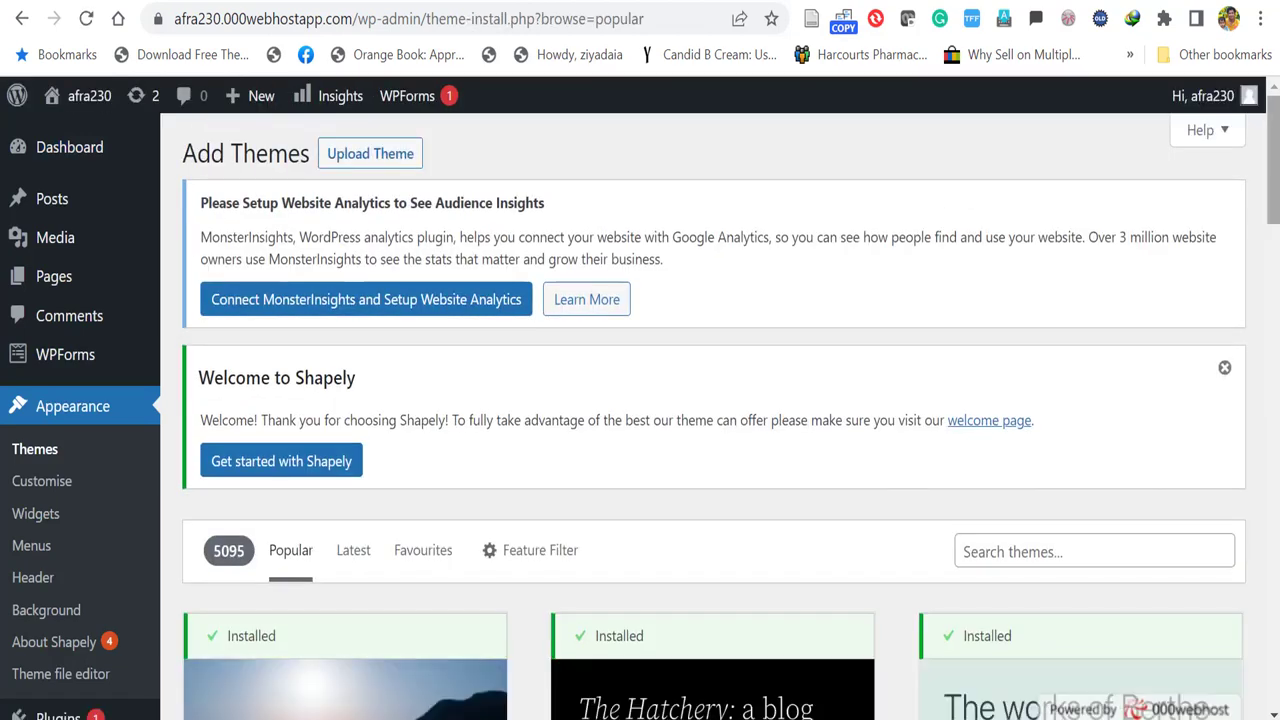
{"action": "scroll", "scroll_direction": "down", "scroll_amount": 3}
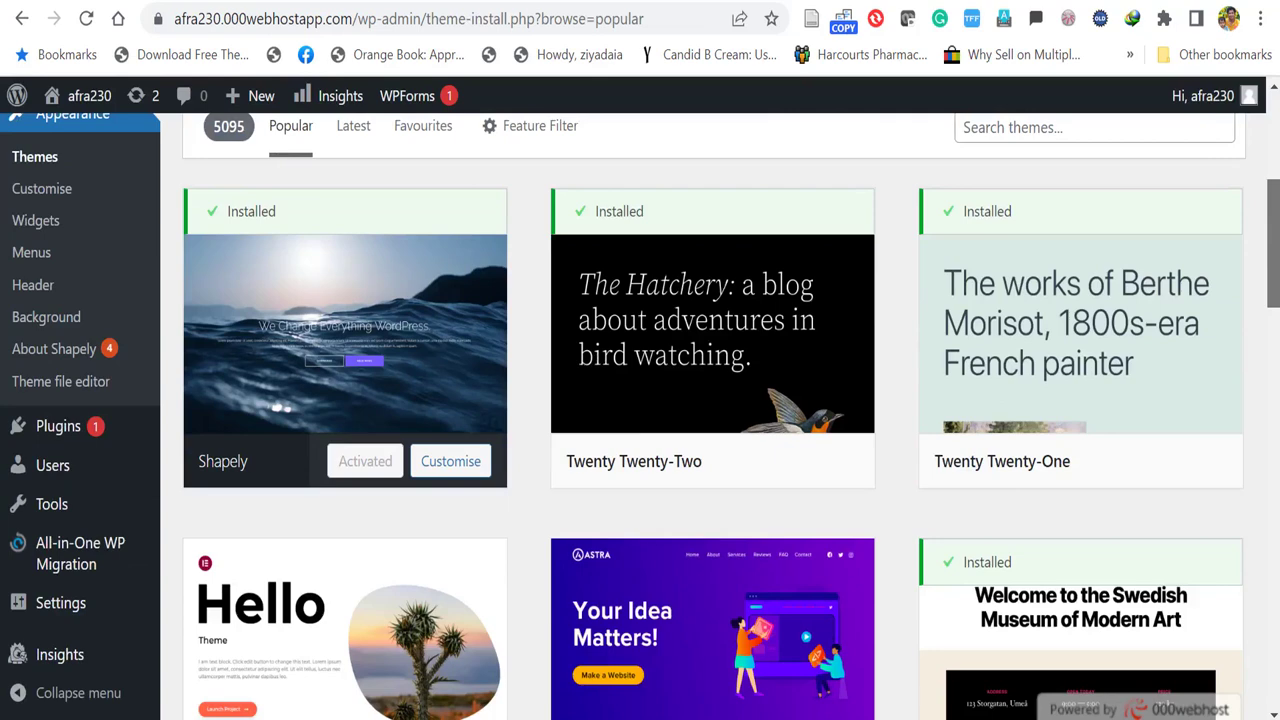
{"action": "scroll", "scroll_direction": "up", "scroll_amount": 3}
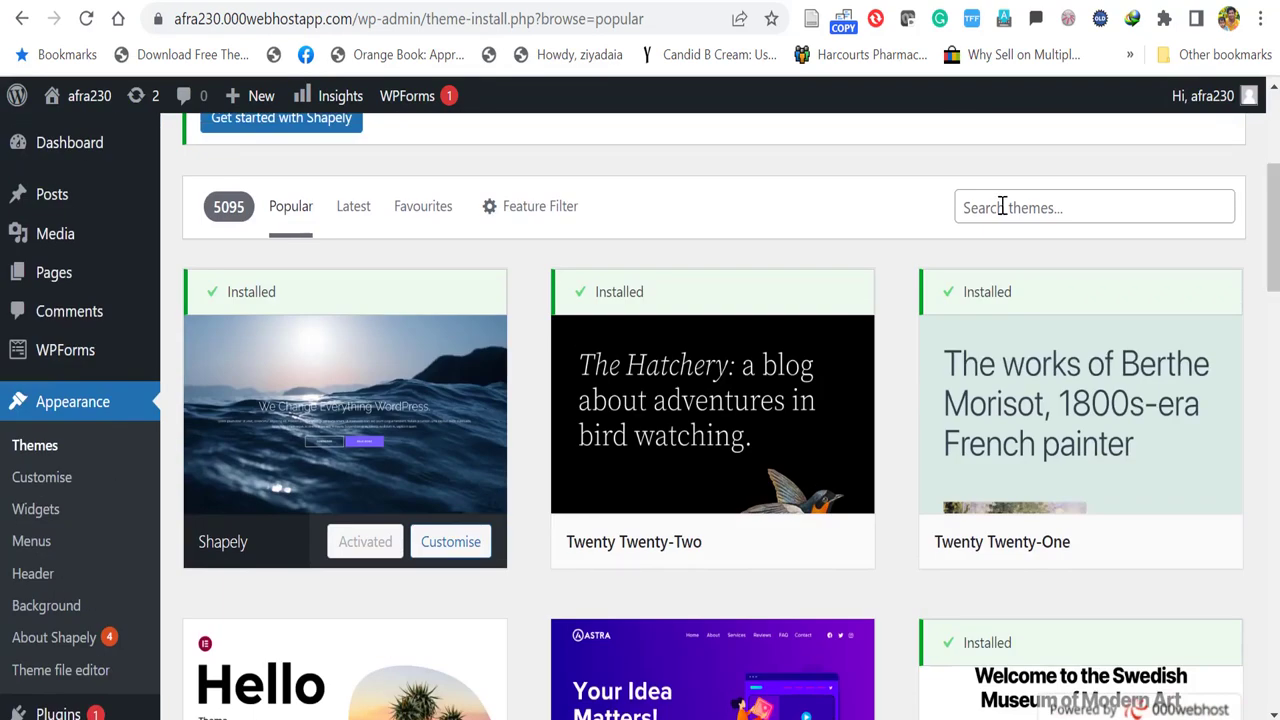
{"action": "type", "text": "asr"}
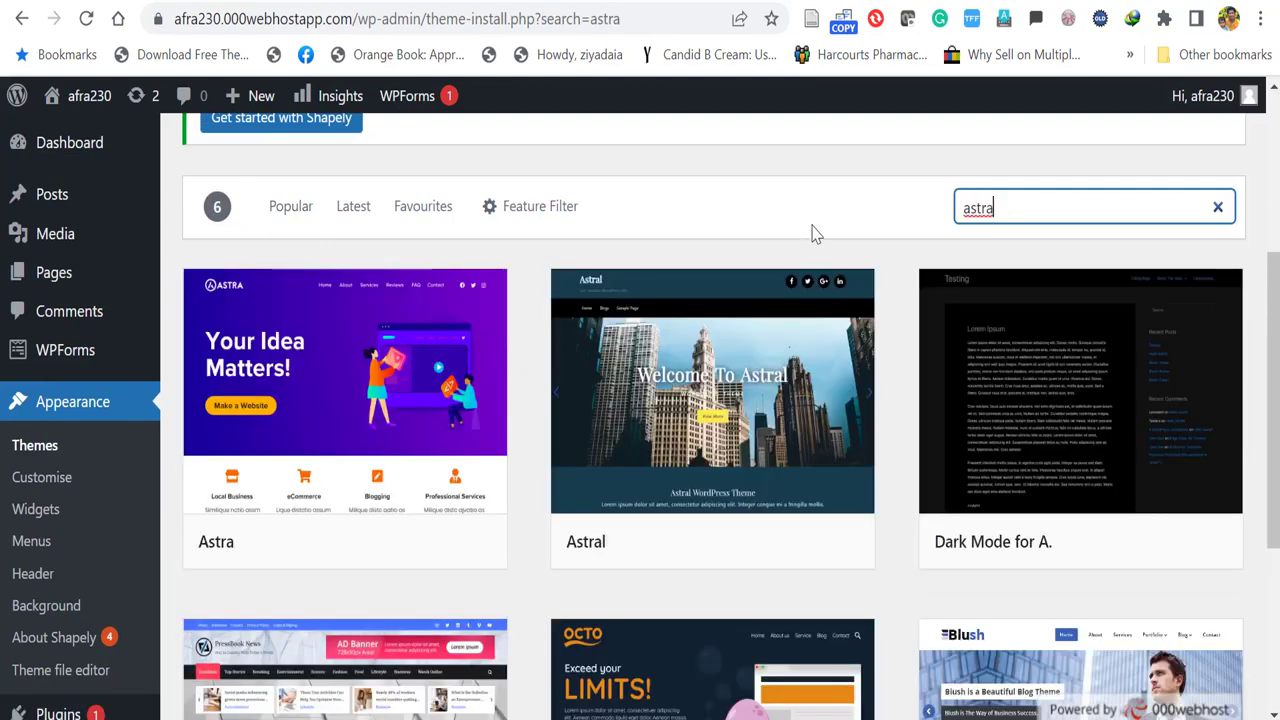
{"action": "mouse_move", "coordinate": [344, 400]}
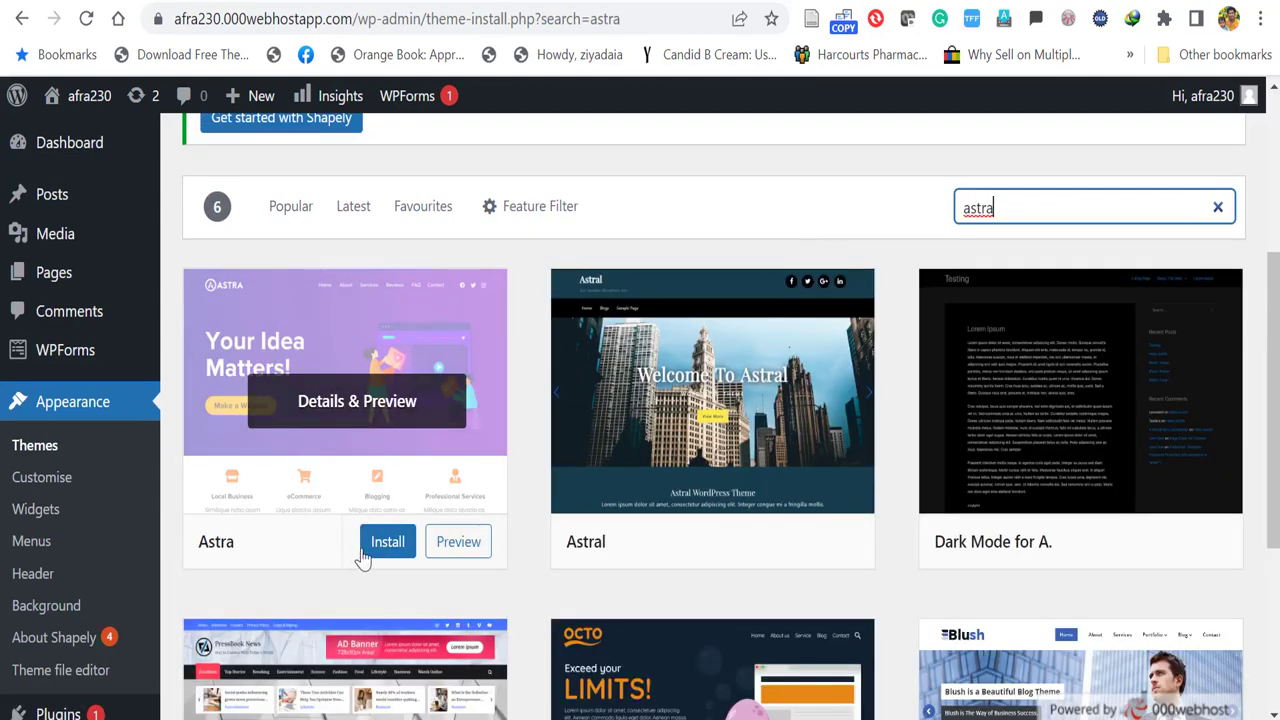
- Install the Astra theme and activate it as the site theme
{"action": "left_click", "coordinate": [388, 540]}
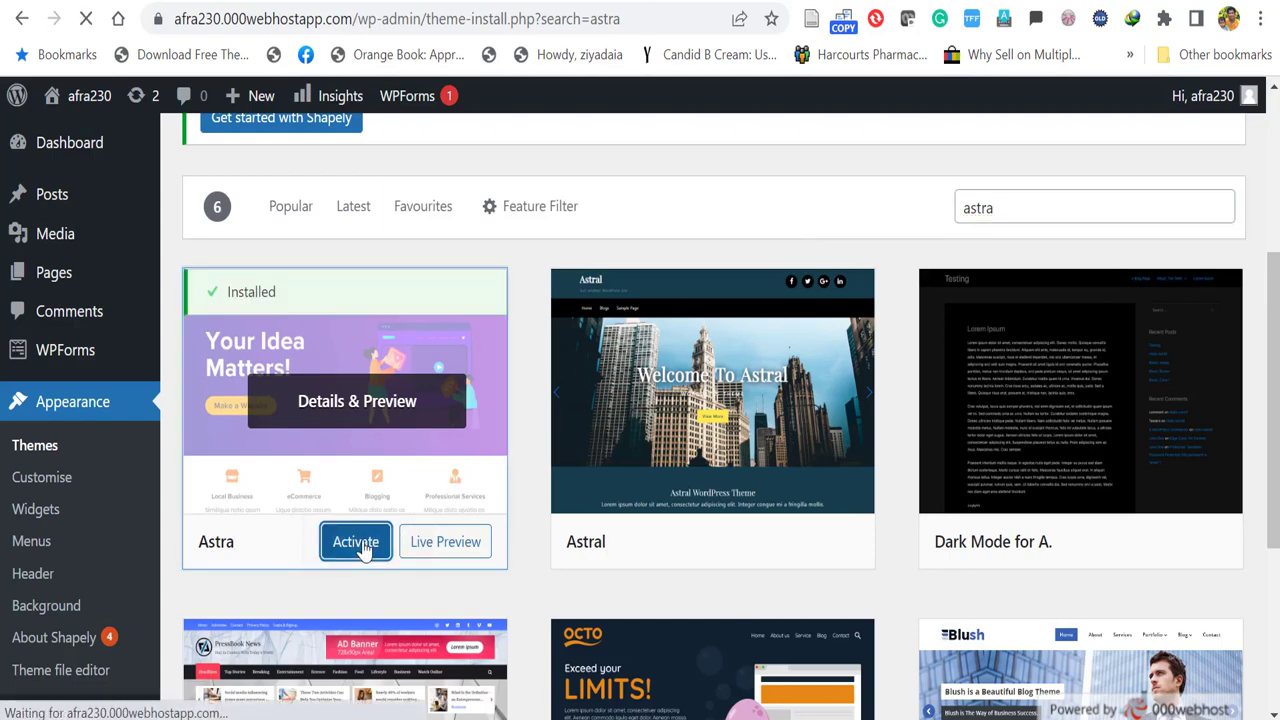
{"action": "left_click", "coordinate": [356, 540]}
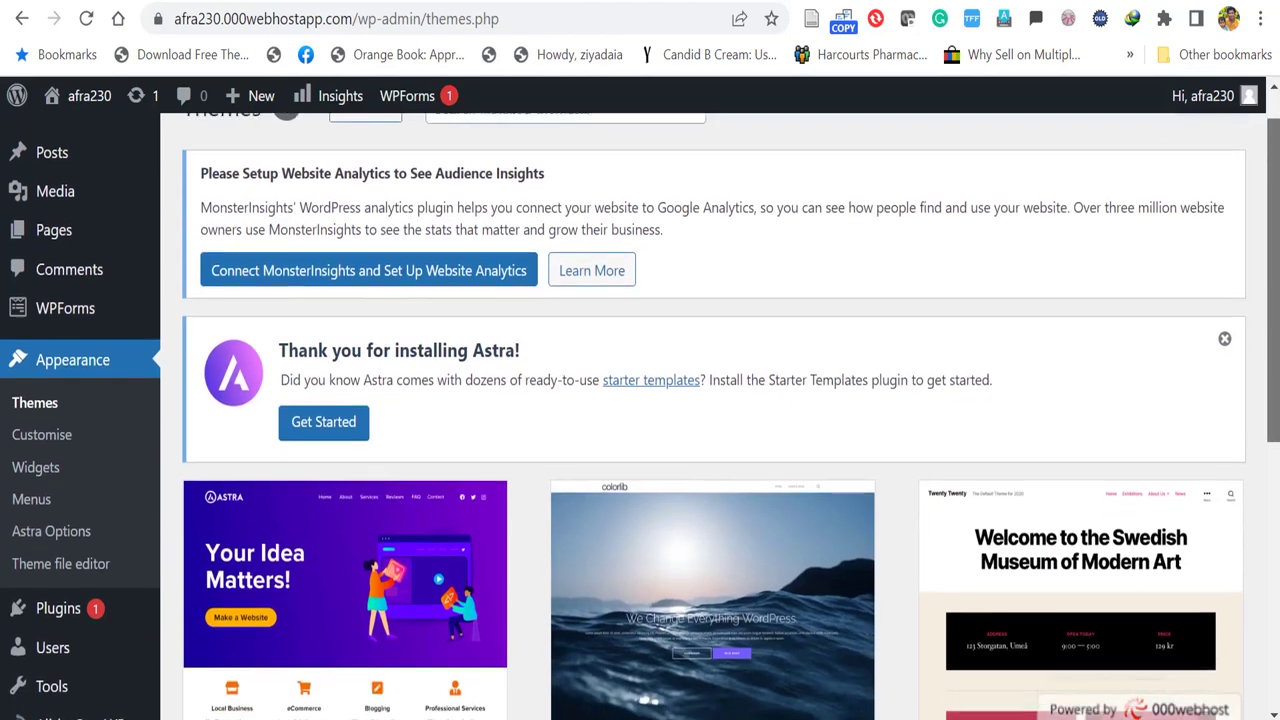
- Activate Astra's starter templates plugin and start building a site with Elementor as page builder
{"action": "scroll", "scroll_direction": "down", "scroll_amount": 3}
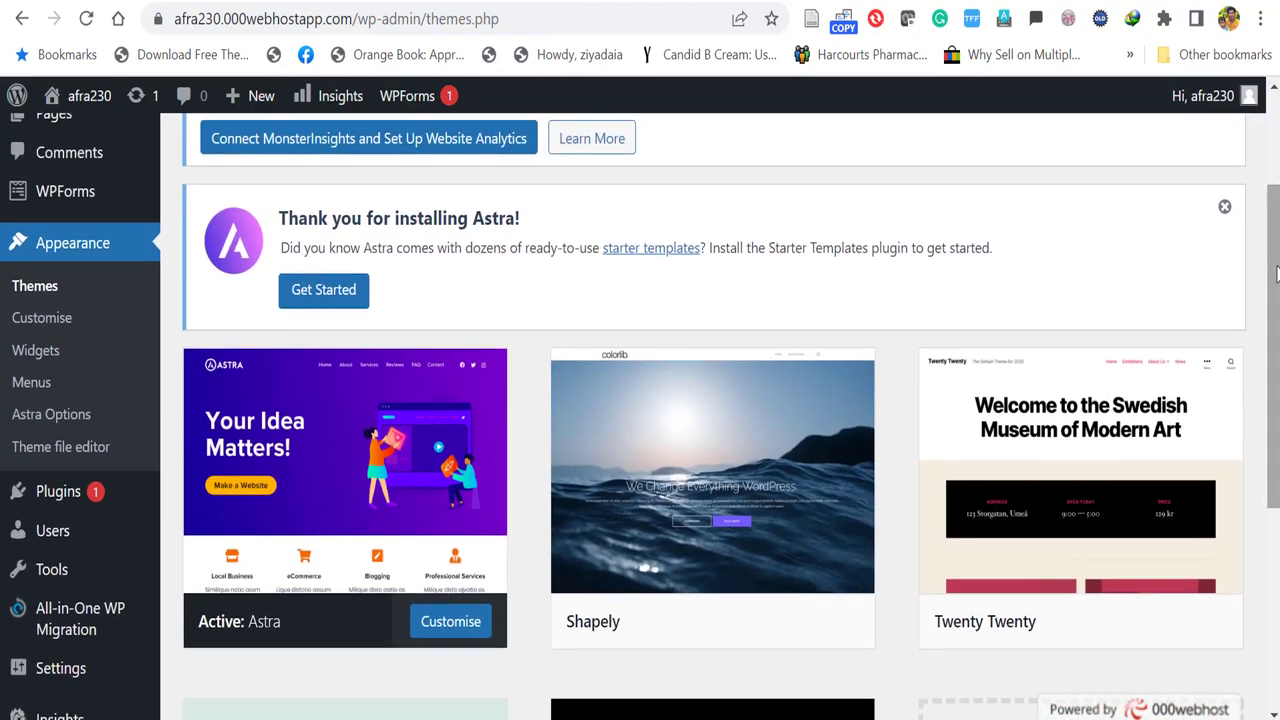
{"action": "mouse_move", "coordinate": [336, 270]}
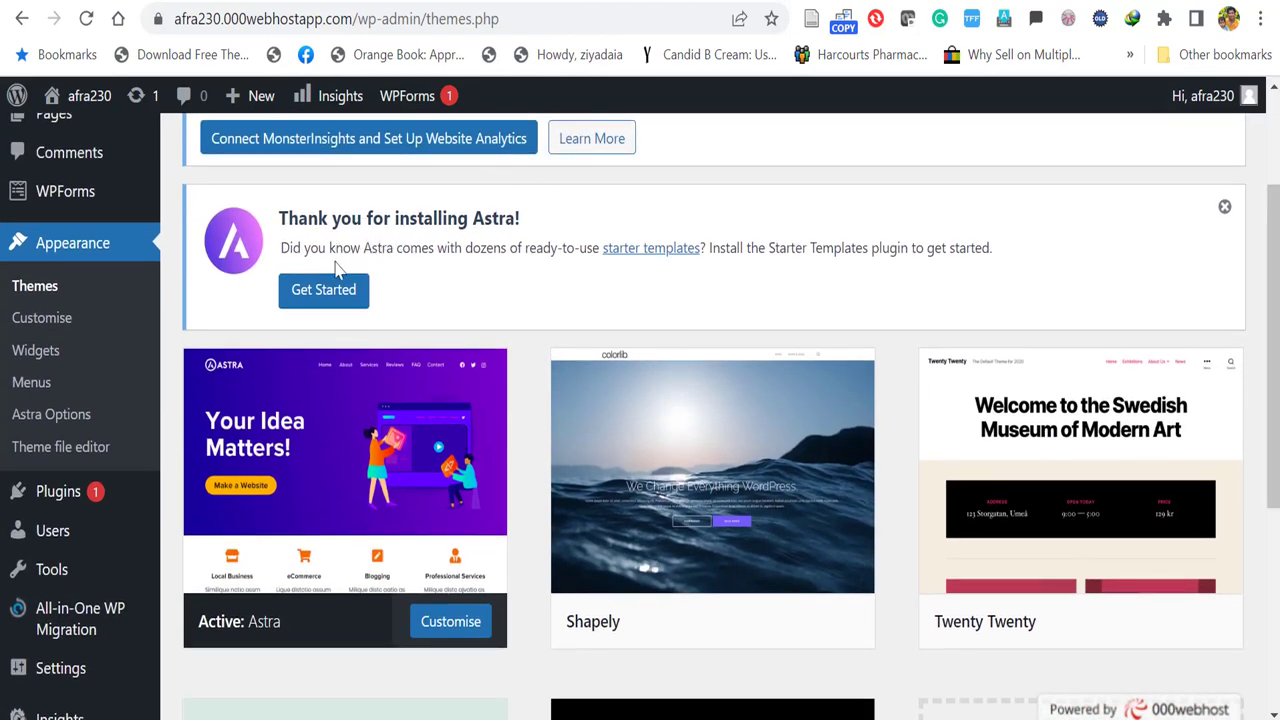
{"action": "left_click", "coordinate": [324, 290]}
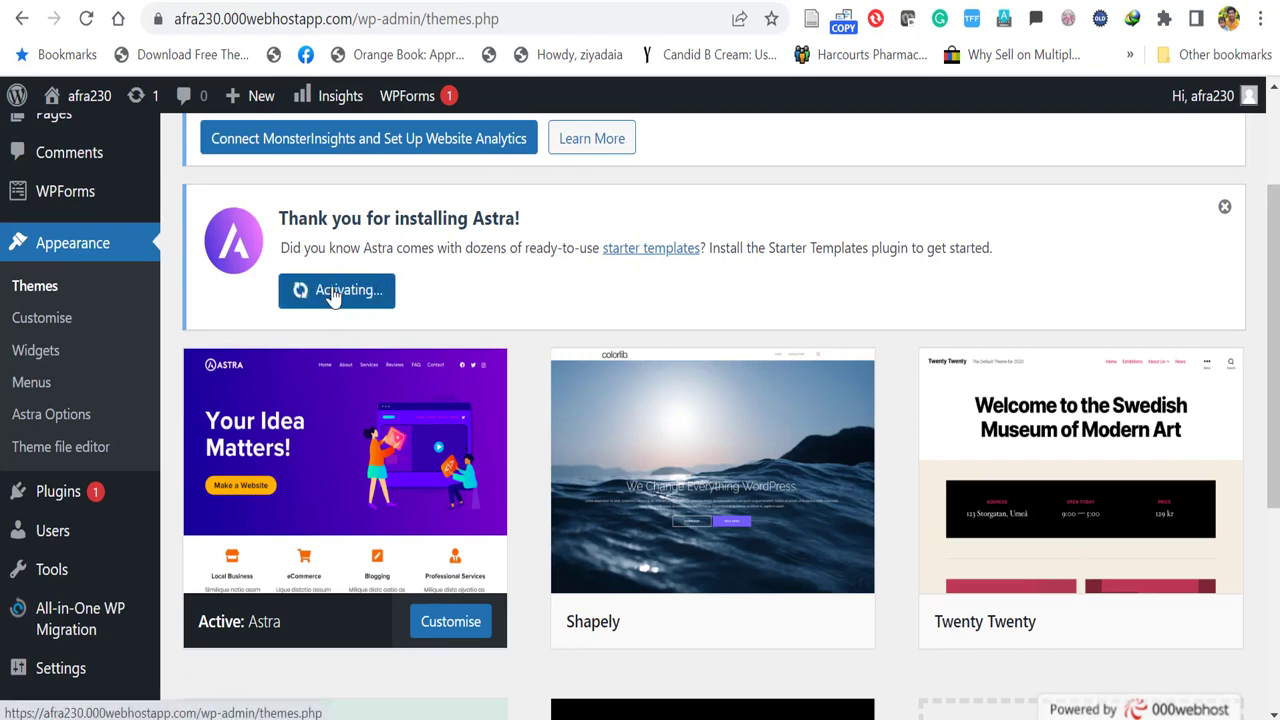
{"action": "mouse_move", "coordinate": [502, 308]}
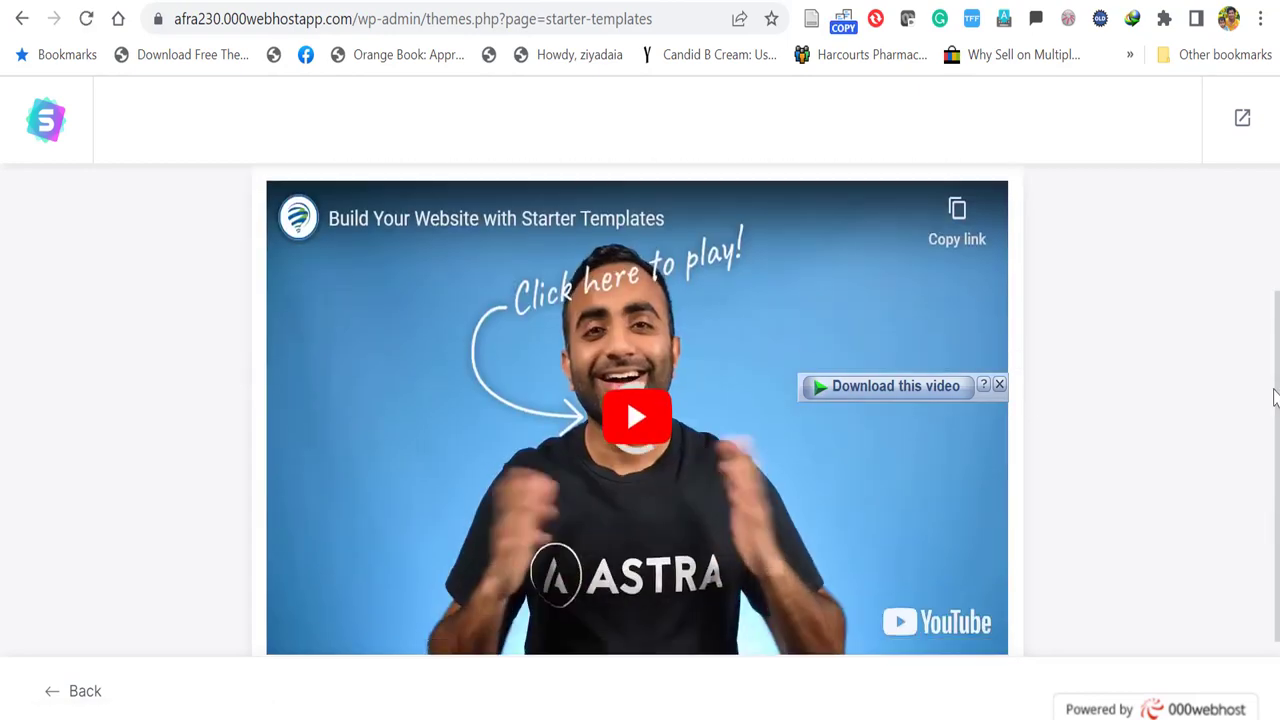
{"action": "scroll", "scroll_direction": "down", "scroll_amount": 3}
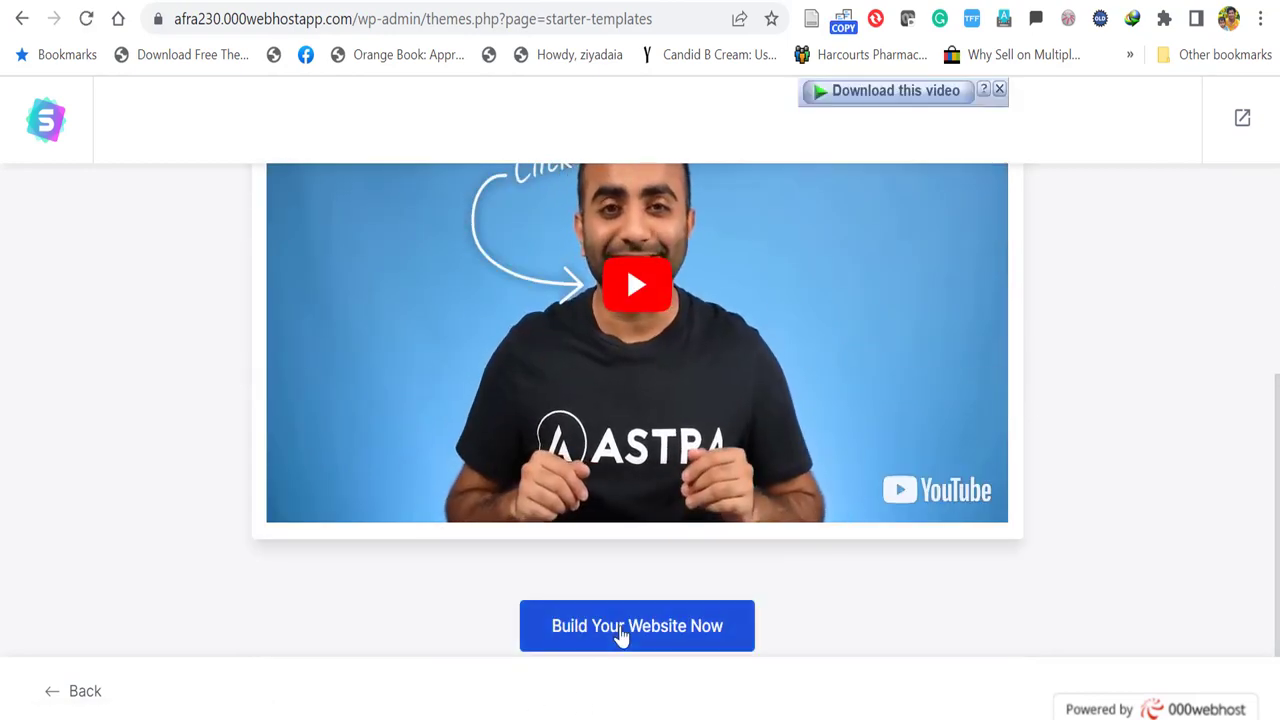
{"action": "left_click", "coordinate": [636, 624]}
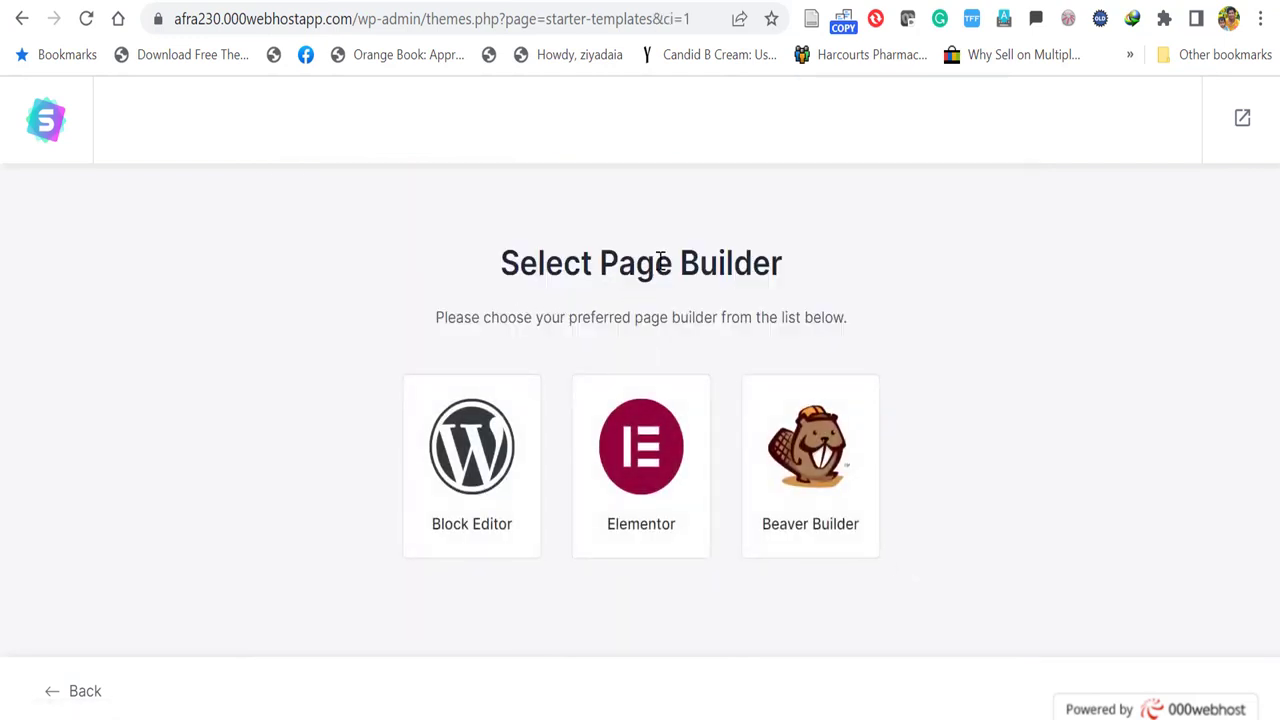
{"action": "mouse_move", "coordinate": [836, 450]}
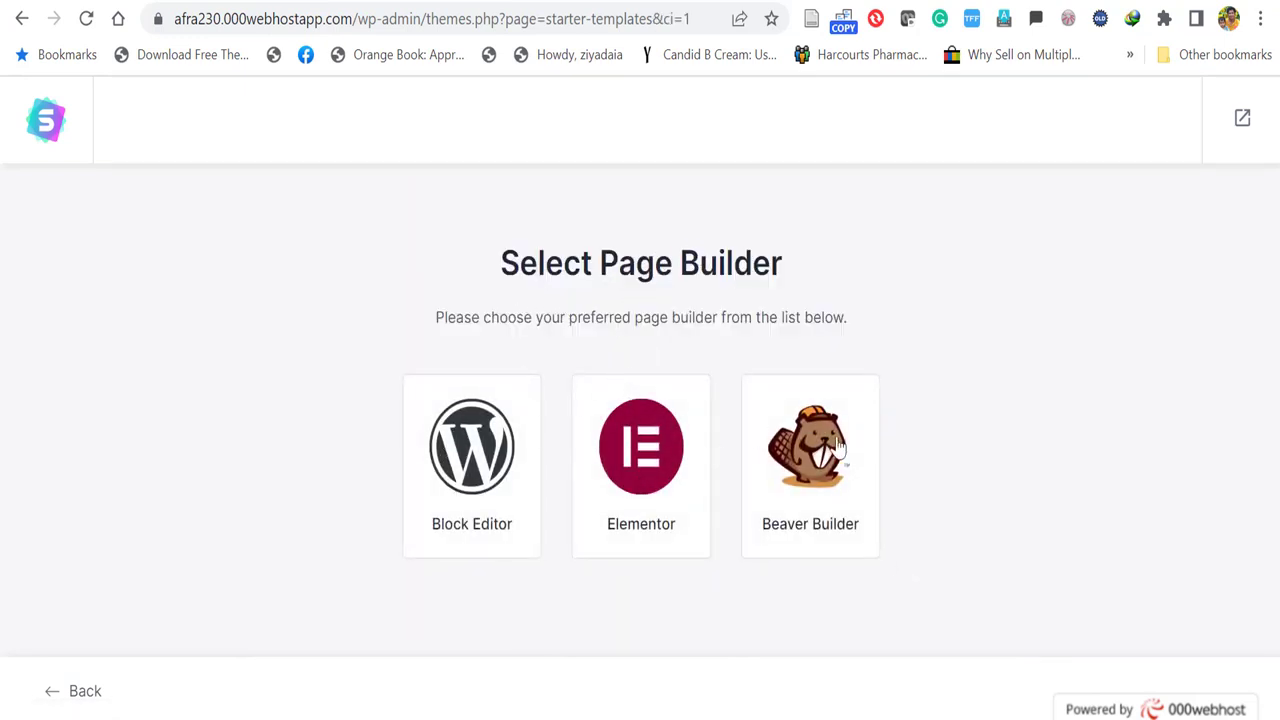
{"action": "mouse_move", "coordinate": [630, 478]}
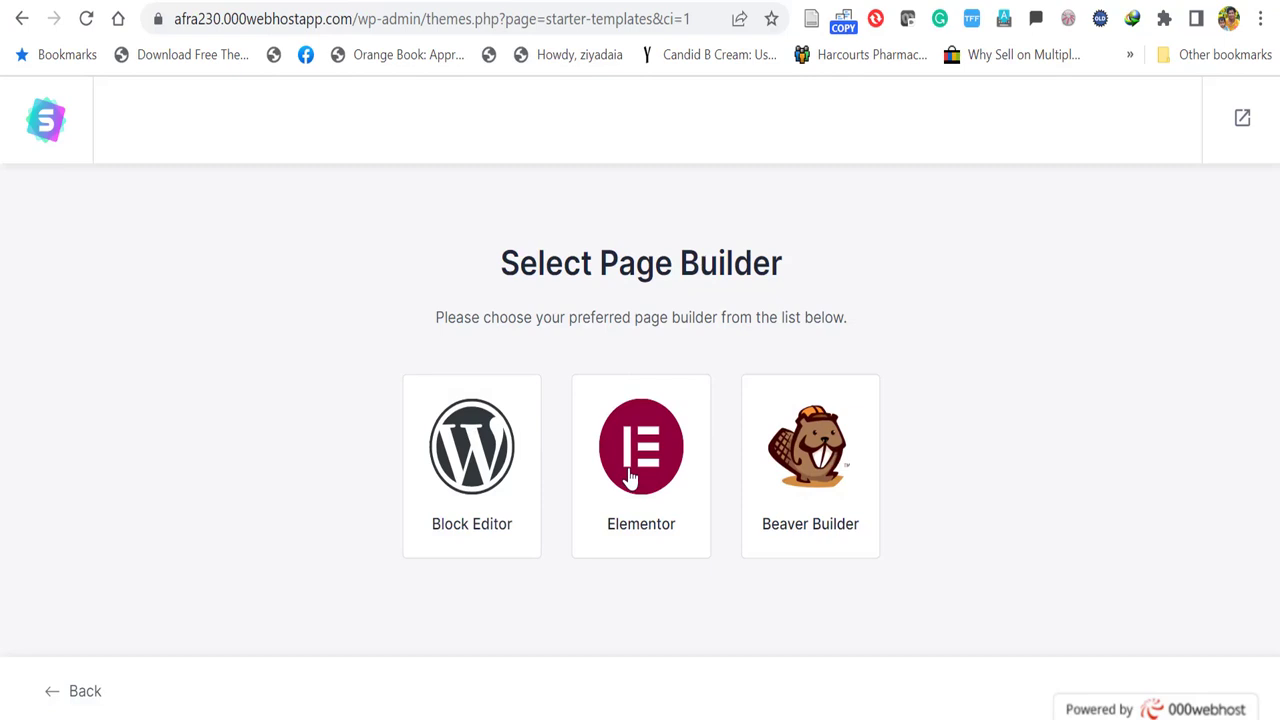
{"action": "left_click", "coordinate": [640, 446]}
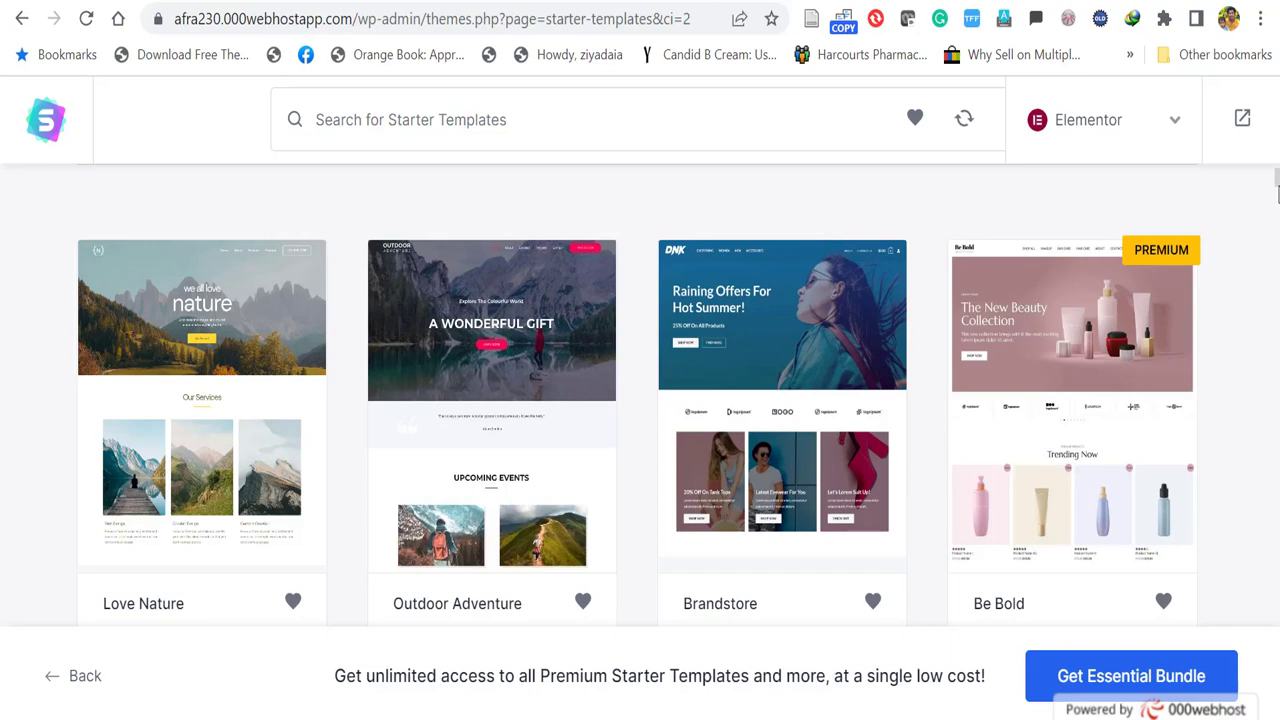
{"action": "scroll", "scroll_direction": "down", "scroll_amount": 3}
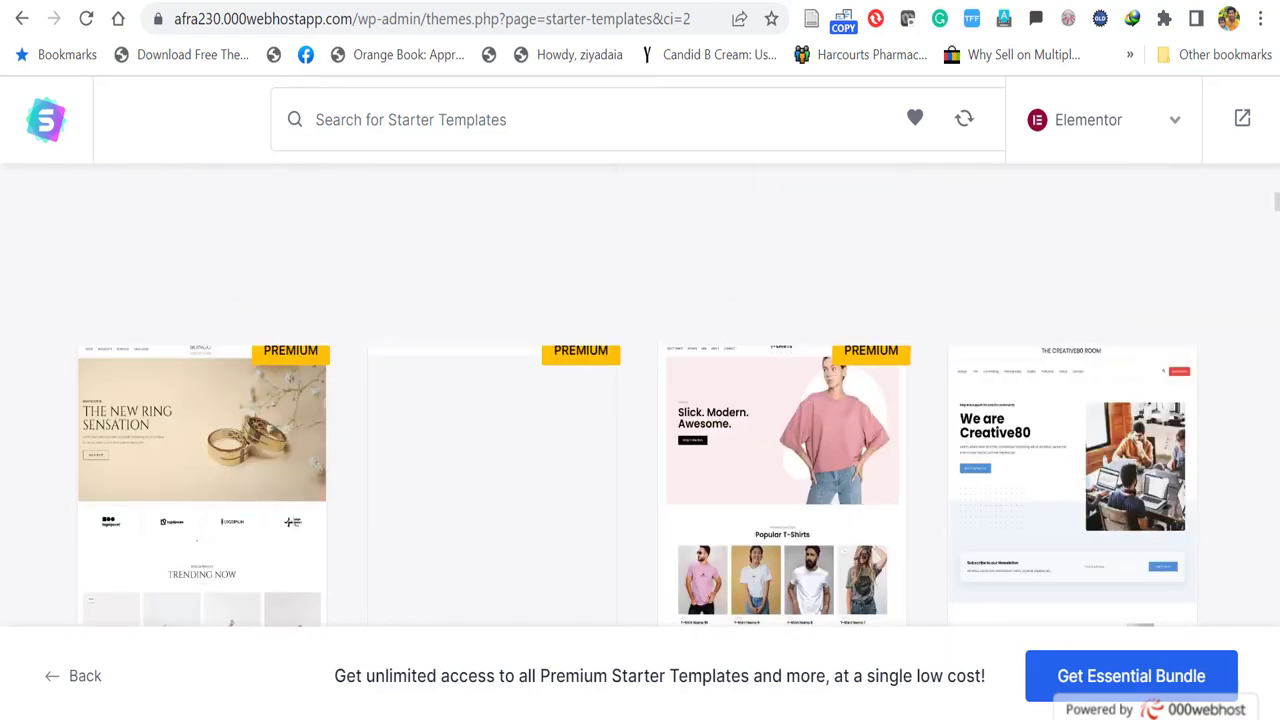
{"action": "scroll", "scroll_direction": "up", "scroll_amount": 3}
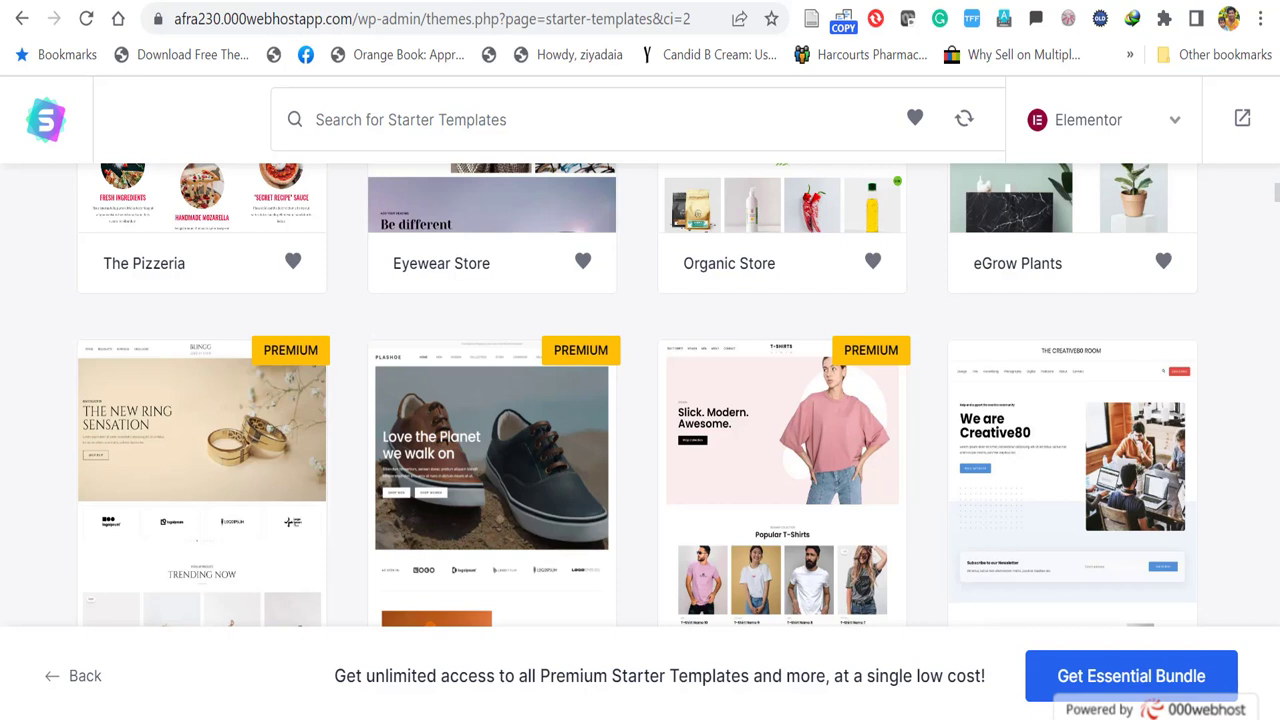
{"action": "mouse_move", "coordinate": [1256, 214]}
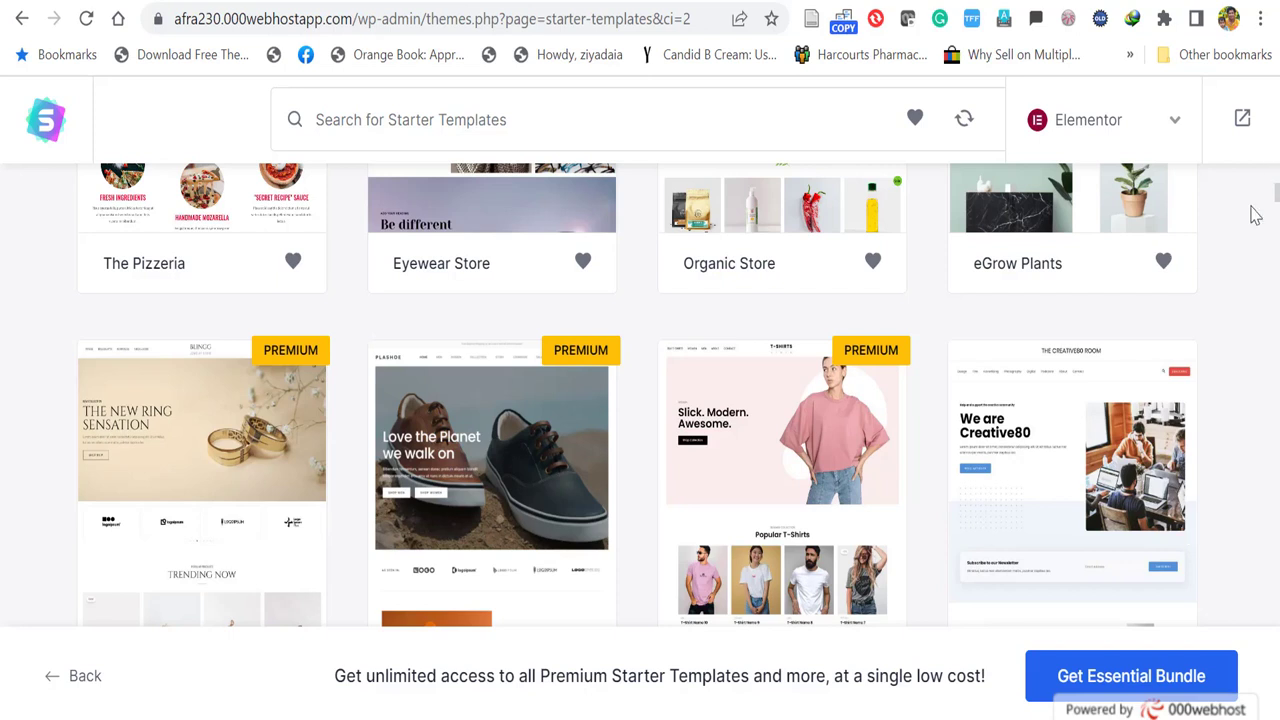
{"action": "mouse_move", "coordinate": [1270, 204]}
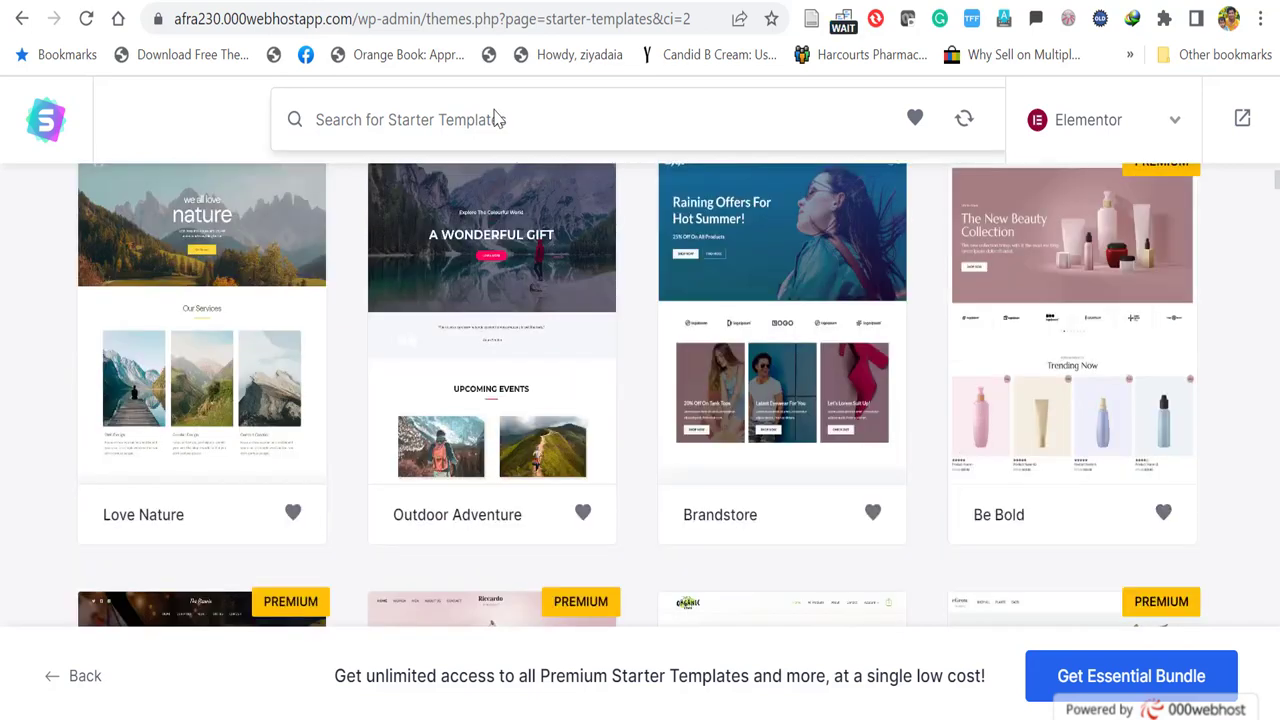
{"action": "mouse_move", "coordinate": [218, 244]}
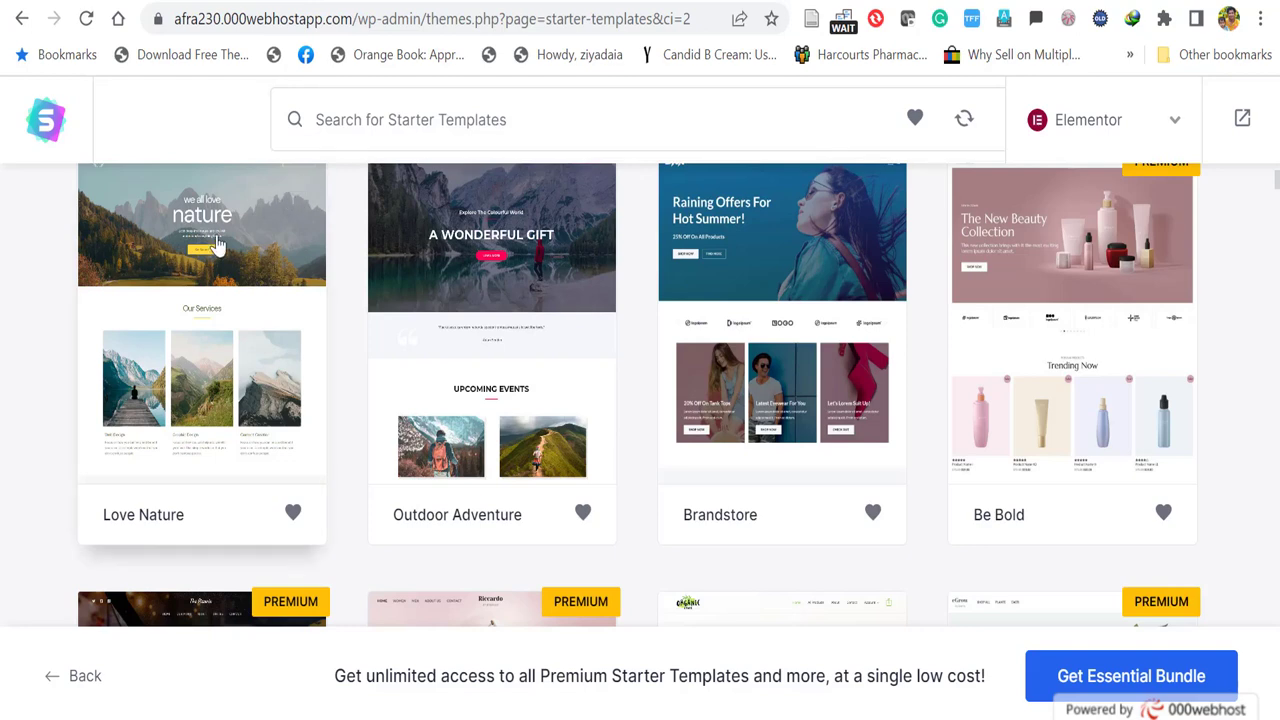
- Choose the Love Nature template, keep default colours and fonts, and build the website
{"action": "left_click", "coordinate": [200, 224]}
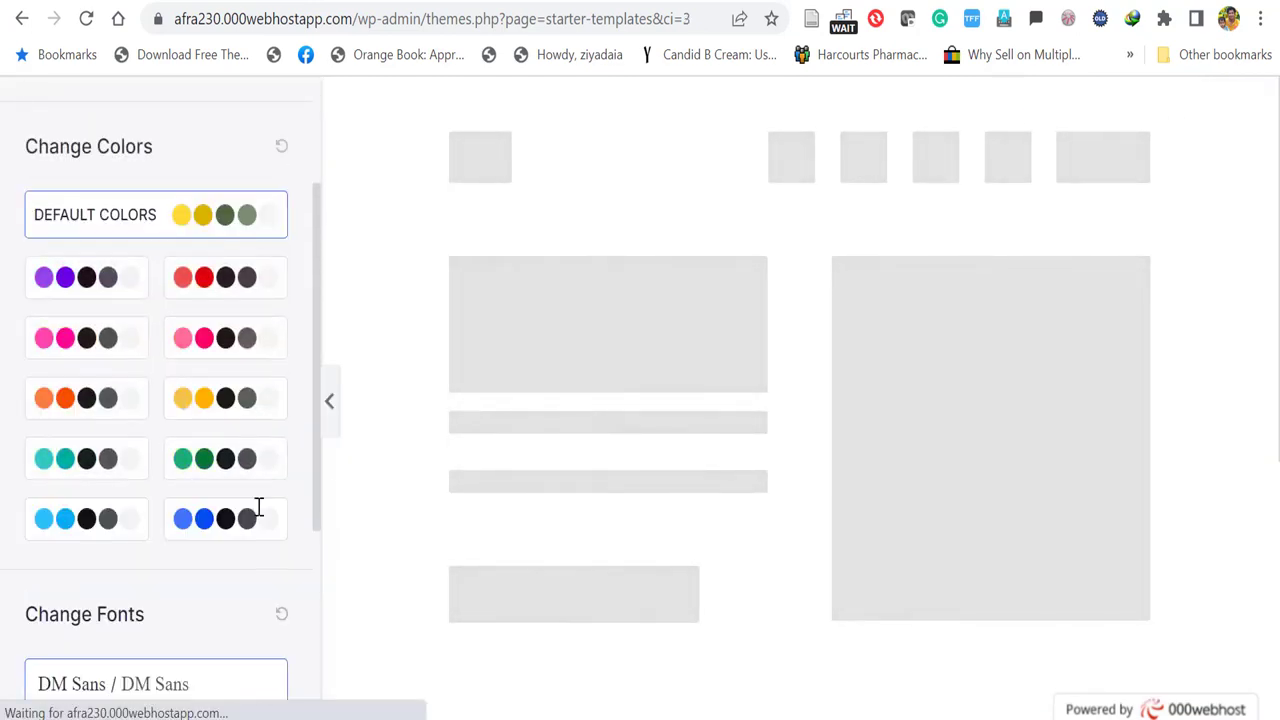
{"action": "scroll", "scroll_direction": "down", "scroll_amount": 3}
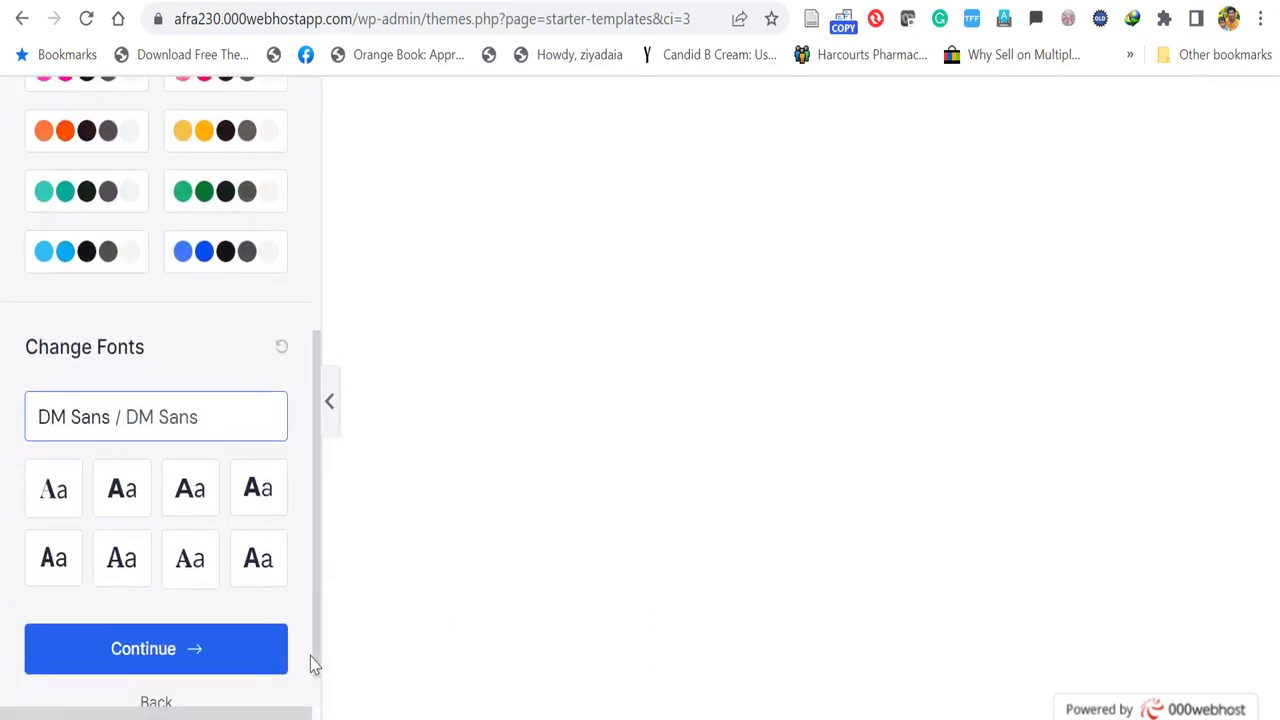
{"action": "left_click", "coordinate": [156, 648]}
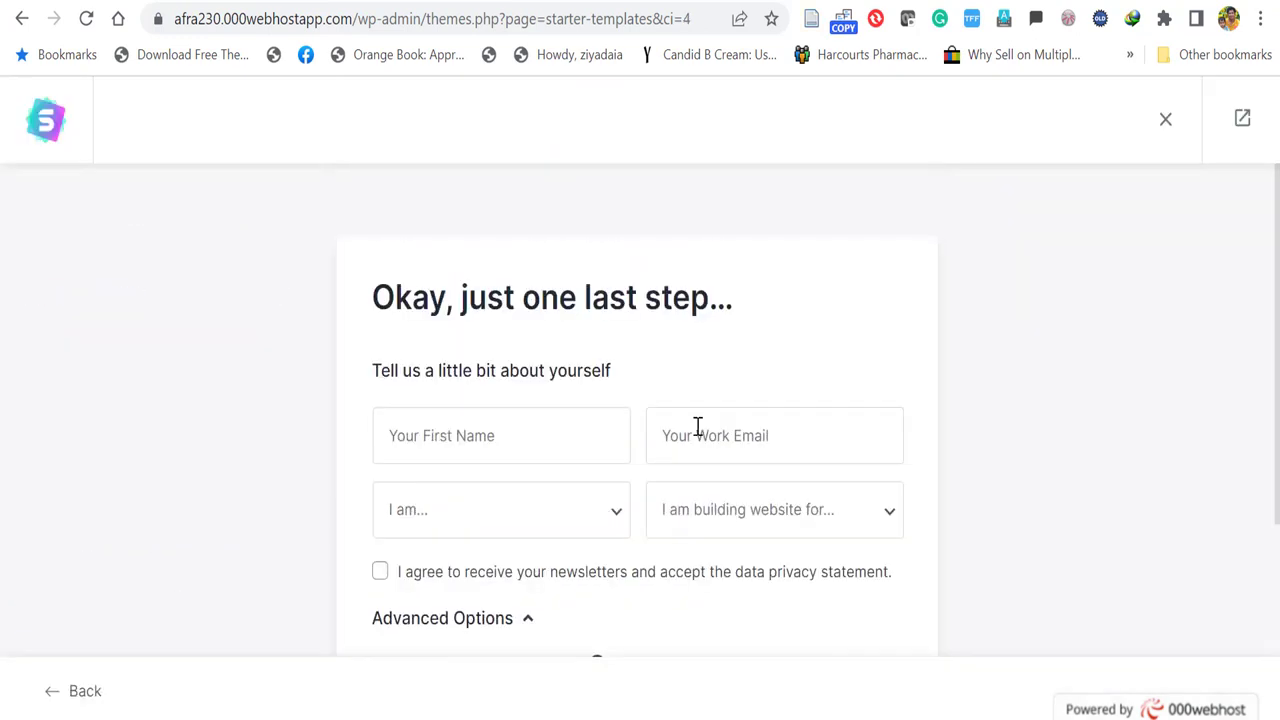
{"action": "scroll", "scroll_direction": "down", "scroll_amount": 3}
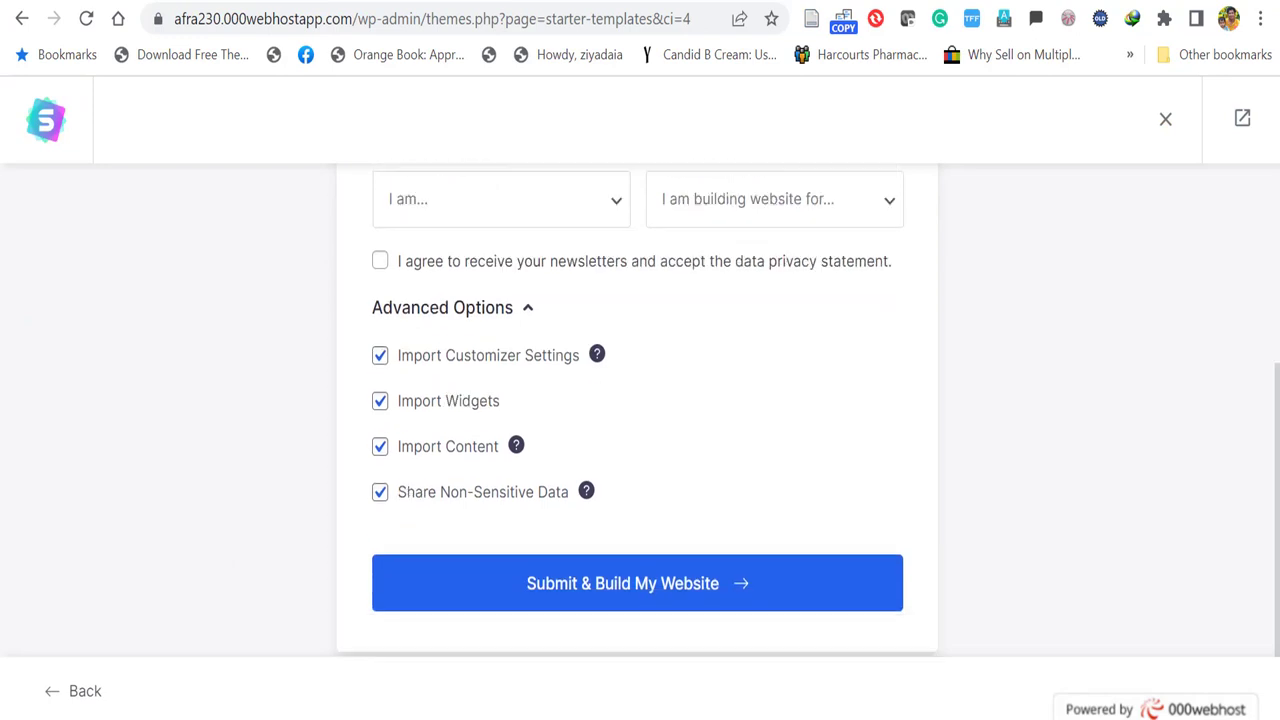
{"action": "mouse_move", "coordinate": [656, 596]}
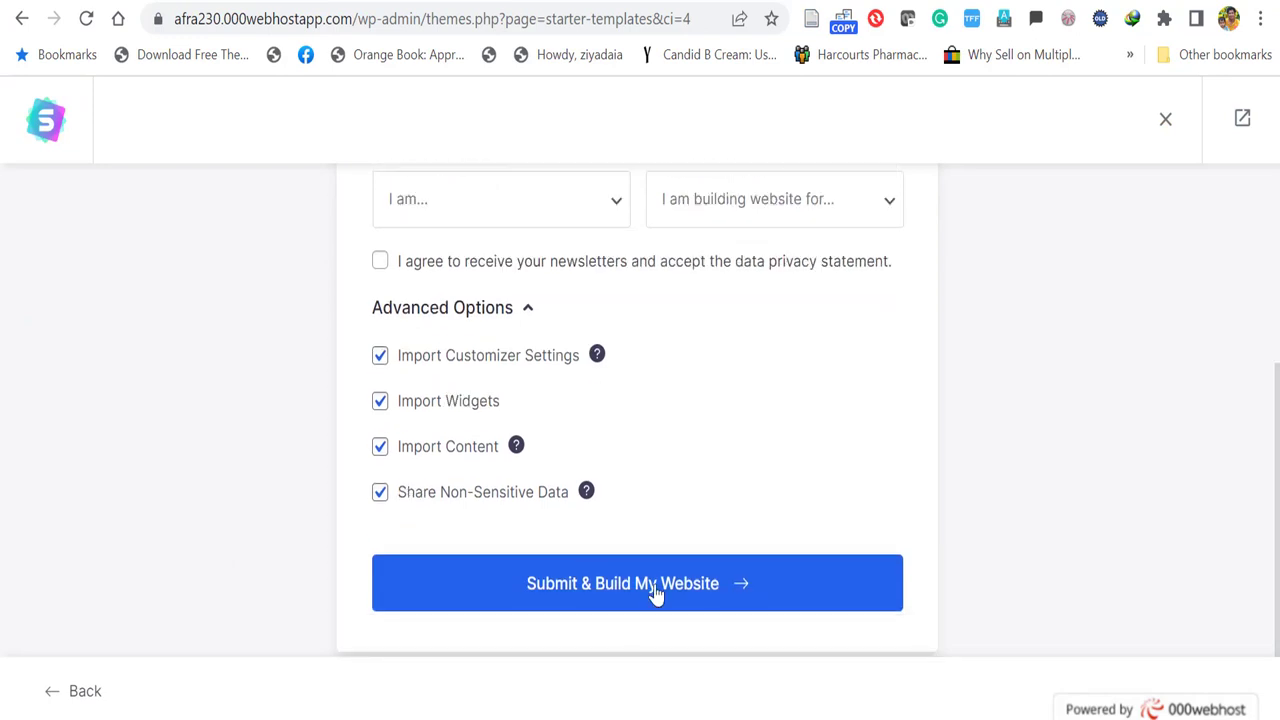
{"action": "left_click", "coordinate": [636, 584]}
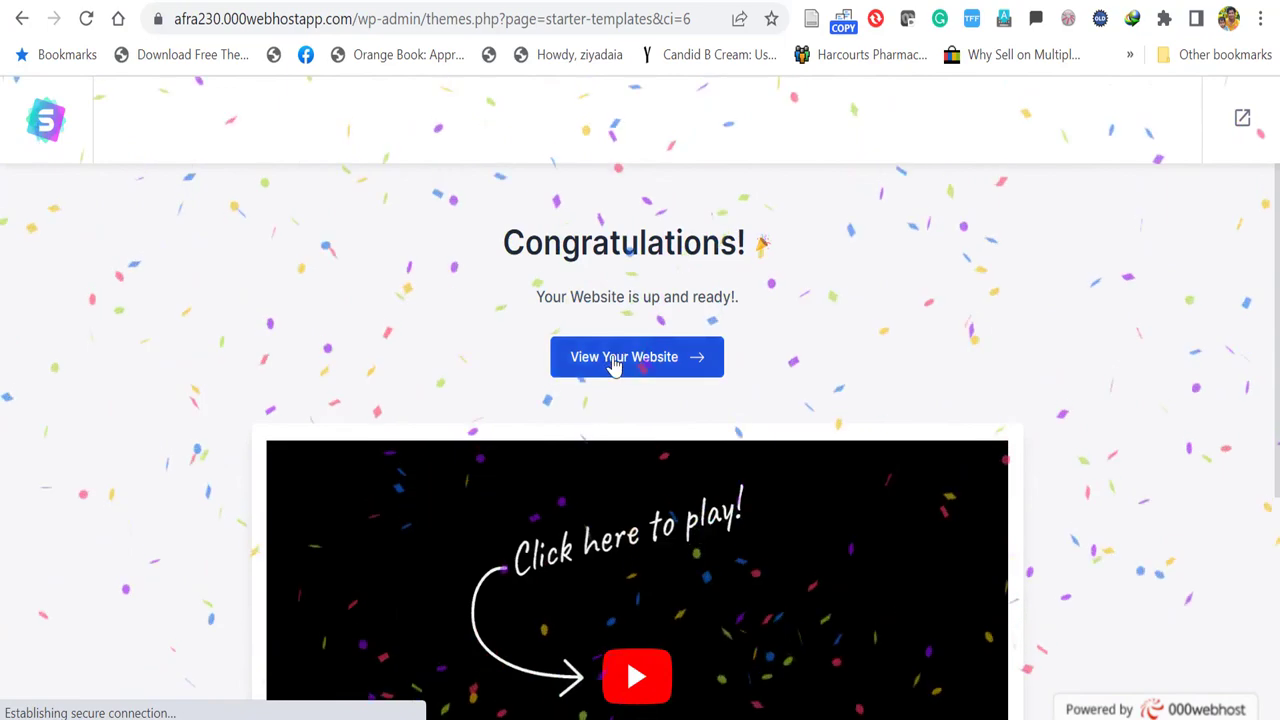
- View the live Love Nature homepage, scroll through its sections and return to the top
{"action": "left_click", "coordinate": [636, 356]}
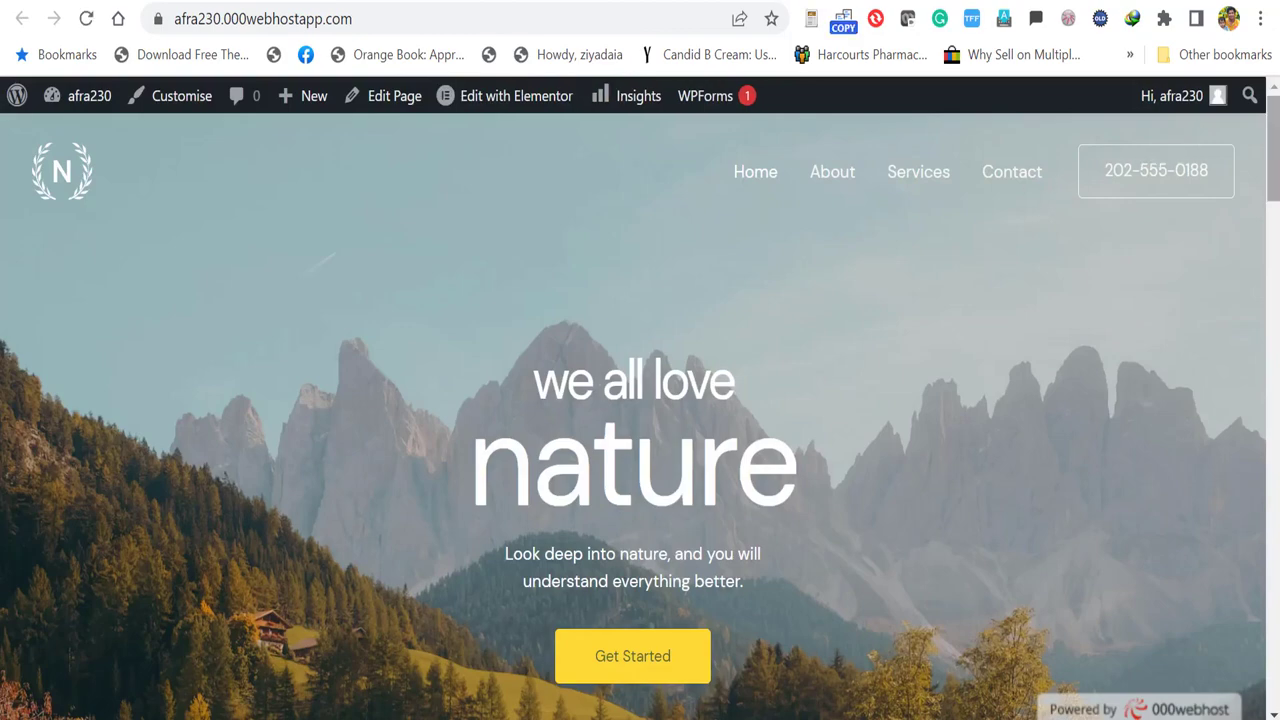
{"action": "scroll", "scroll_direction": "down", "scroll_amount": 3}
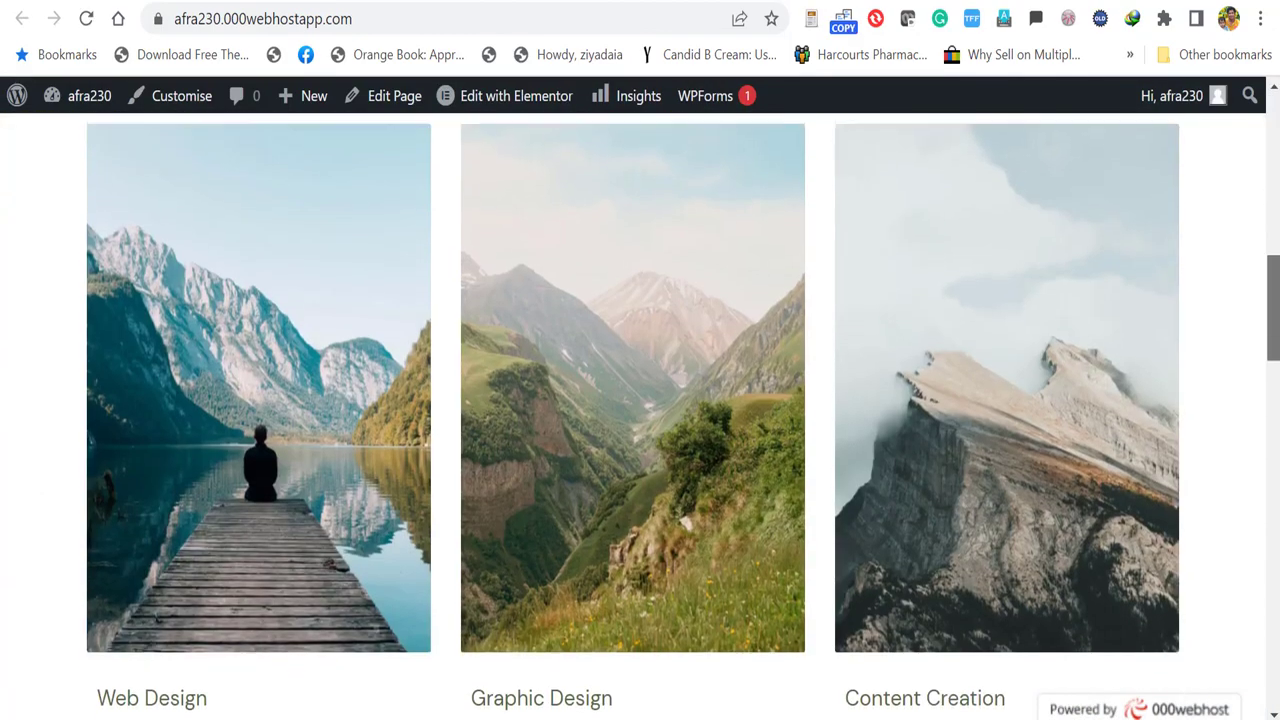
{"action": "scroll", "scroll_direction": "down", "scroll_amount": 3}
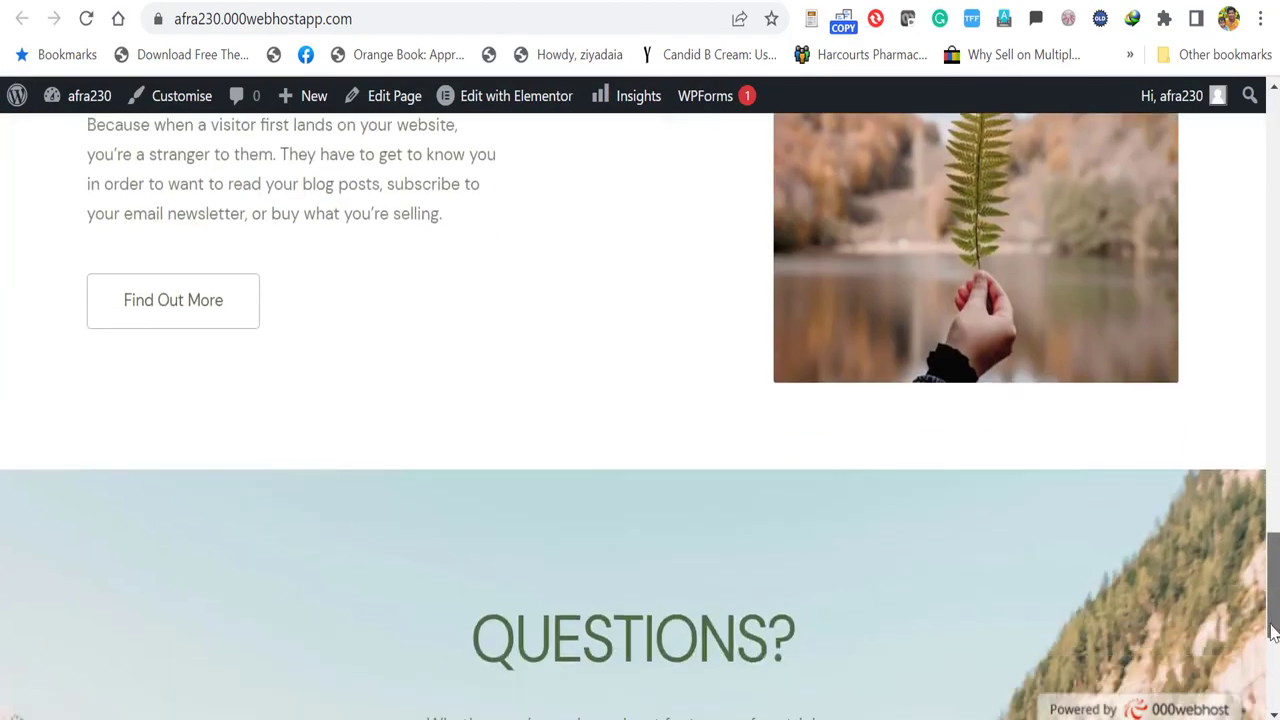
{"action": "scroll", "scroll_direction": "up", "scroll_amount": 3}
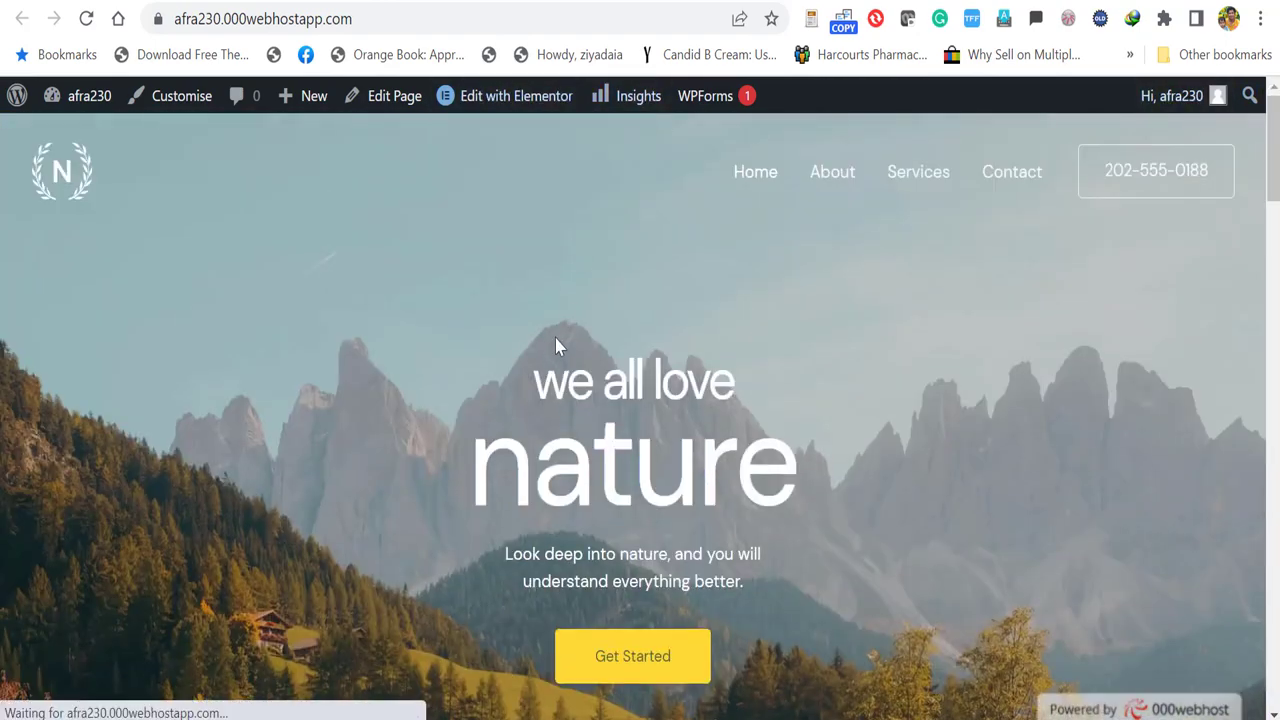
{"action": "left_click", "coordinate": [504, 96]}
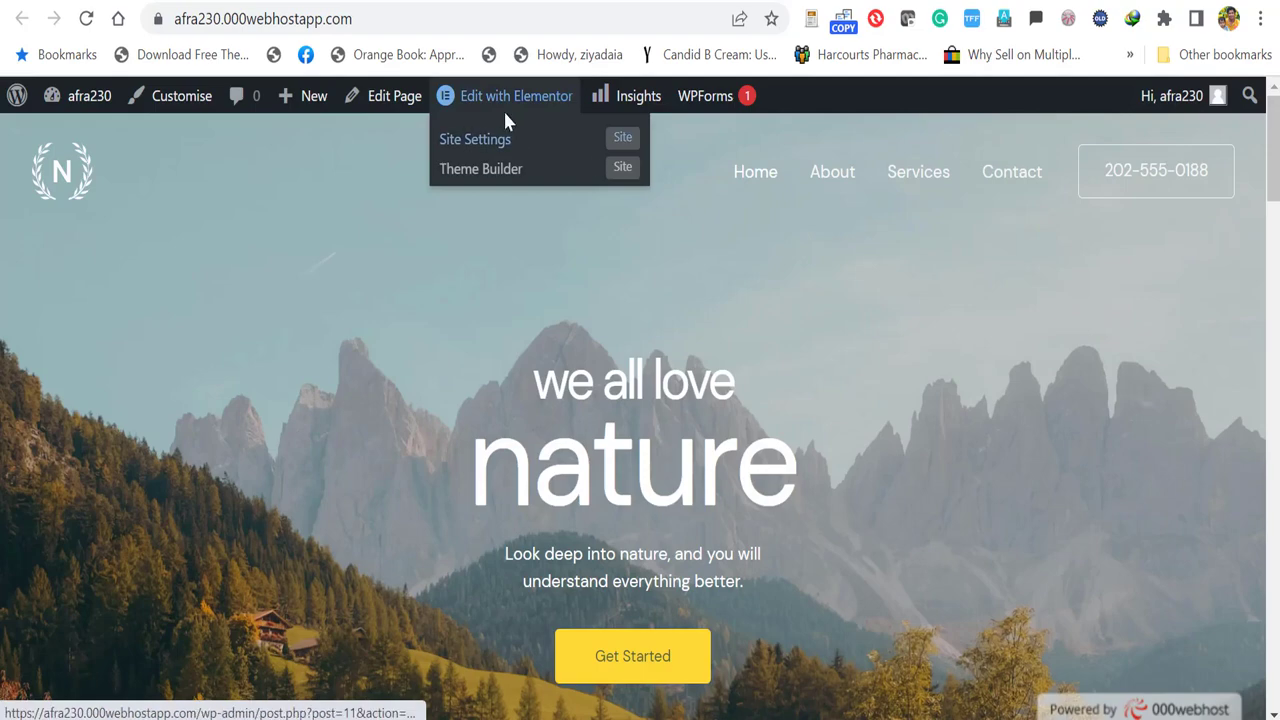